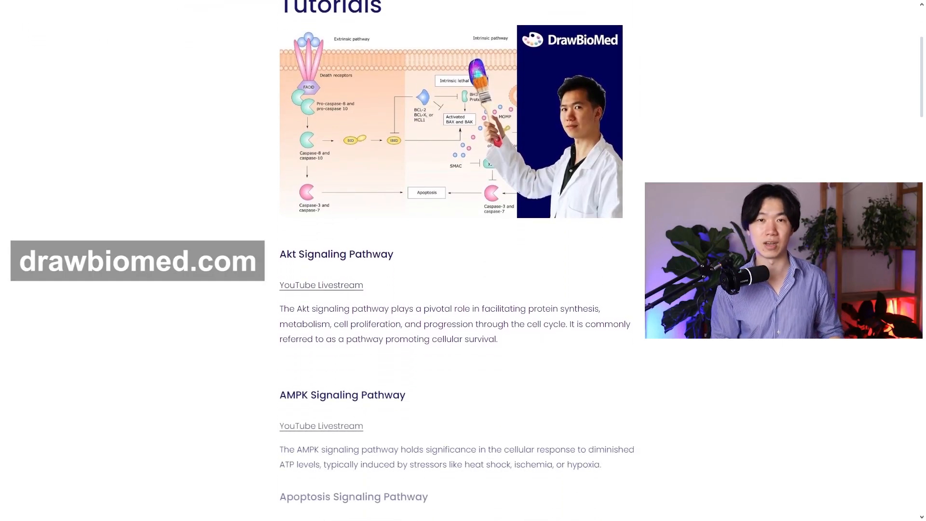
- Give the salmon-pink ellipse a light blue outline thickened to 4 px
scroll(down, 3)
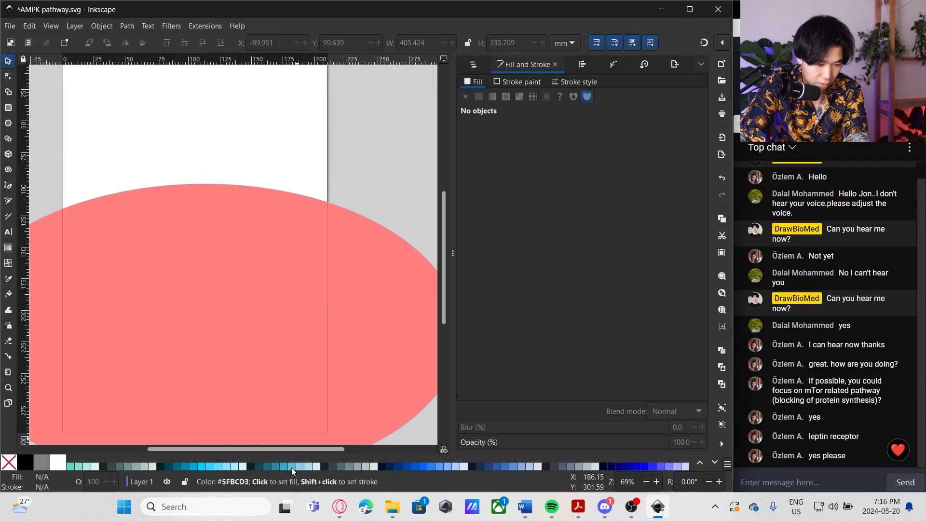
mouse_move(293, 471)
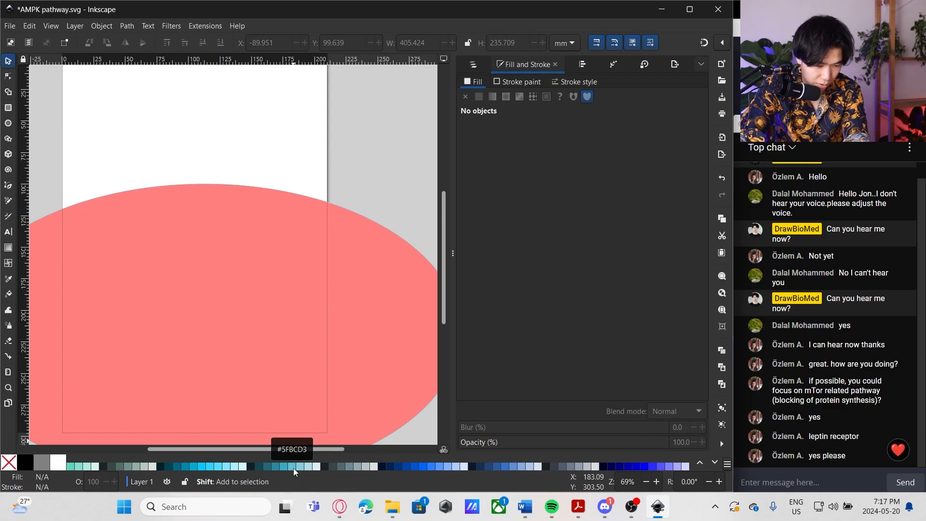
click(203, 266)
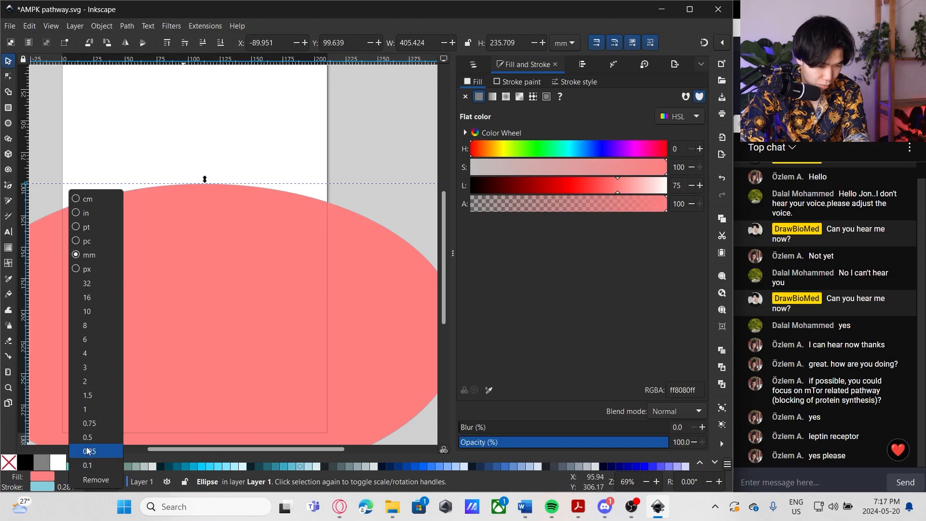
mouse_move(105, 366)
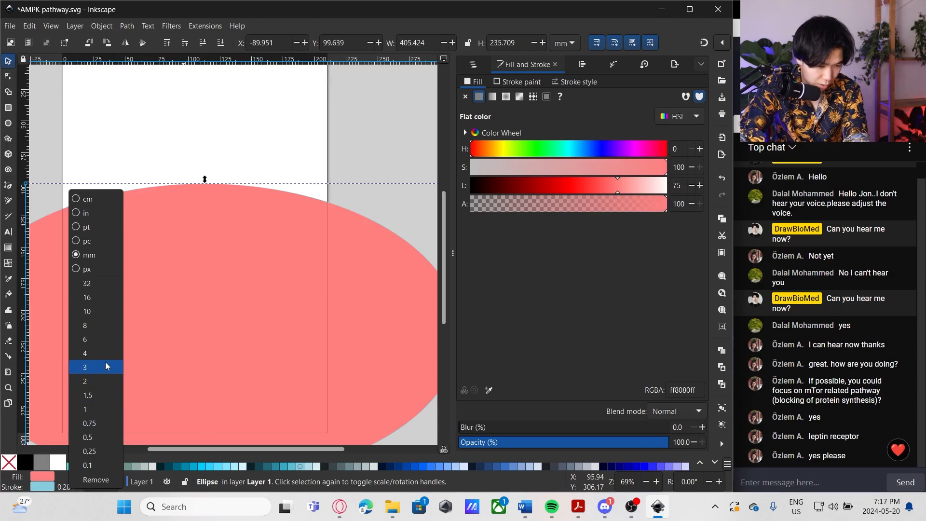
click(84, 353)
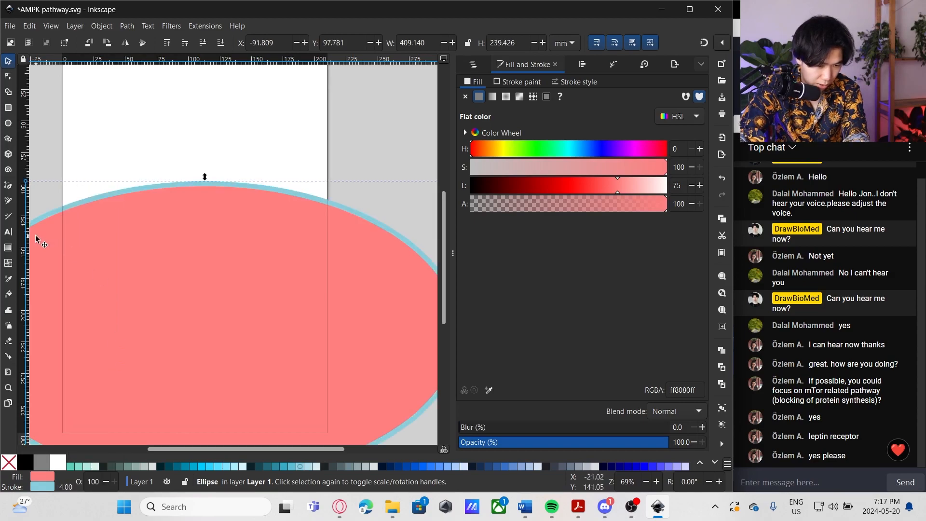
click(8, 248)
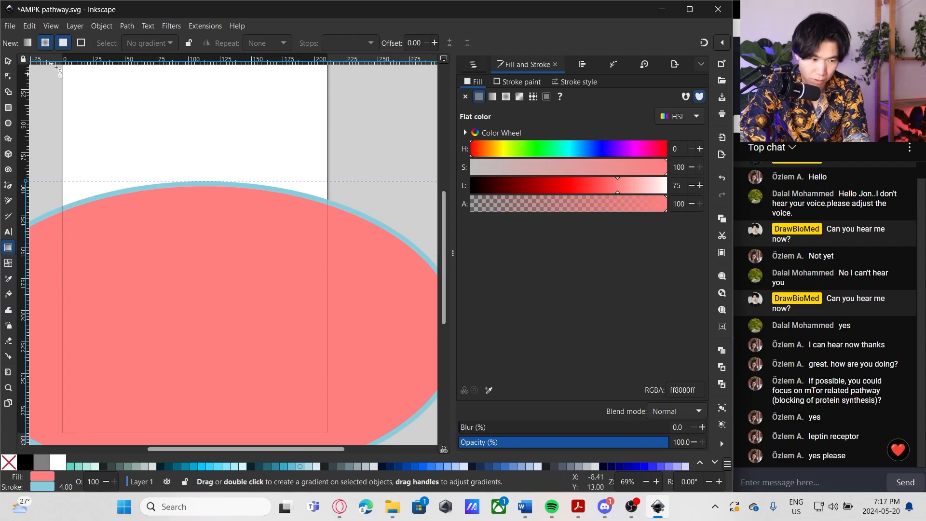
mouse_move(8, 248)
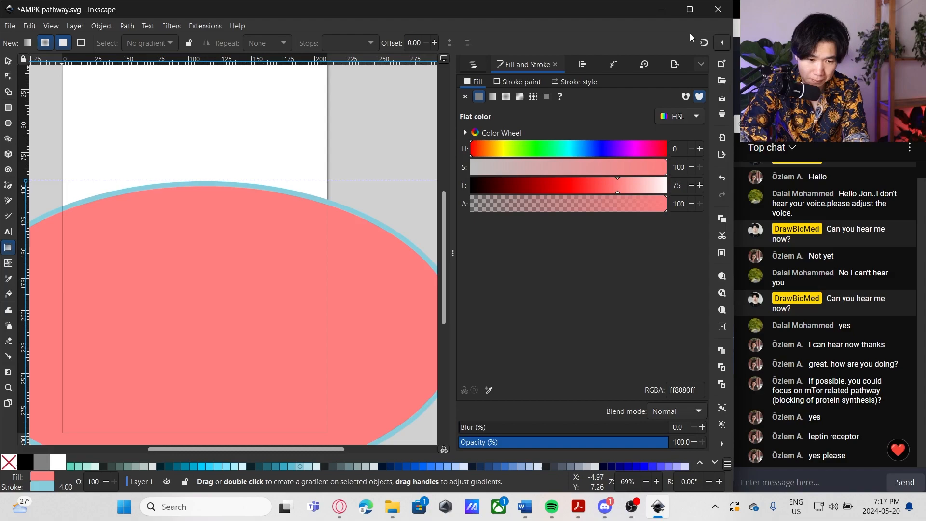
mouse_move(679, 69)
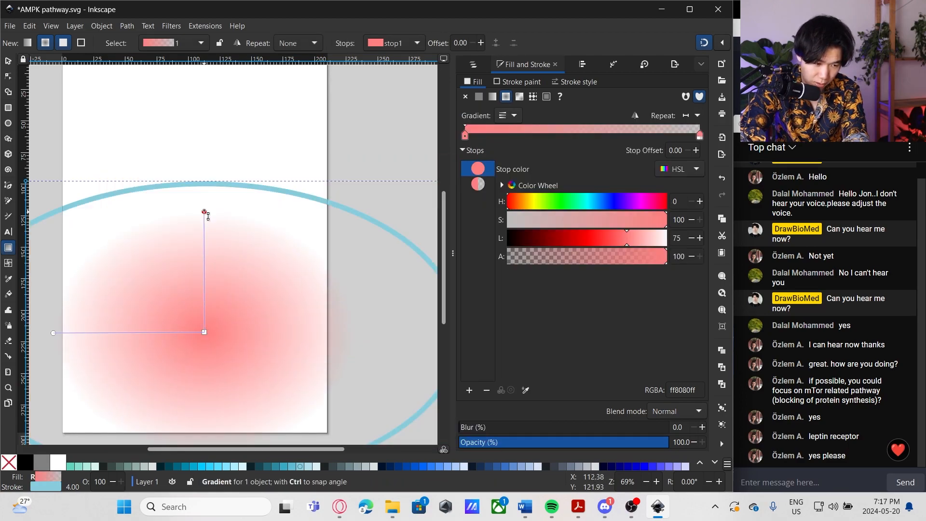
- Stretch the radial gradient to the ellipse edge, with a white centre and pale blue outer stop
drag(204, 212, 204, 183)
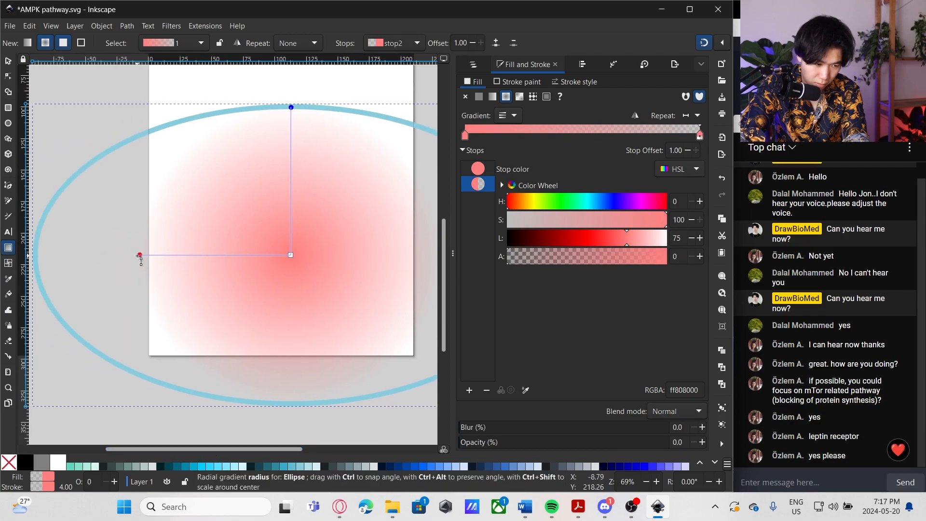
click(309, 467)
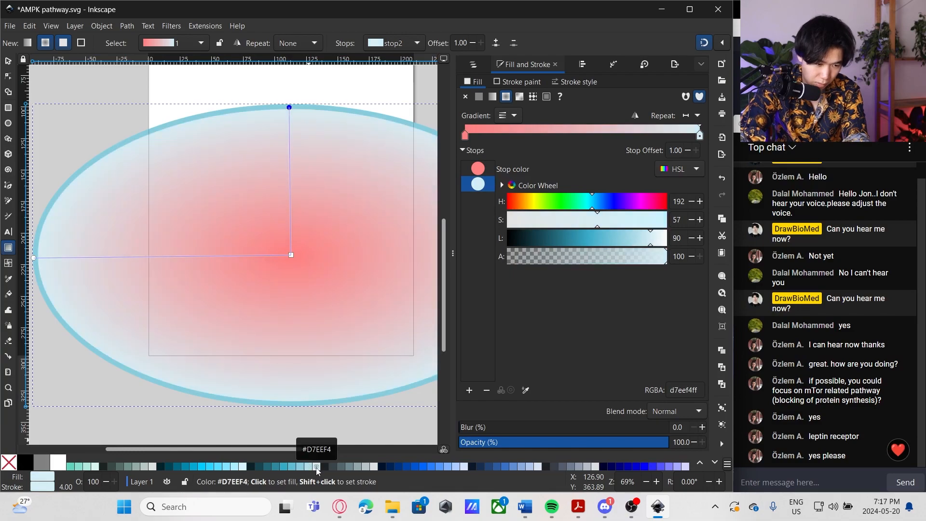
mouse_move(289, 198)
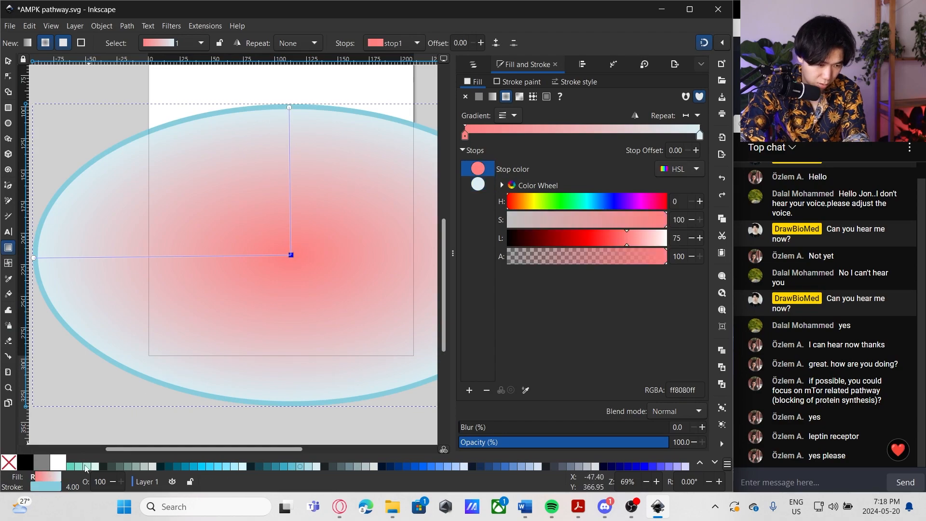
click(58, 463)
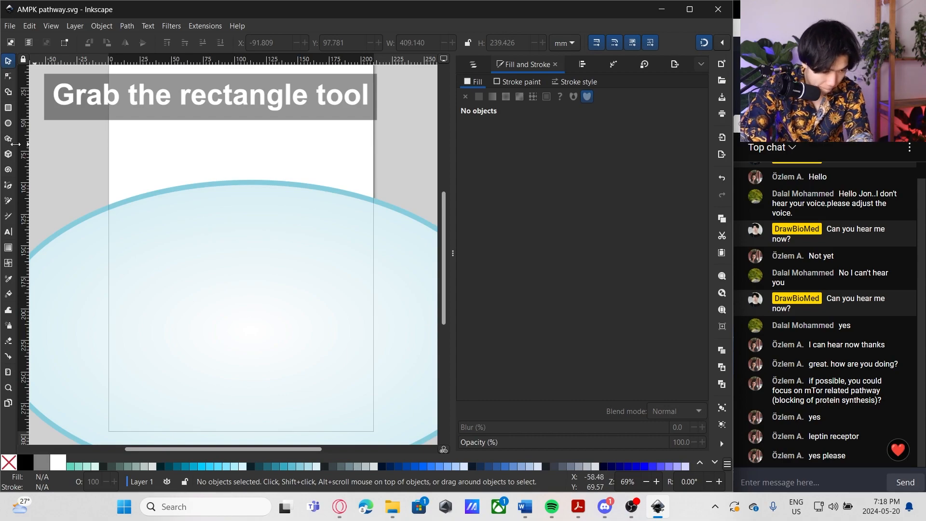
- Draw a small rectangle on the membrane with a thin black outline and rounded corners
click(8, 107)
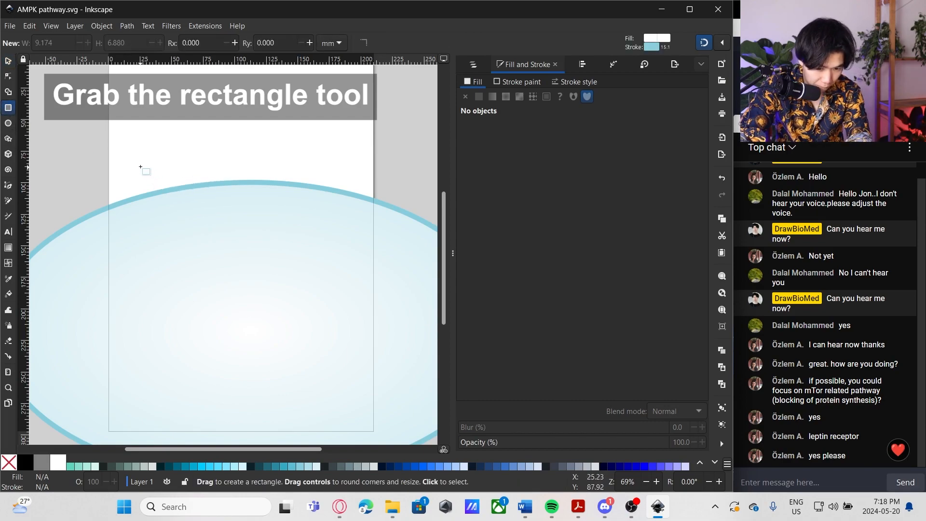
drag(140, 169, 165, 213)
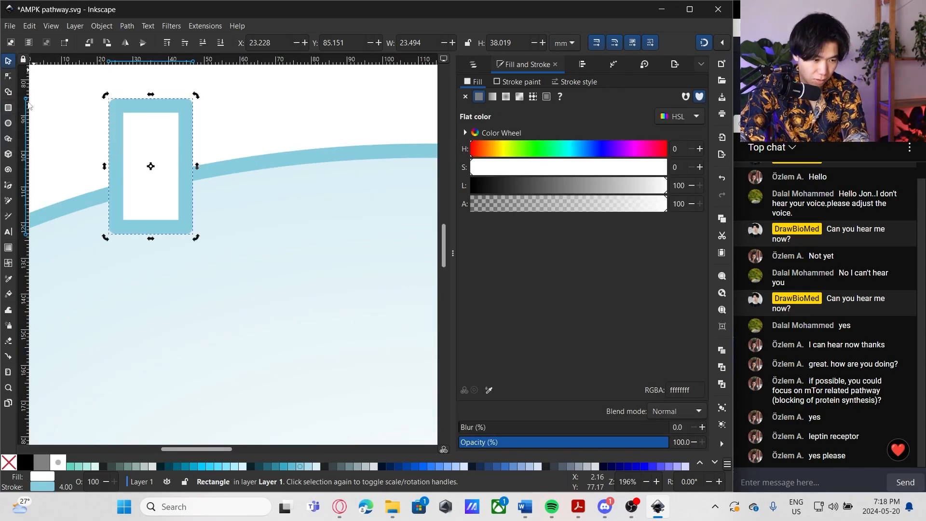
click(26, 462)
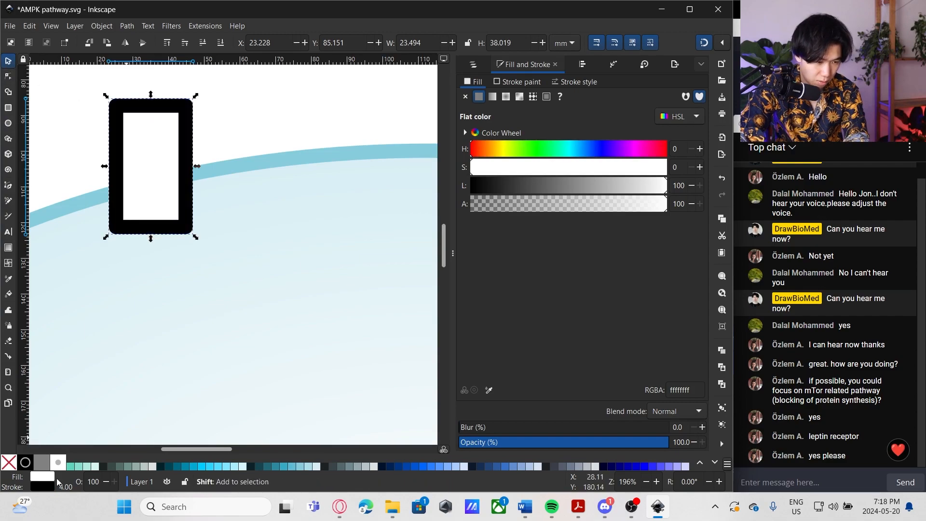
click(59, 481)
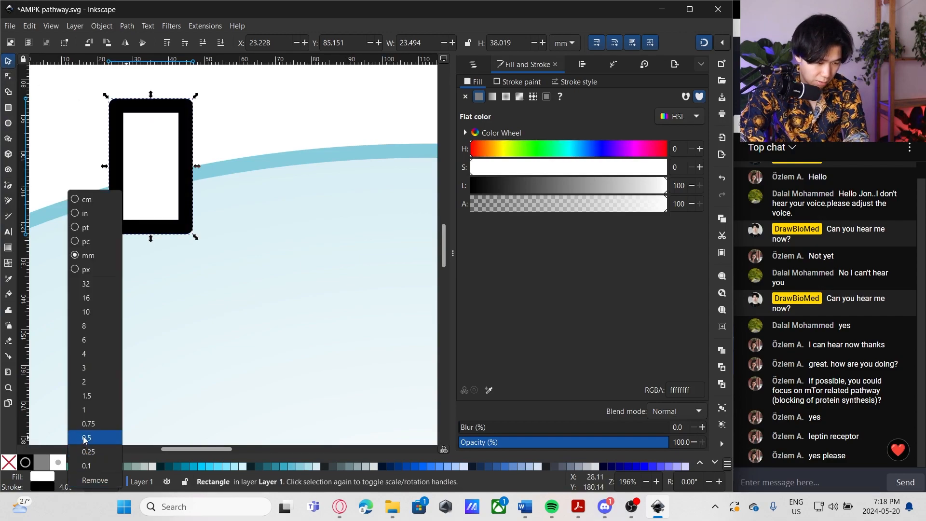
click(87, 436)
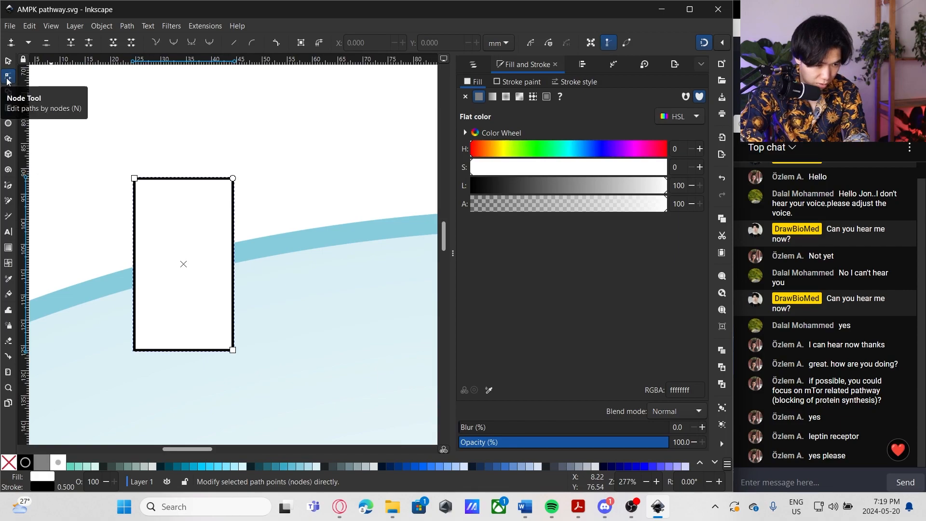
mouse_move(232, 178)
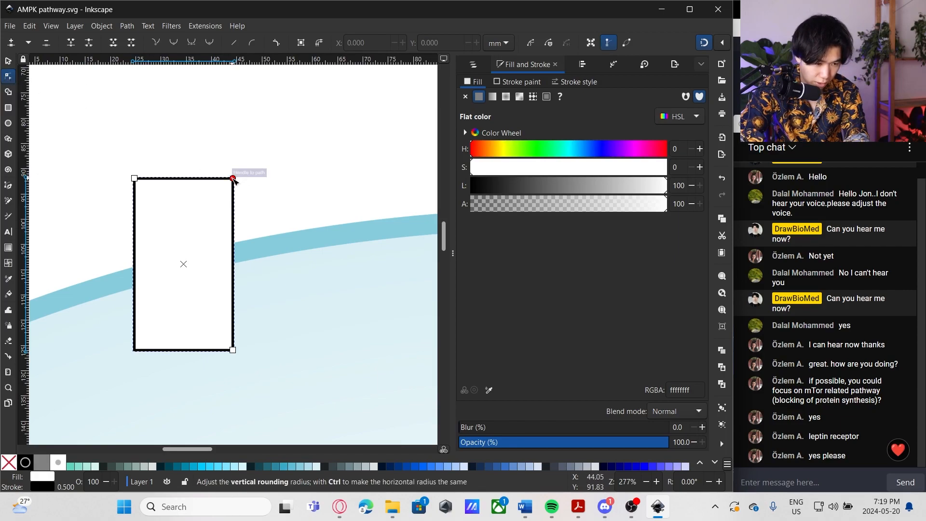
drag(232, 178, 232, 194)
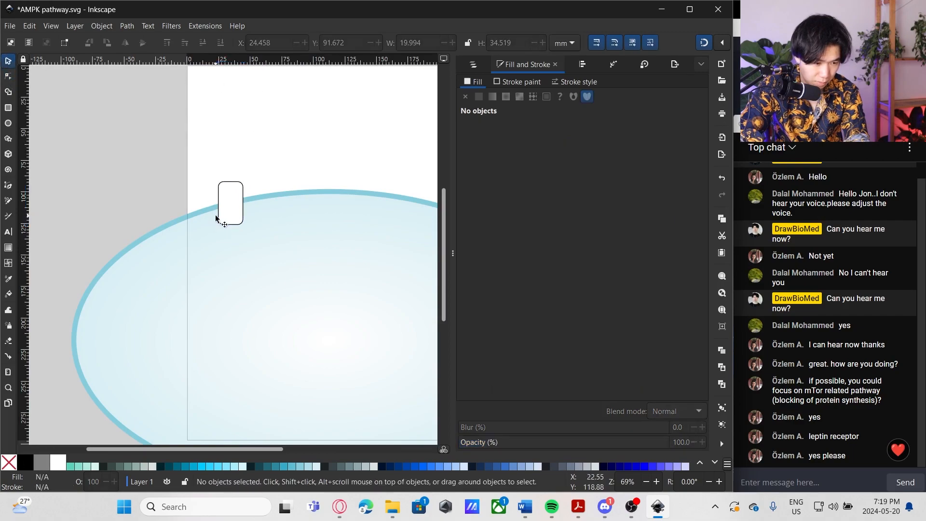
- Draw a triangle and centre it over the top of the rounded rectangle
click(231, 204)
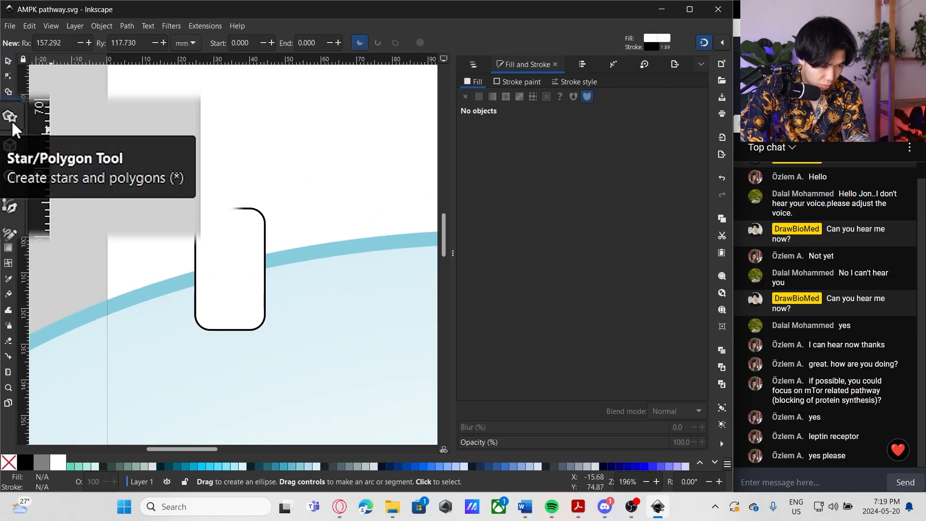
click(10, 116)
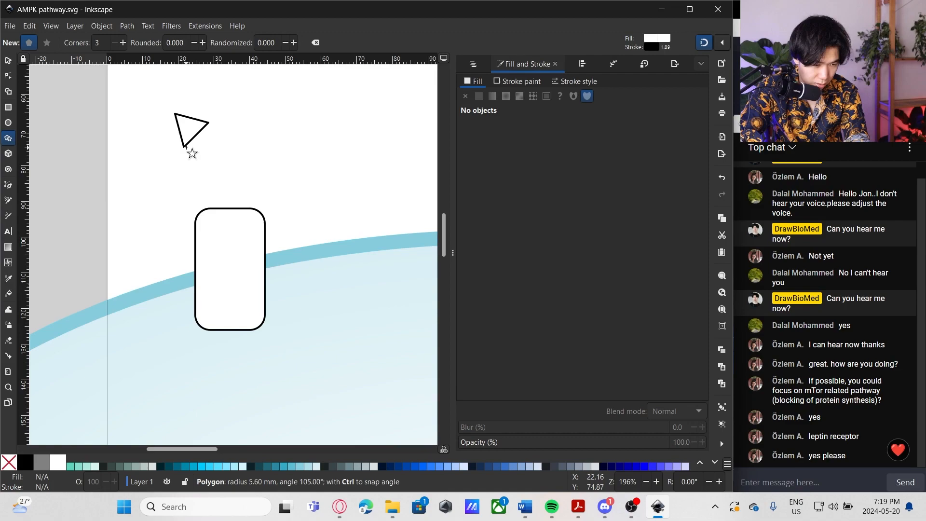
click(190, 126)
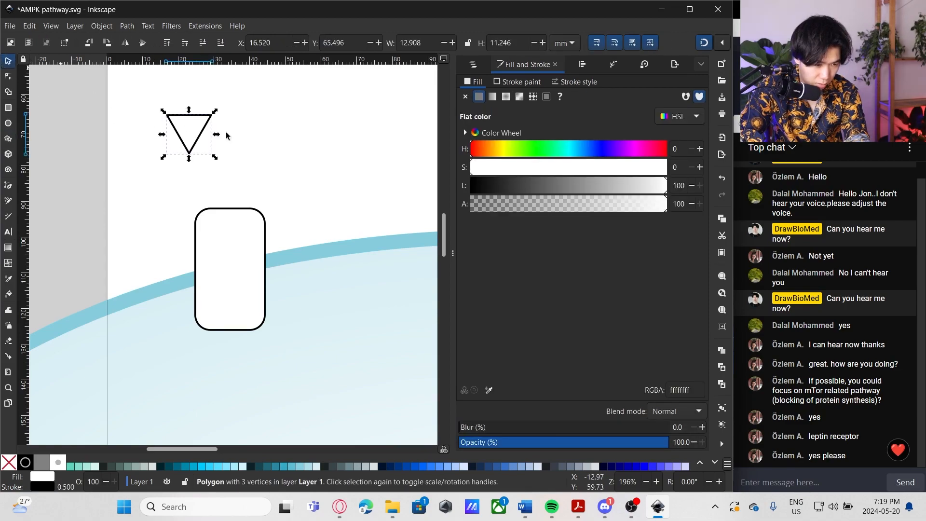
drag(187, 133, 231, 210)
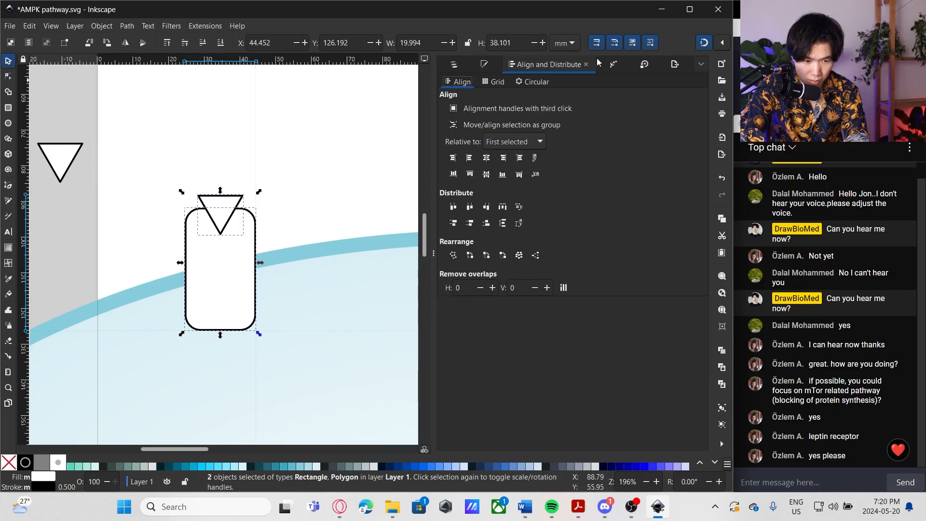
mouse_move(485, 157)
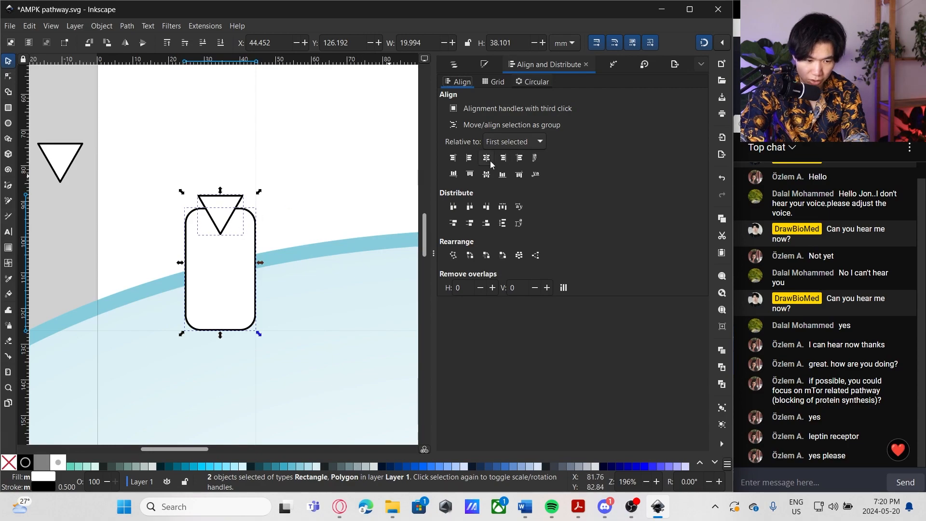
mouse_move(486, 158)
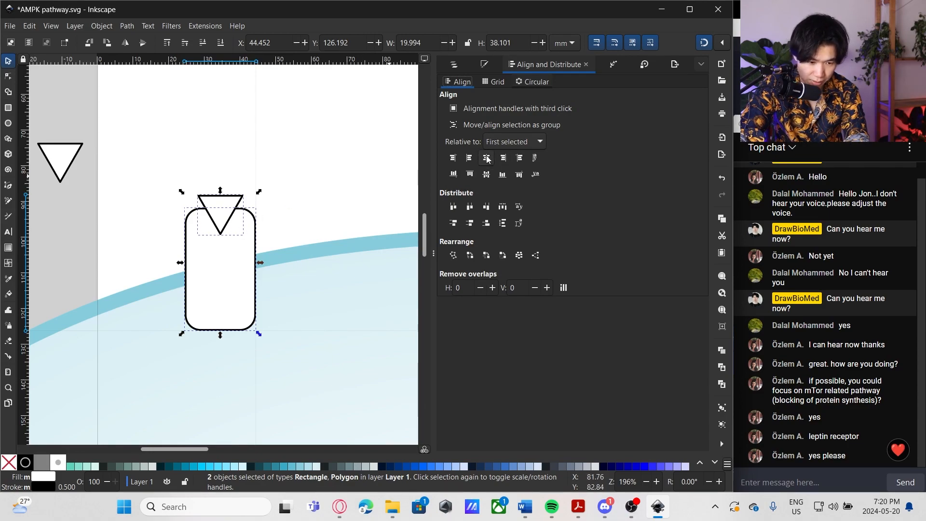
click(486, 158)
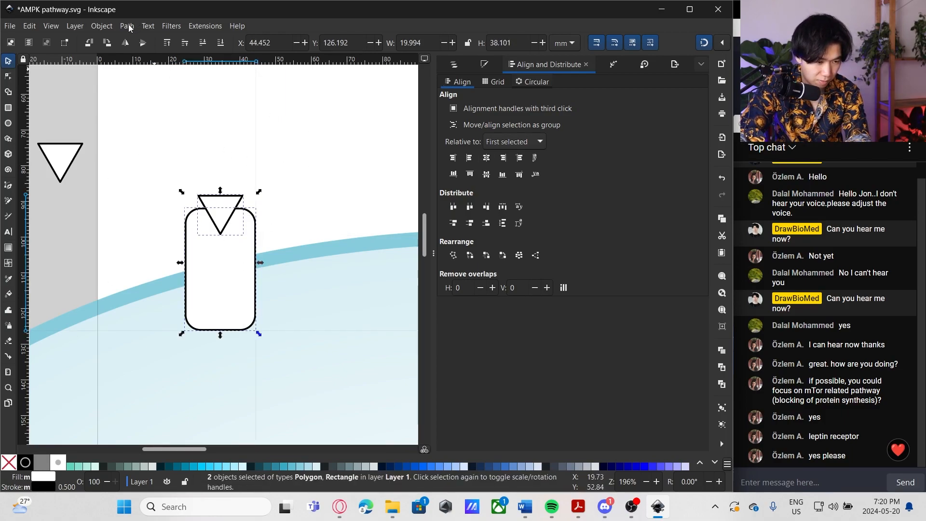
- Cut the triangle out of the rounded rectangle with a path difference, then select the body
click(101, 25)
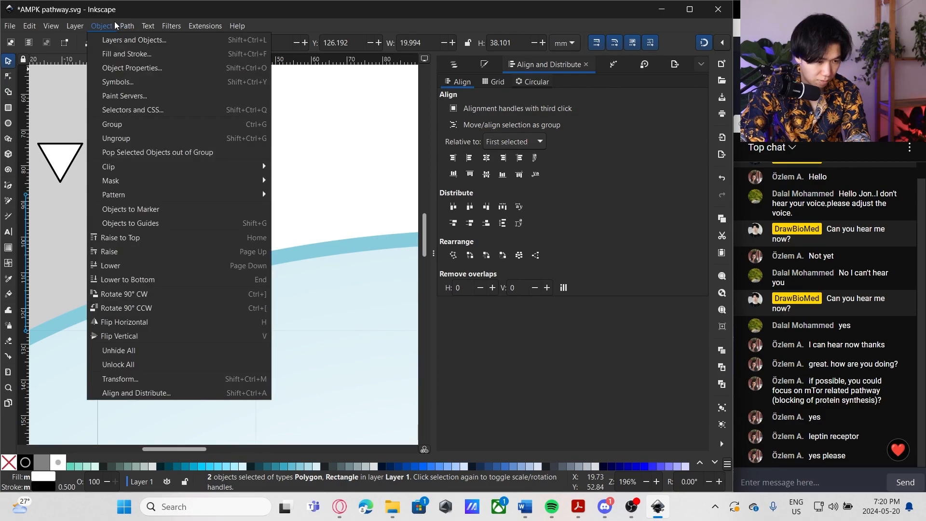
click(127, 26)
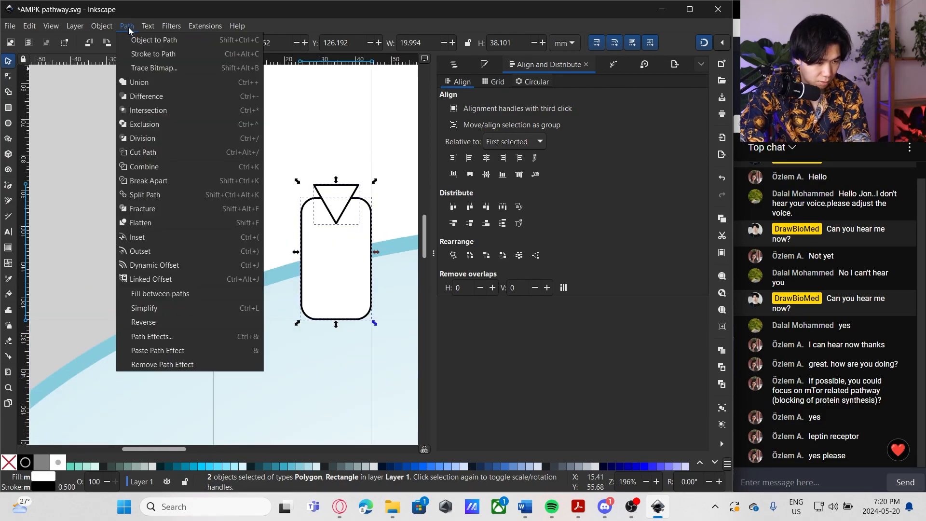
mouse_move(146, 96)
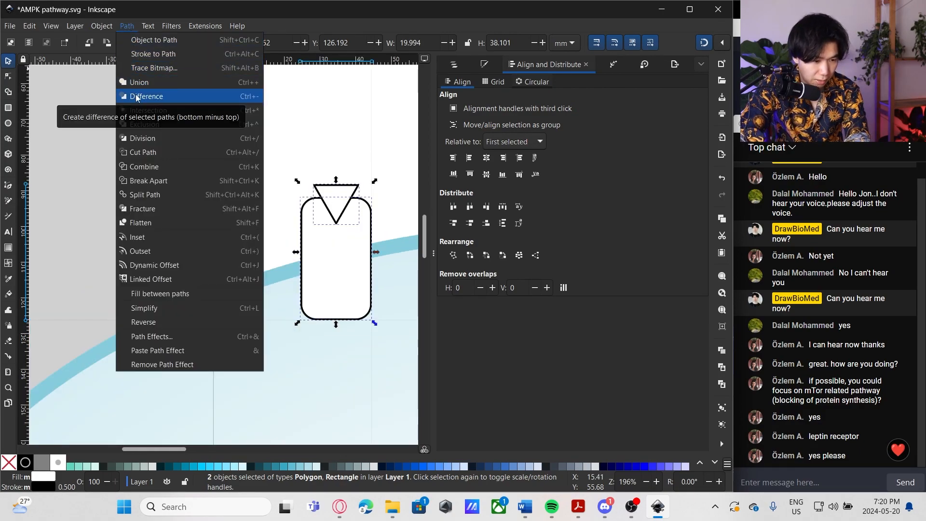
click(146, 96)
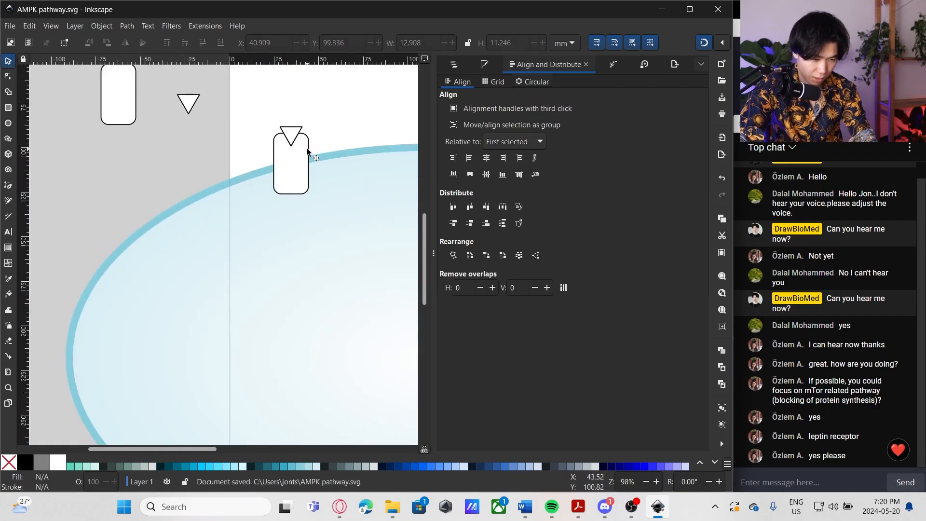
click(290, 162)
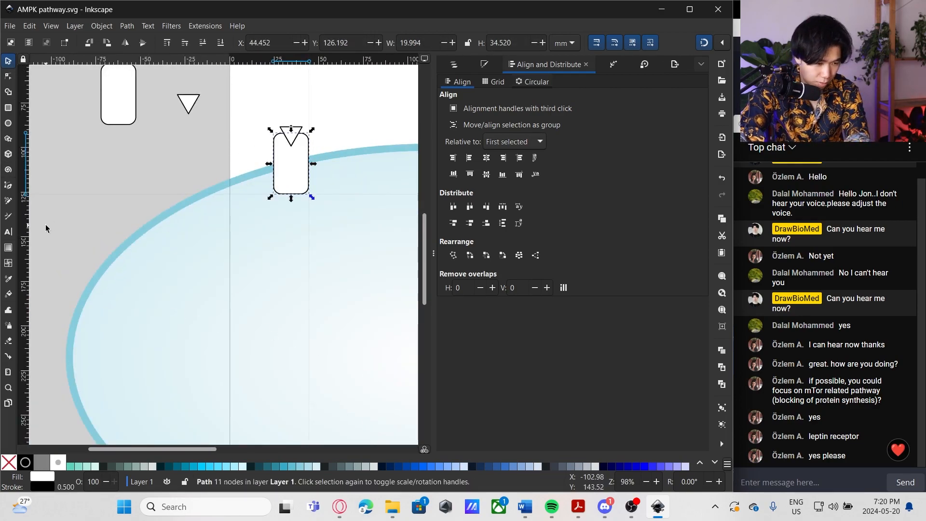
- Fill the receptor body with a blue radial gradient and its triangle with pink
click(8, 247)
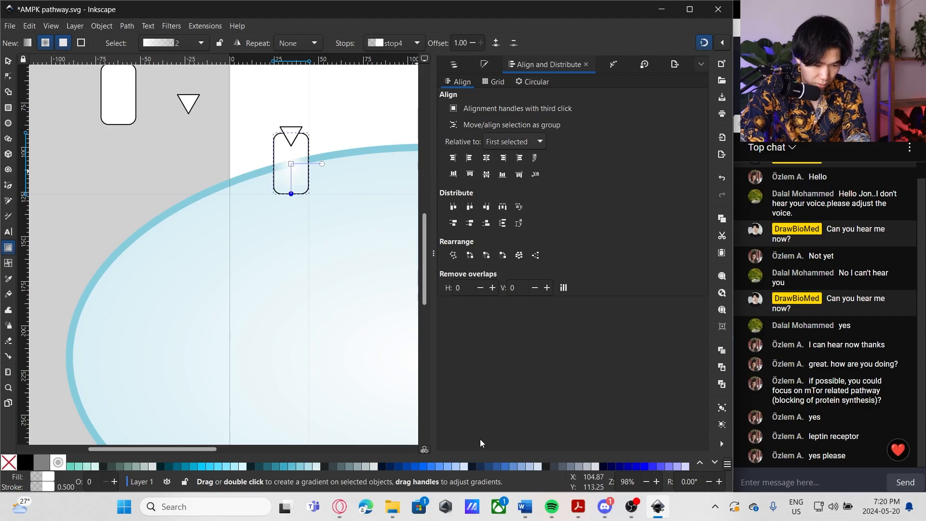
click(306, 142)
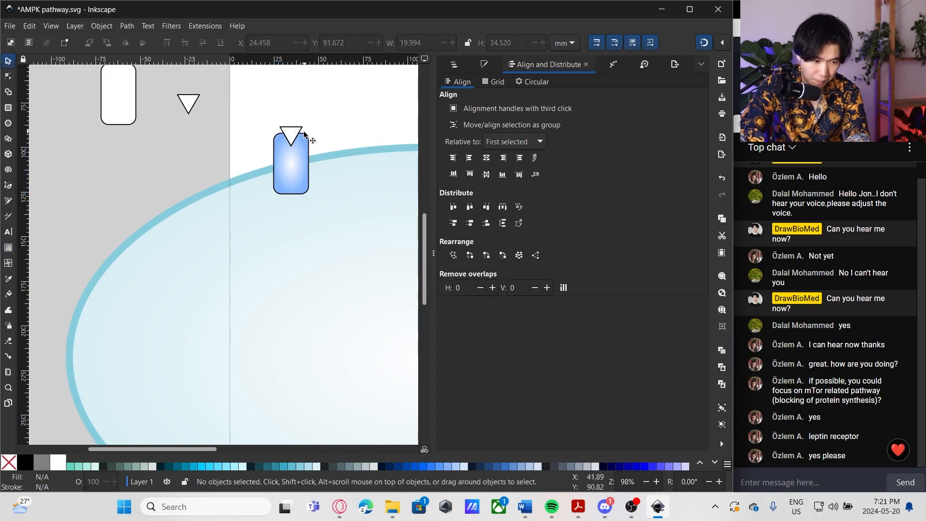
click(287, 131)
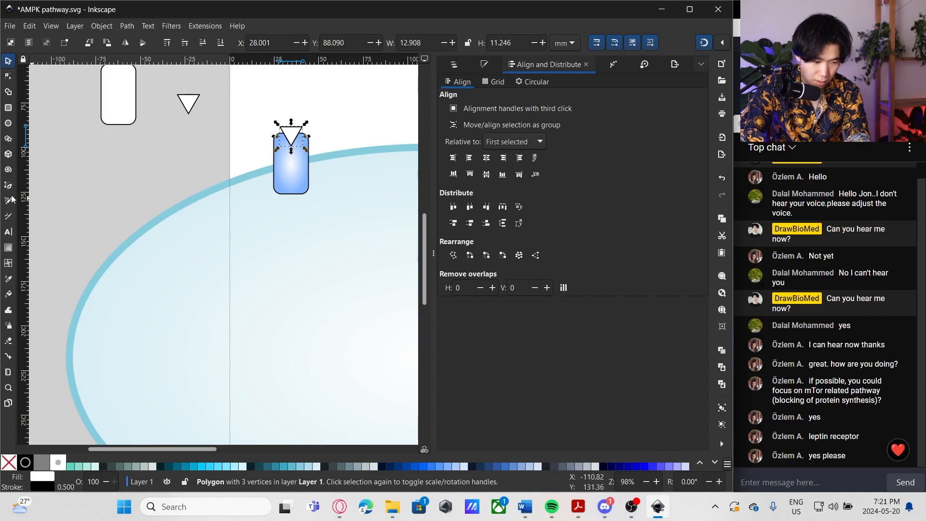
click(8, 247)
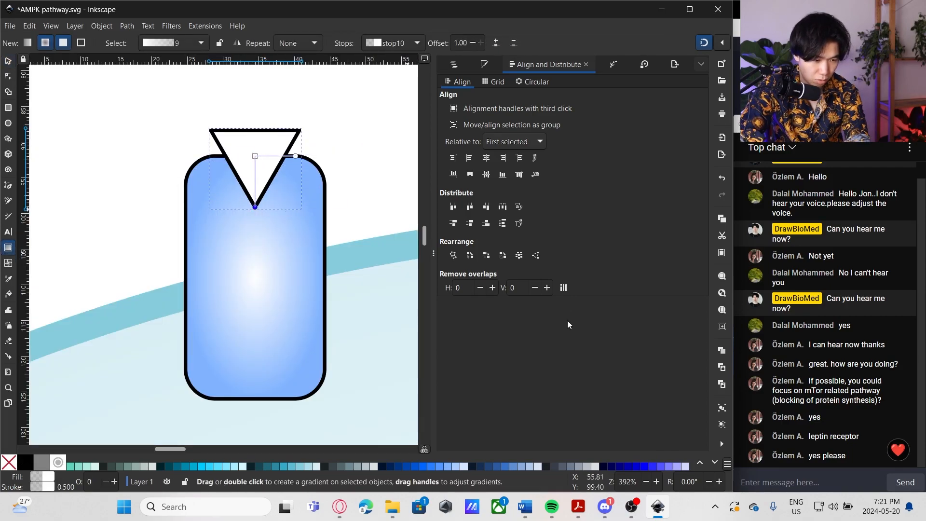
click(307, 466)
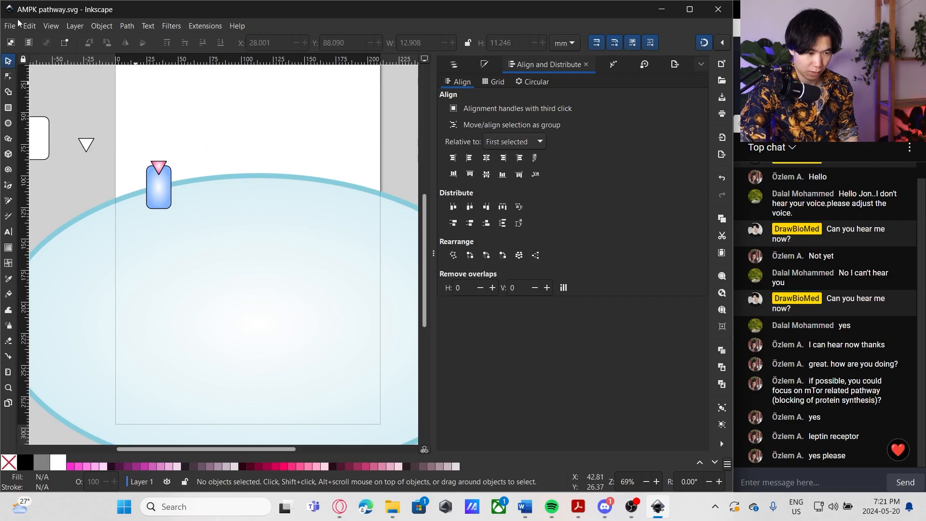
click(9, 231)
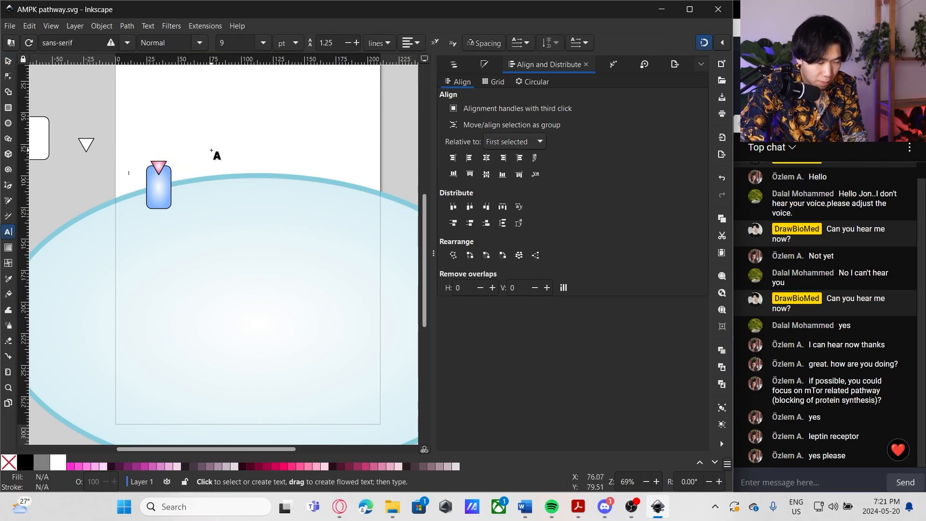
mouse_move(346, 116)
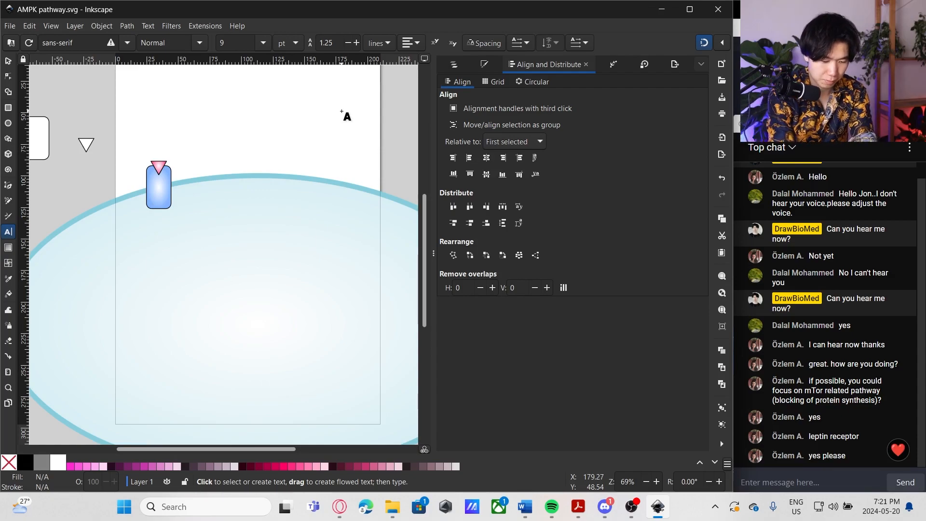
- Add an outline-free 'Insulin receptor' label positioned beside the receptor
click(136, 173)
text(Insulin receptor)
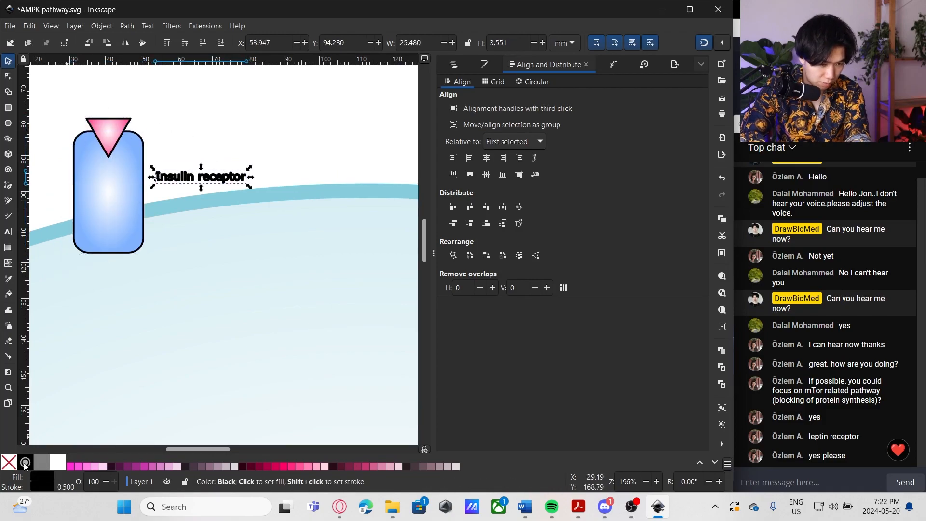
click(9, 463)
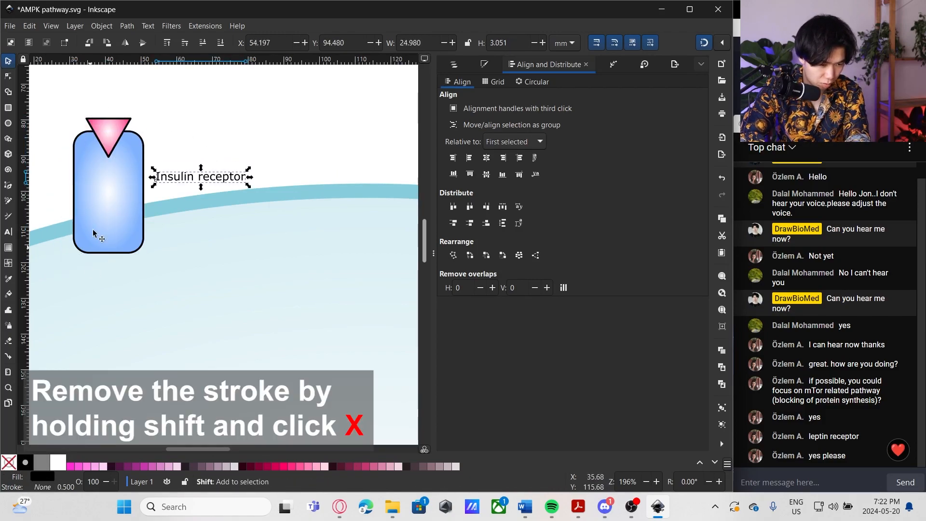
drag(200, 176, 198, 166)
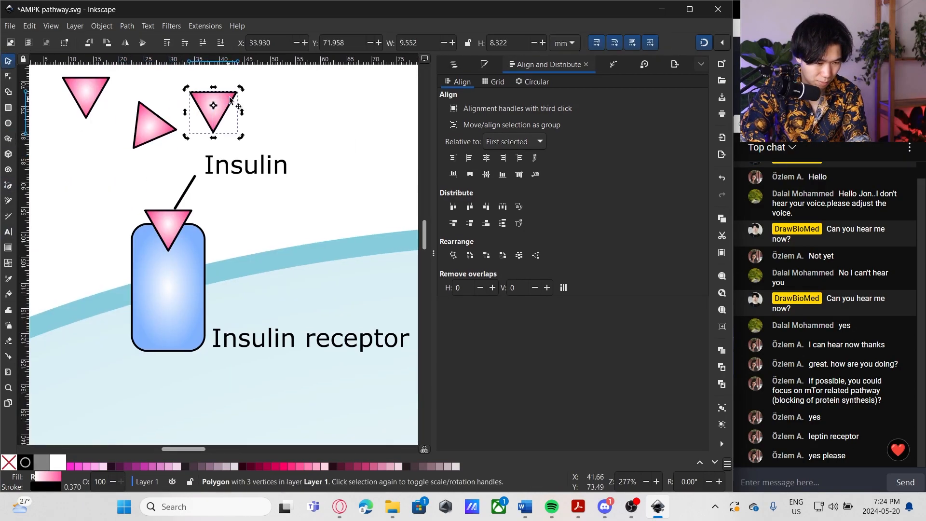
click(8, 123)
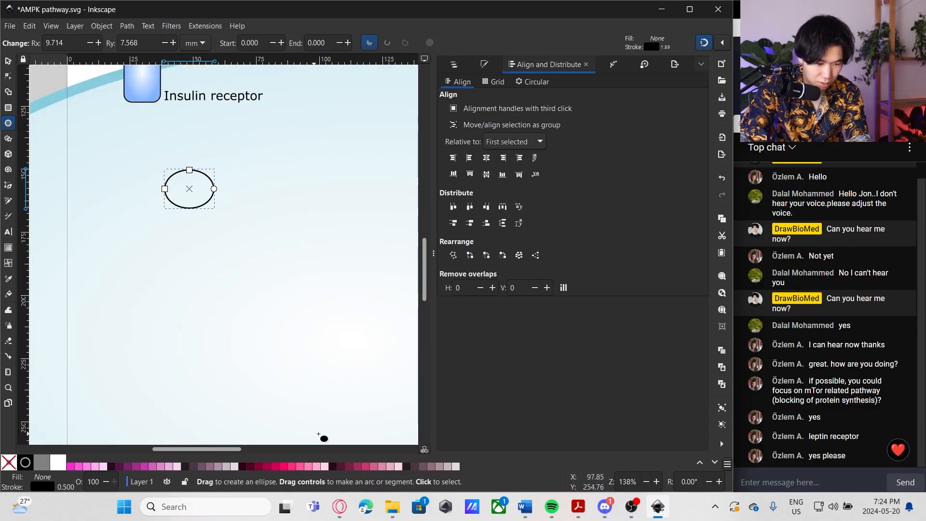
- Fill the new kinase ellipse with a purple gradient and type 'PI3' of its PI3K label
click(8, 247)
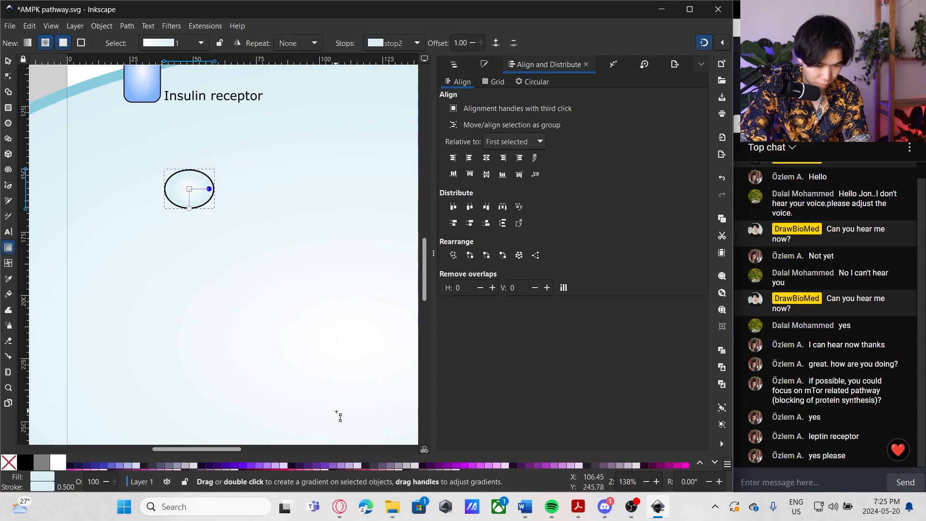
mouse_move(479, 468)
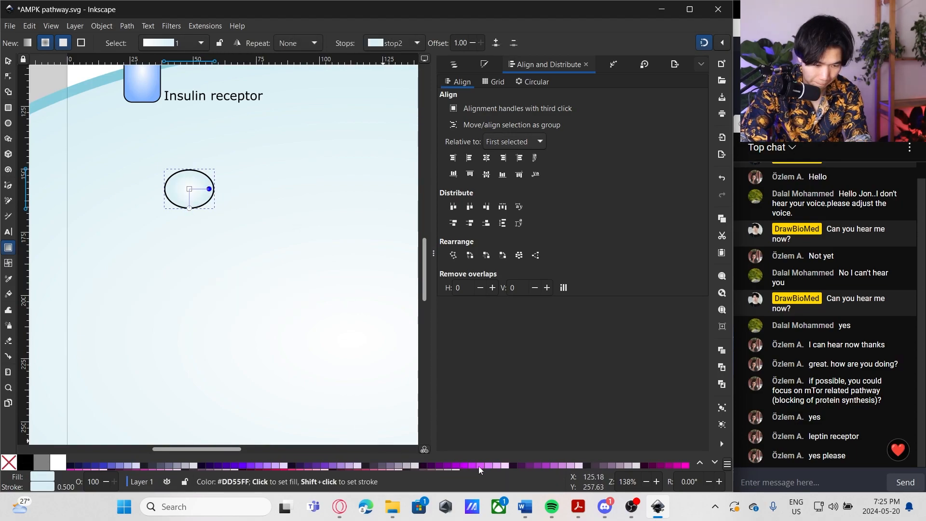
click(479, 466)
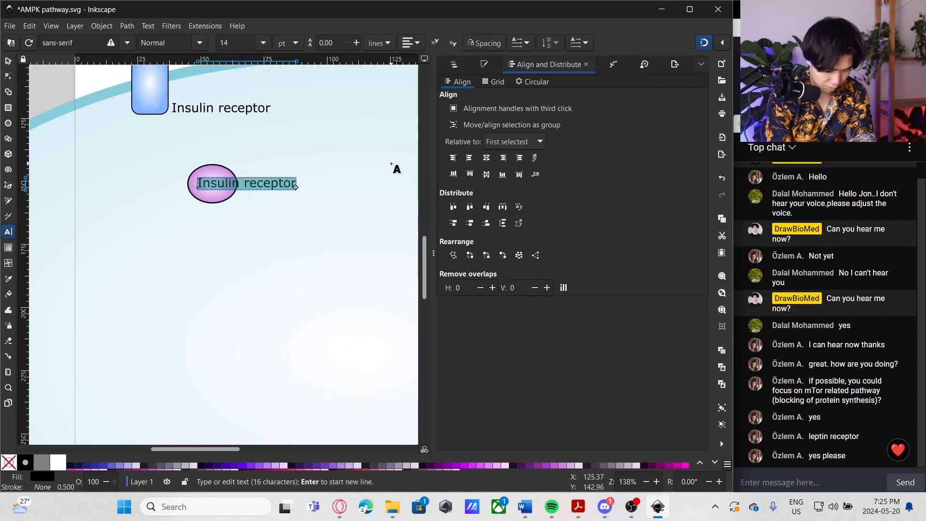
text(PI)
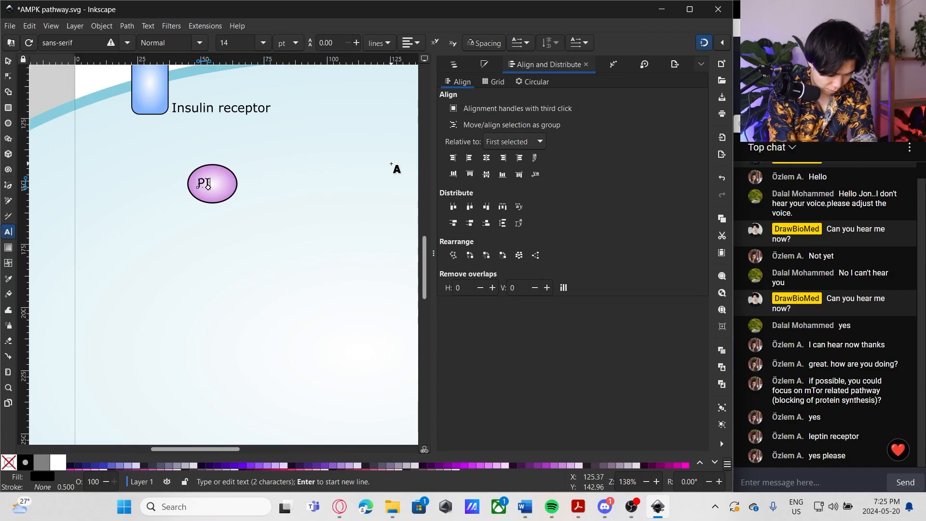
text(3K)
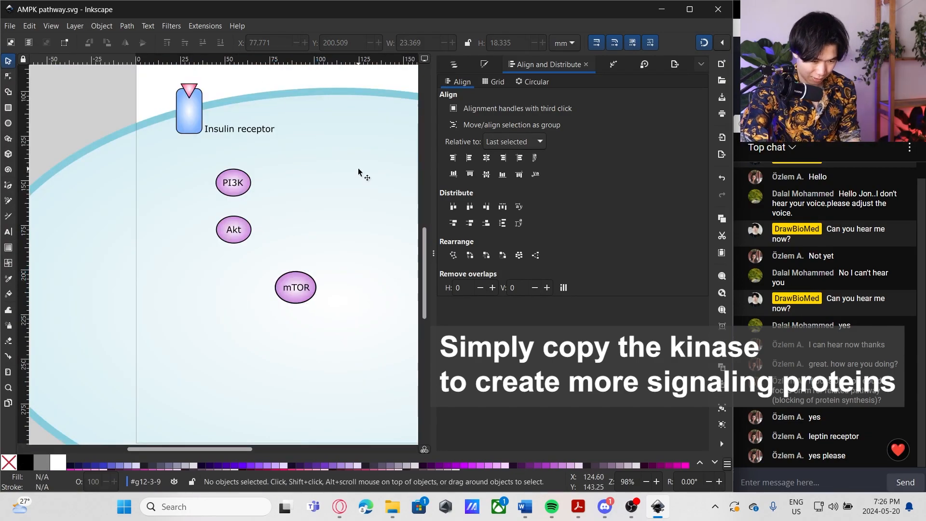
scroll(up, 3)
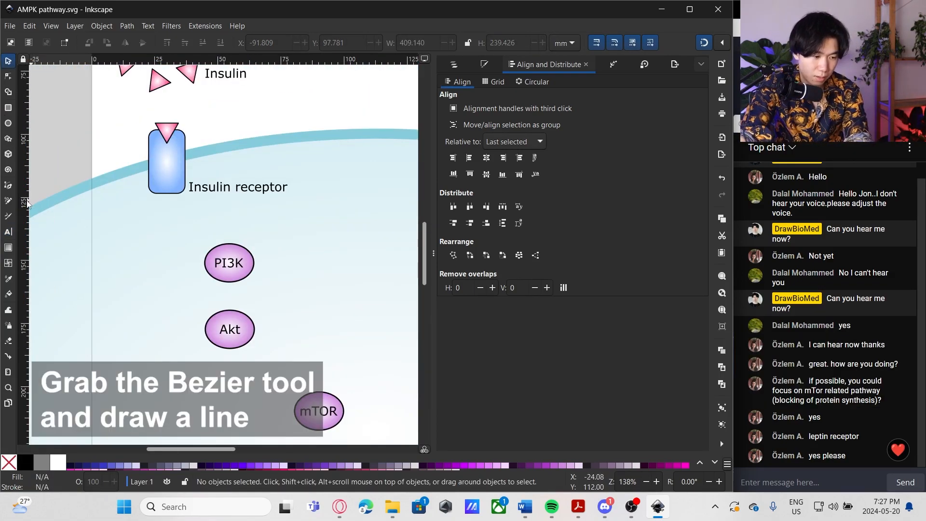
- Draw a dashed arrow from the receptor to PI3K and place a copy between PI3K and Akt
click(8, 185)
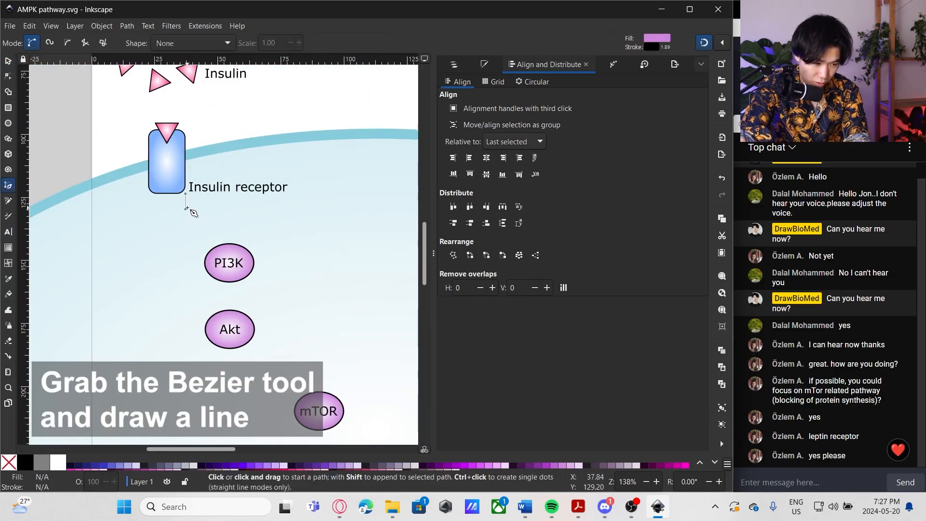
click(194, 222)
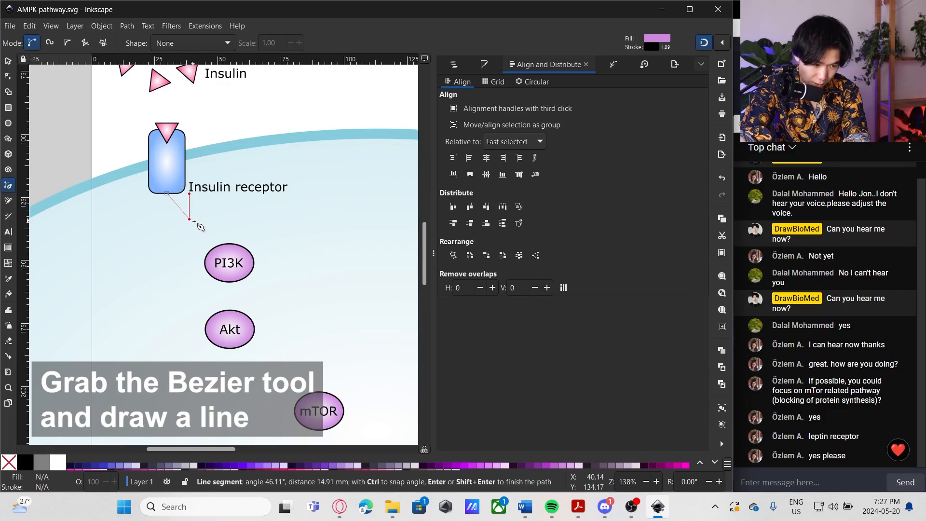
key(Escape)
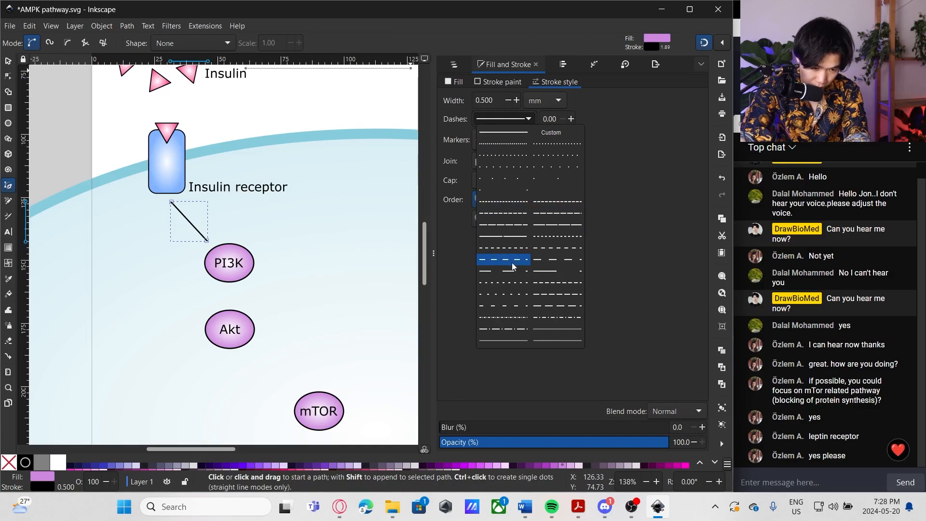
click(503, 260)
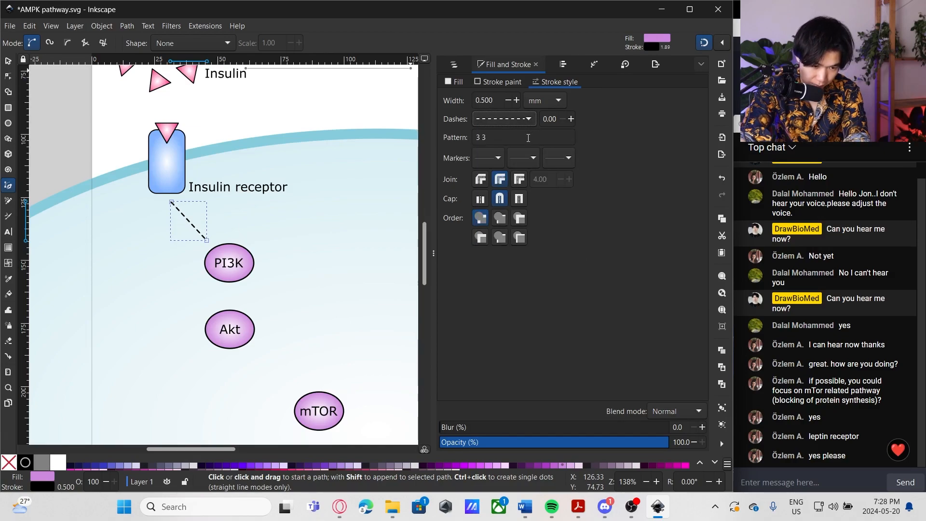
click(555, 158)
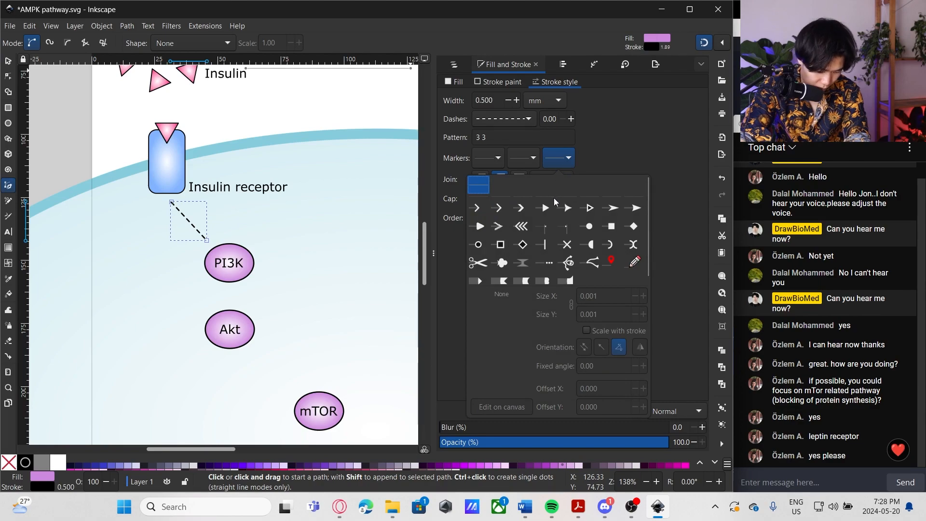
mouse_move(614, 212)
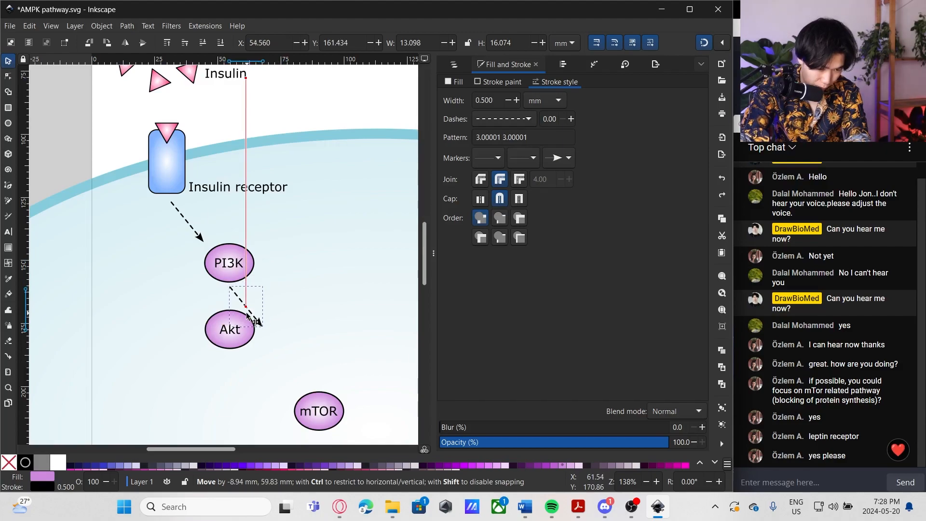
click(245, 307)
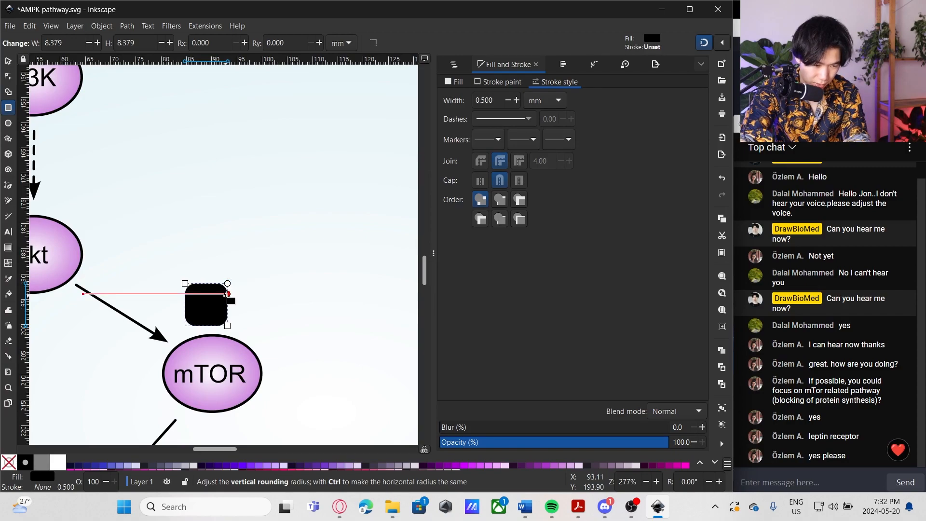
- Add the rounded box near mTOR, adjust the 4E-BP1 arrow's end marker, and select the membrane
click(8, 247)
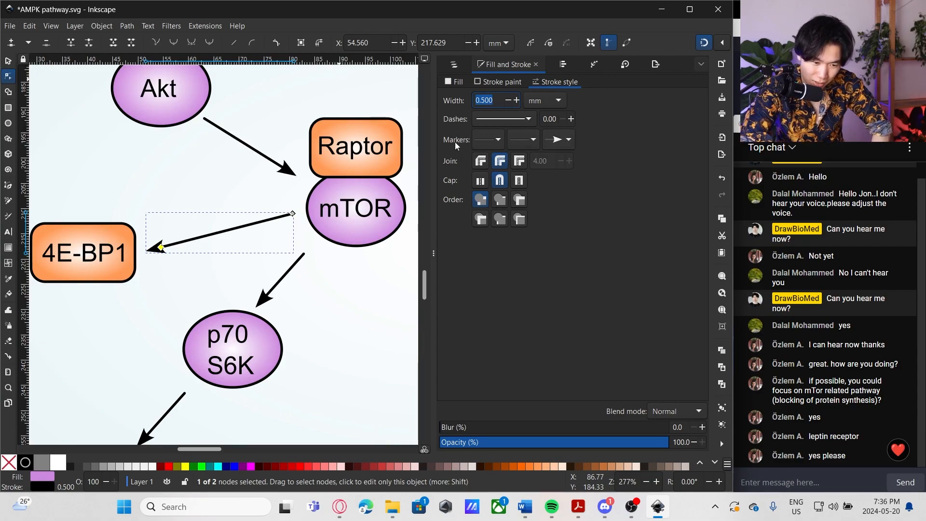
click(568, 140)
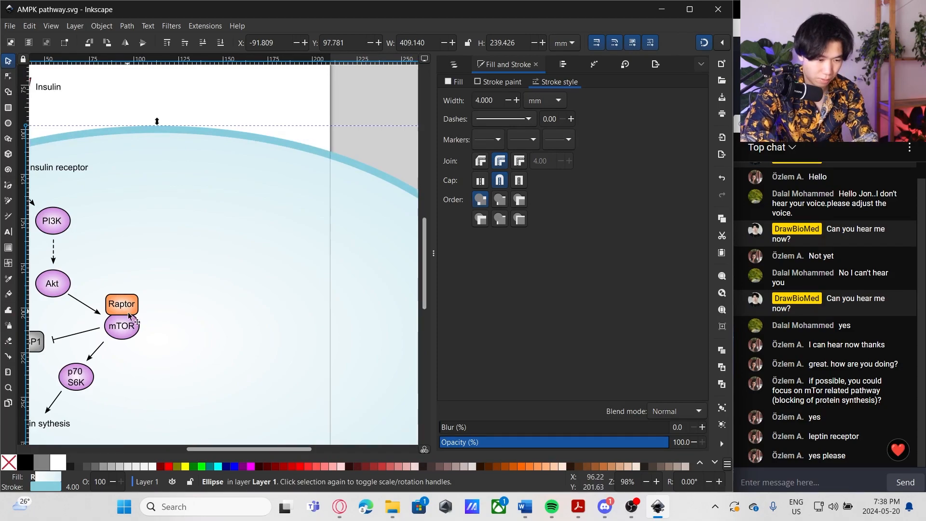
click(121, 326)
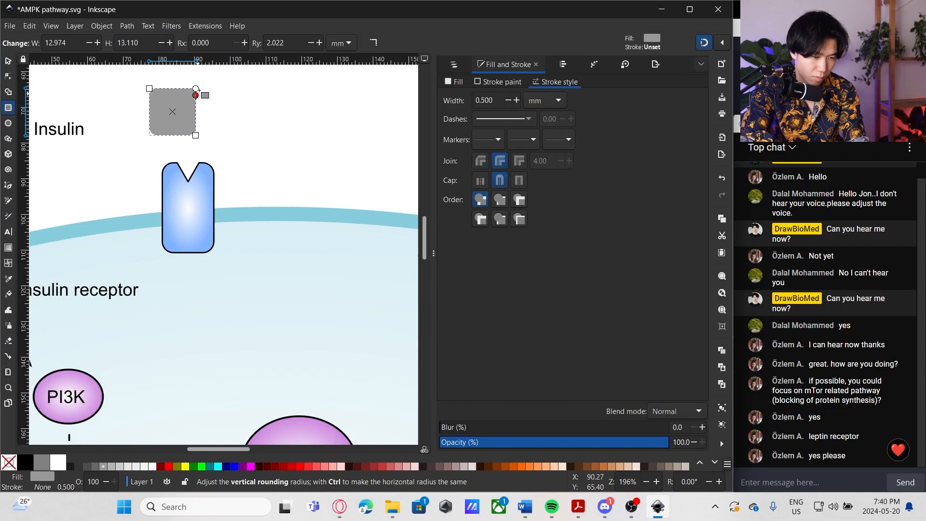
- Shrink the grey diamond in stages and move it onto the blue receptor's top
click(8, 61)
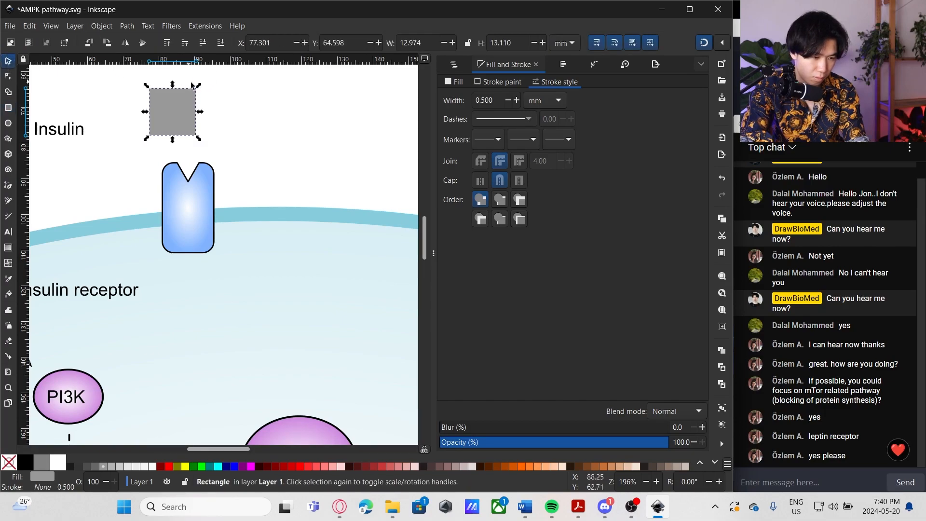
drag(200, 84, 205, 105)
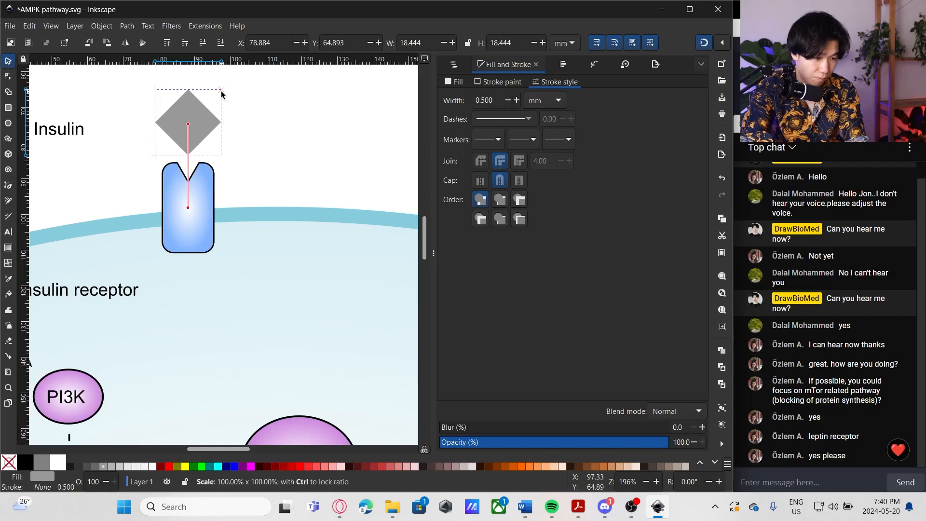
drag(221, 89, 202, 103)
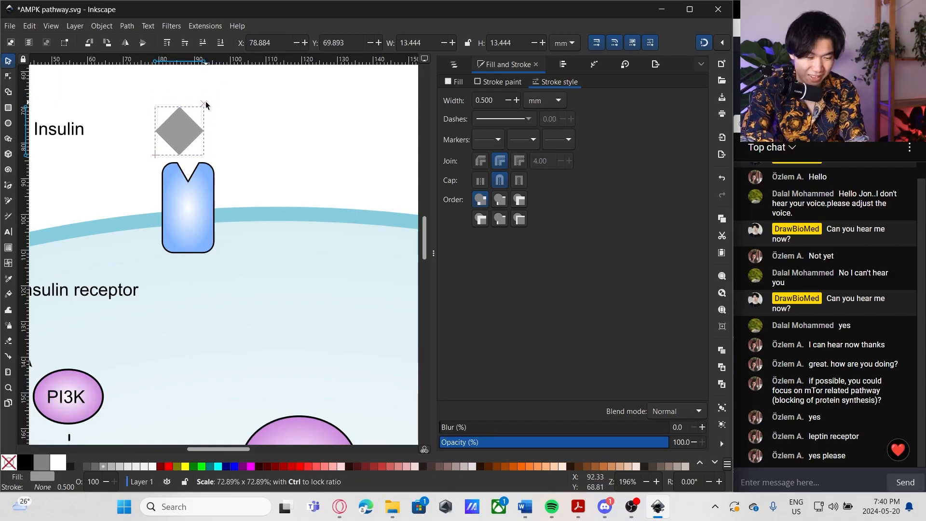
drag(206, 105, 199, 113)
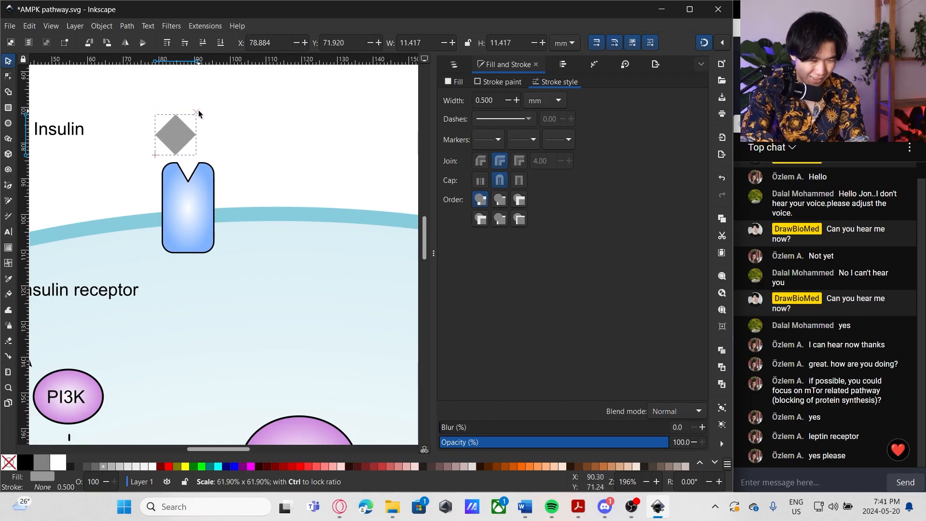
drag(175, 134, 193, 141)
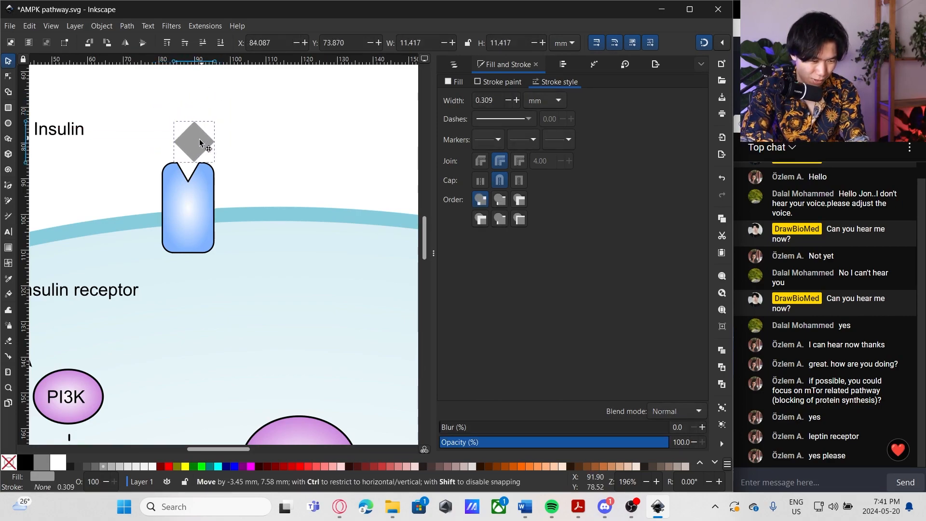
drag(193, 142, 193, 124)
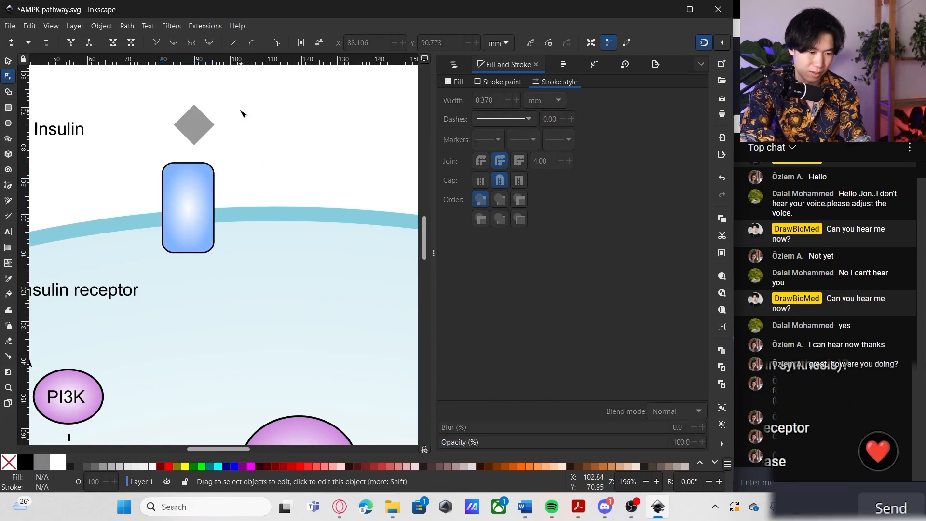
- Save the drawing and reselect the grey diamond for editing
key(ctrl+s)
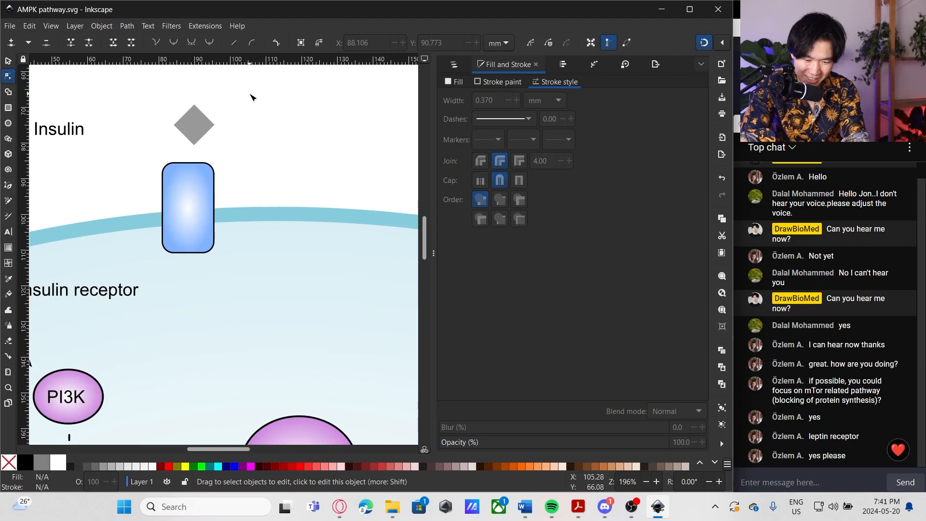
click(193, 124)
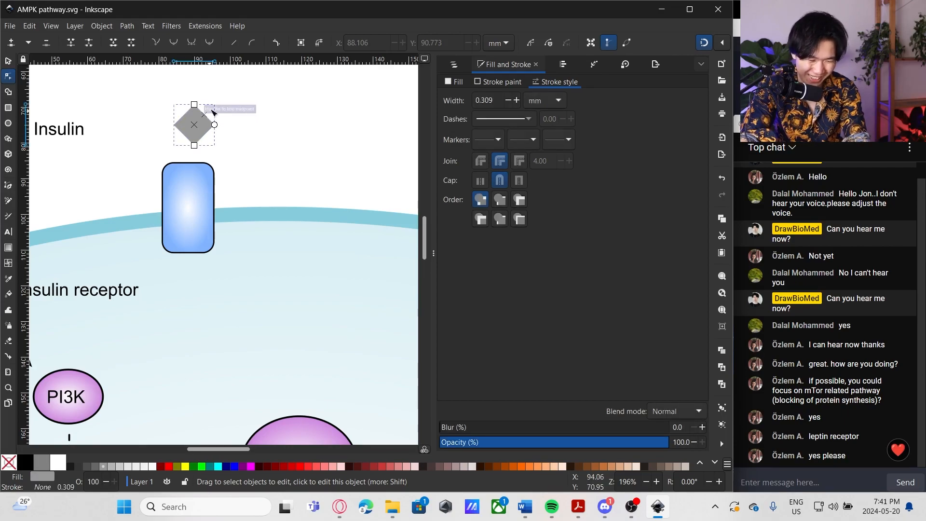
click(8, 247)
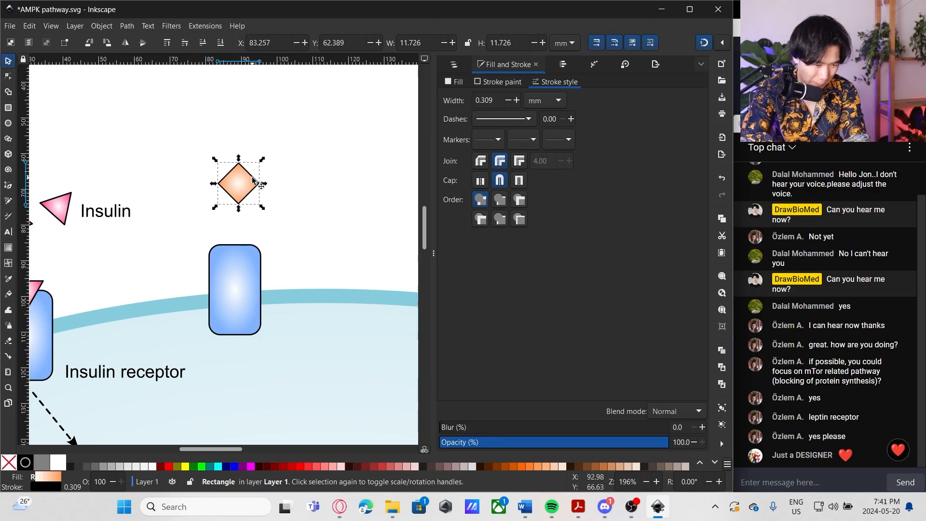
- Place a copy of the peach diamond in the cluster above the receptor
drag(238, 183, 229, 163)
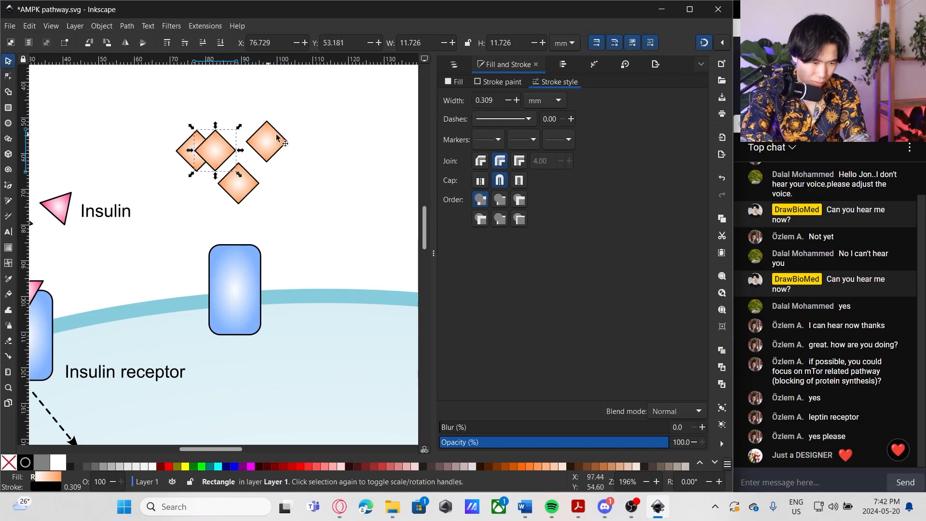
click(213, 147)
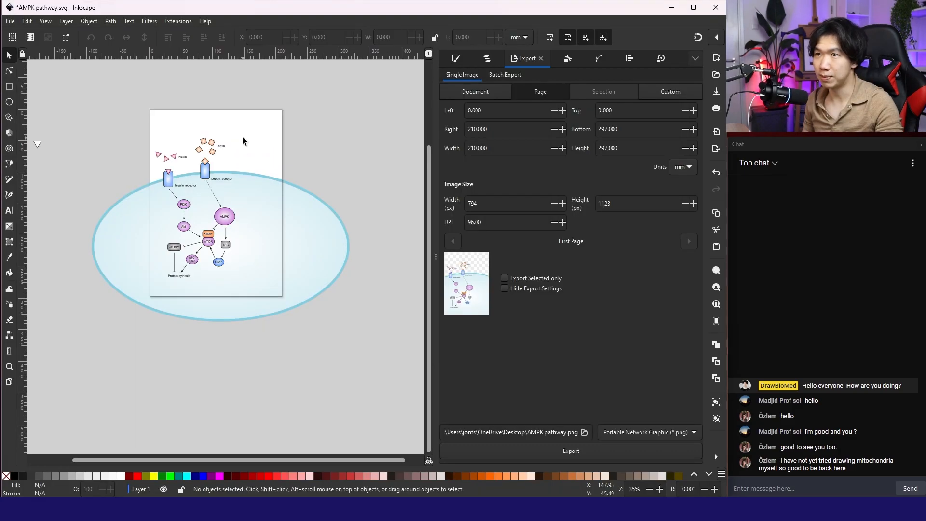
- Set the page to a custom 300 × 300 mm size in Document Properties
click(26, 21)
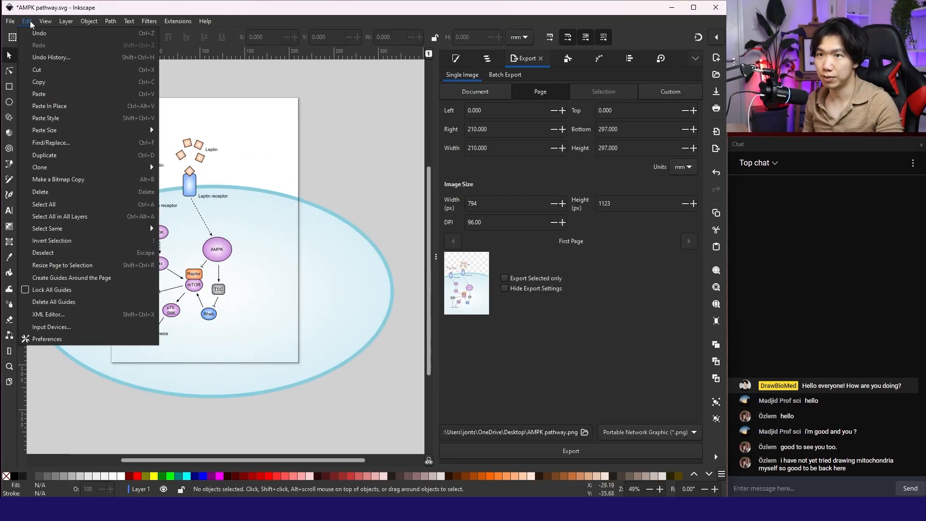
click(10, 21)
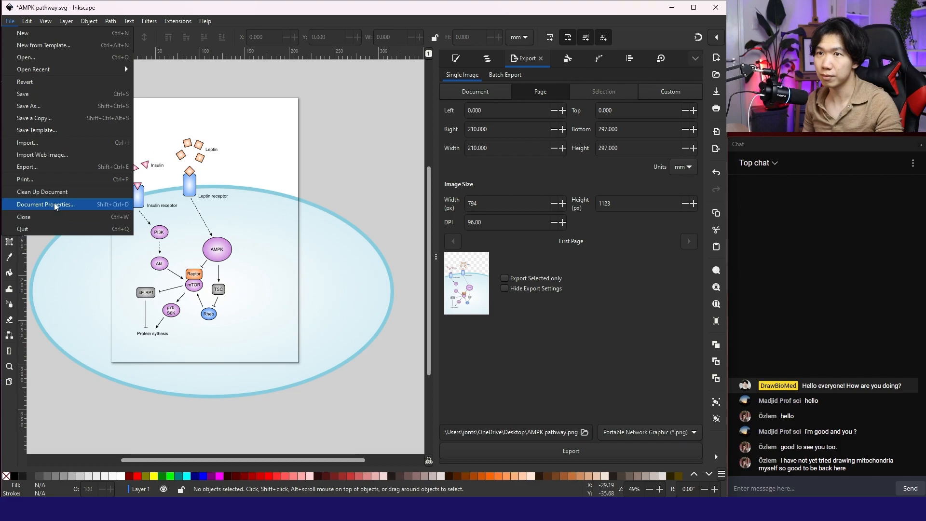
click(44, 203)
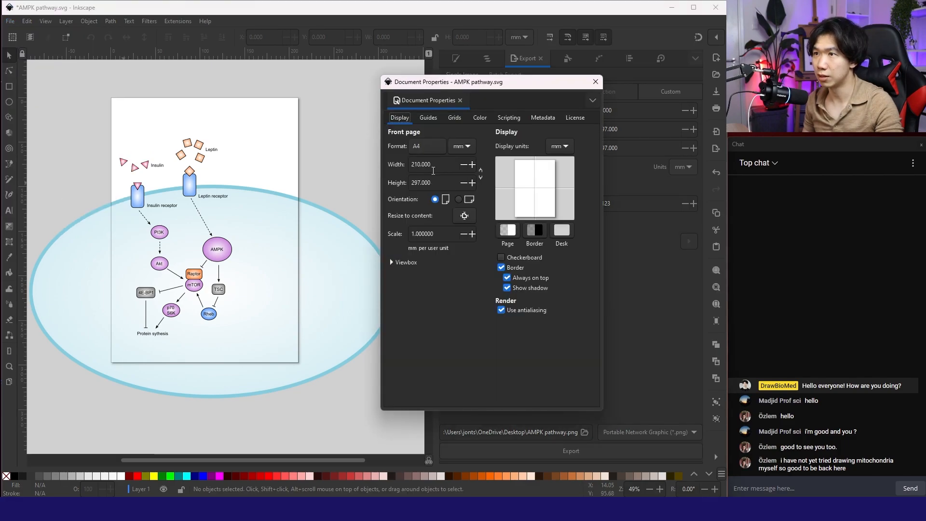
triple_click(420, 164)
text(300)
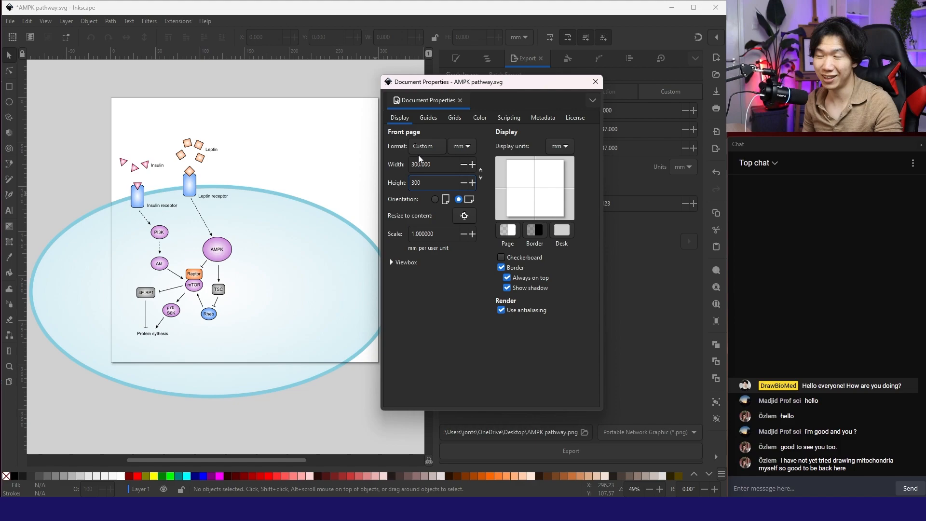
click(595, 82)
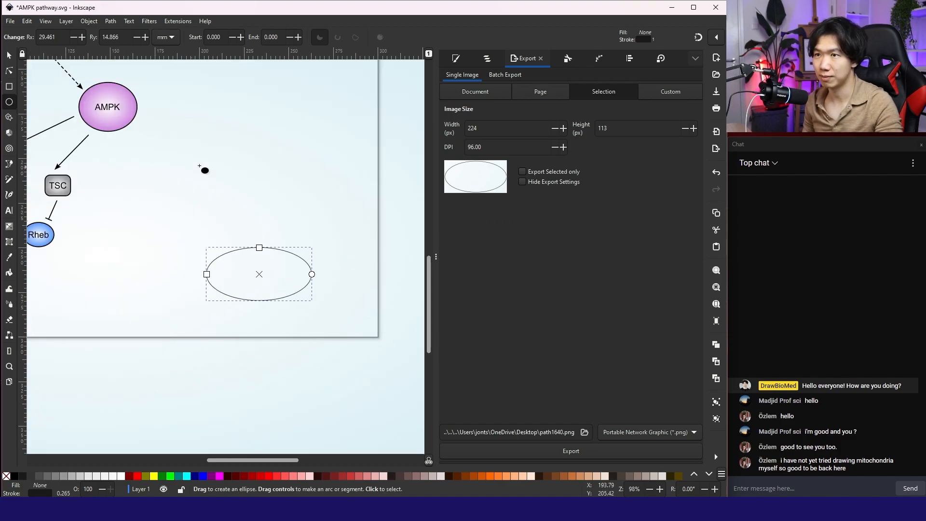
- Fill the new ellipse with a radial gradient whose outer stop is orange
click(9, 230)
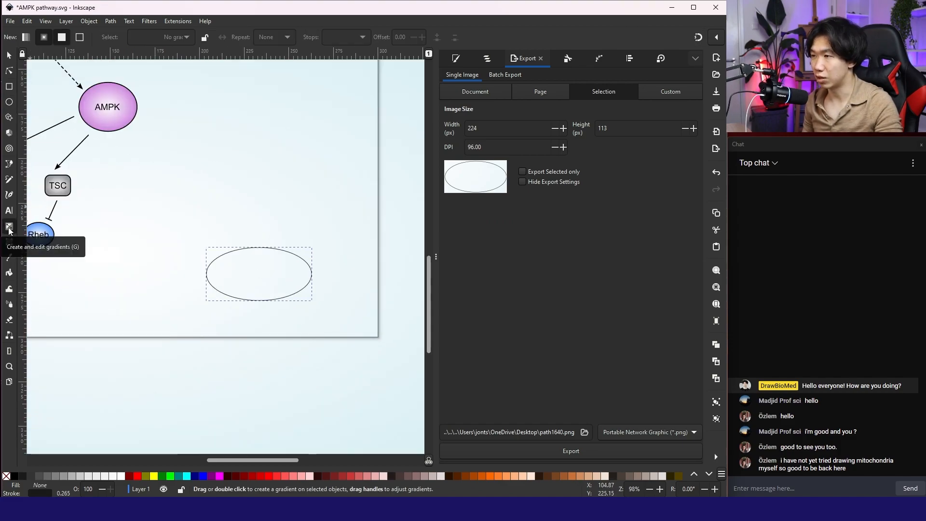
mouse_move(697, 37)
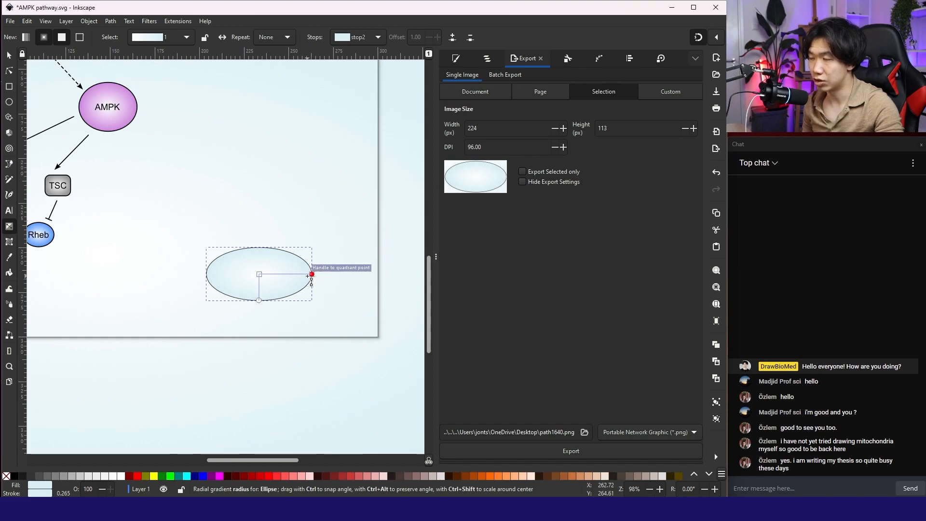
mouse_move(508, 476)
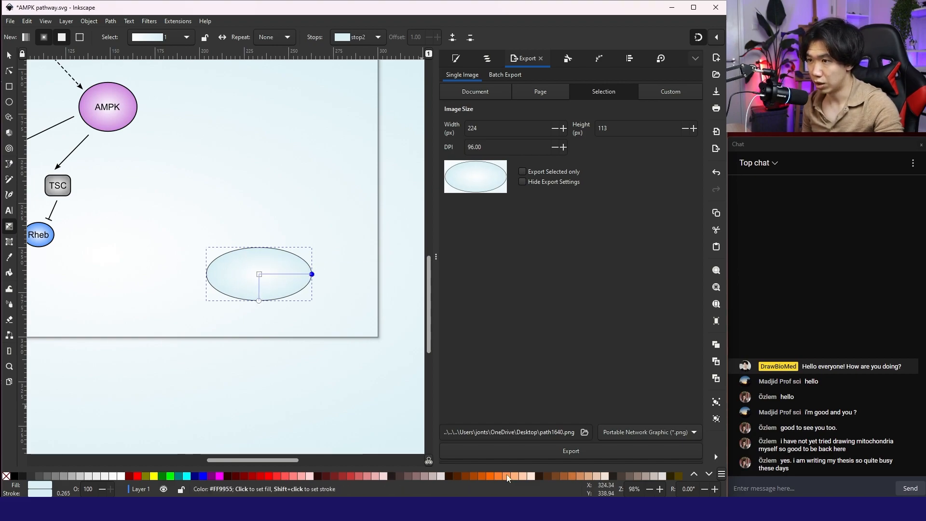
click(505, 476)
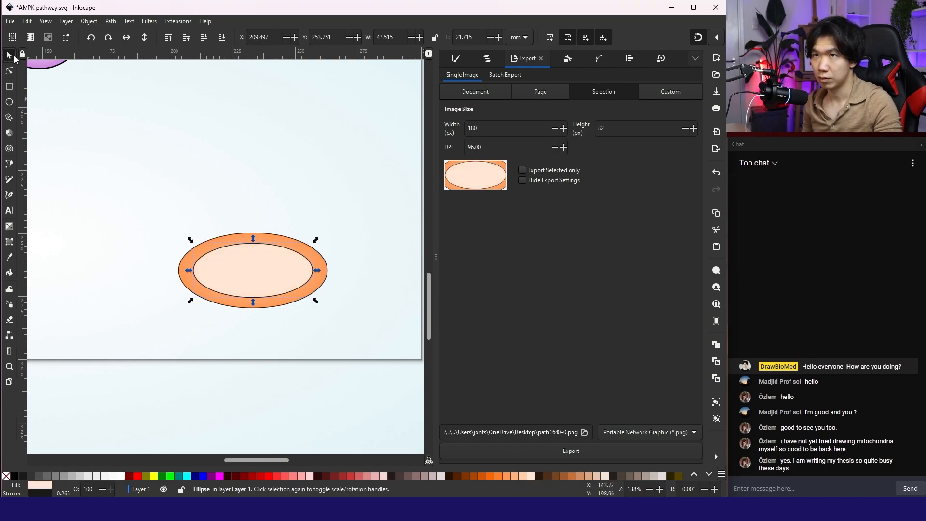
- Draw red rounded bars across the inner ellipse with the Rectangle tool
click(9, 85)
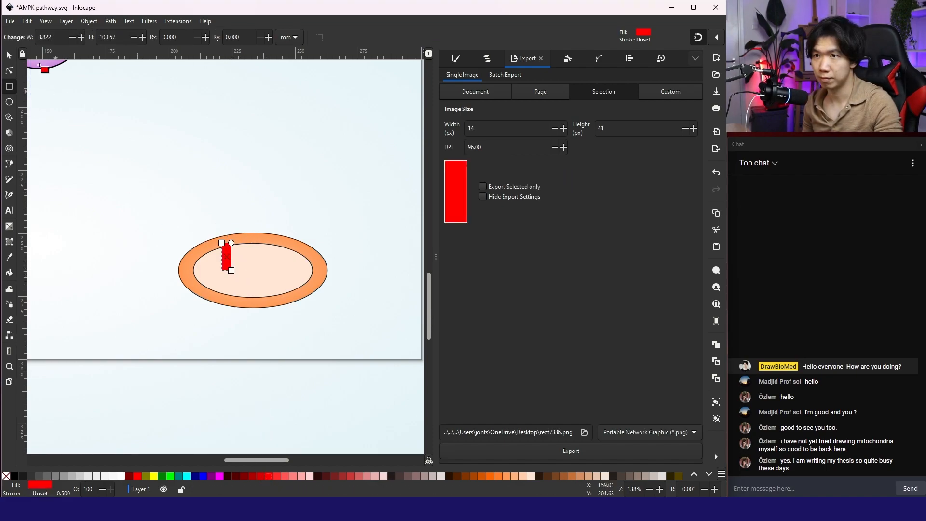
click(226, 257)
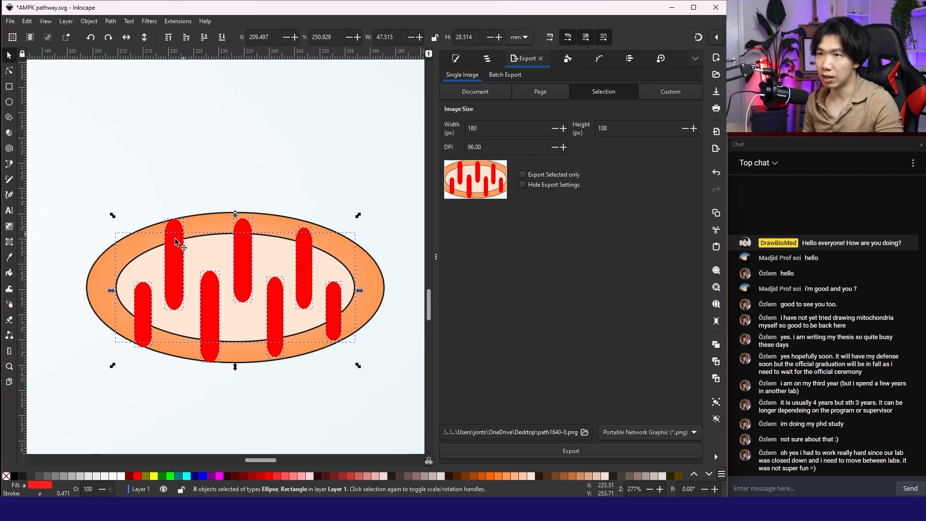
mouse_move(301, 275)
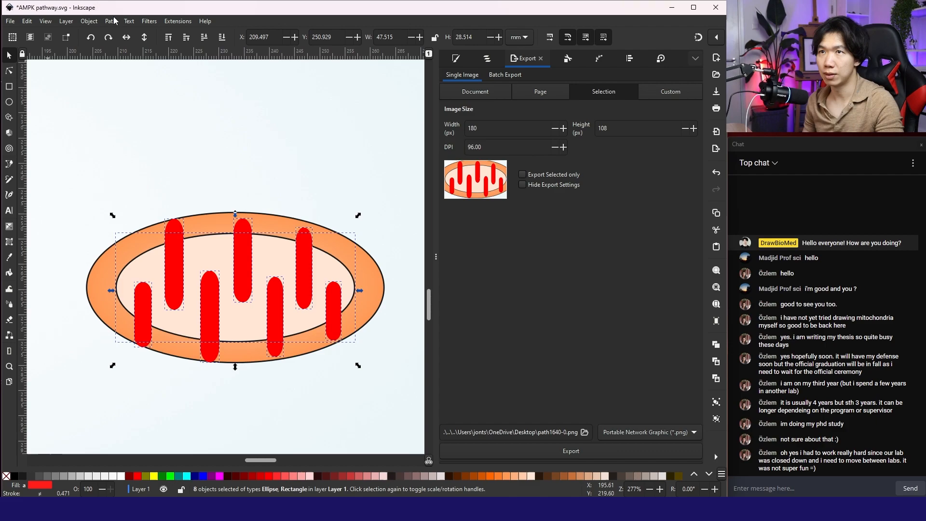
- Union the red bars with the inner ellipse using Path > Union
click(110, 21)
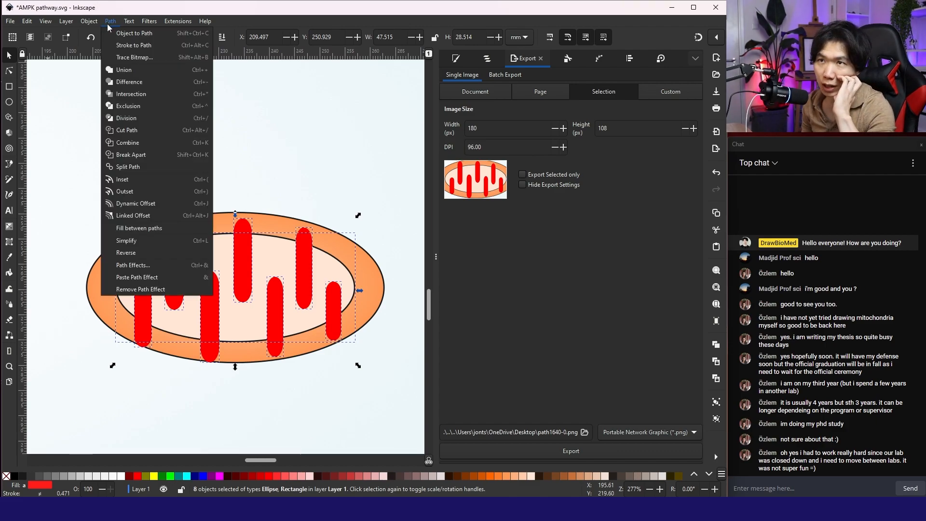
click(123, 69)
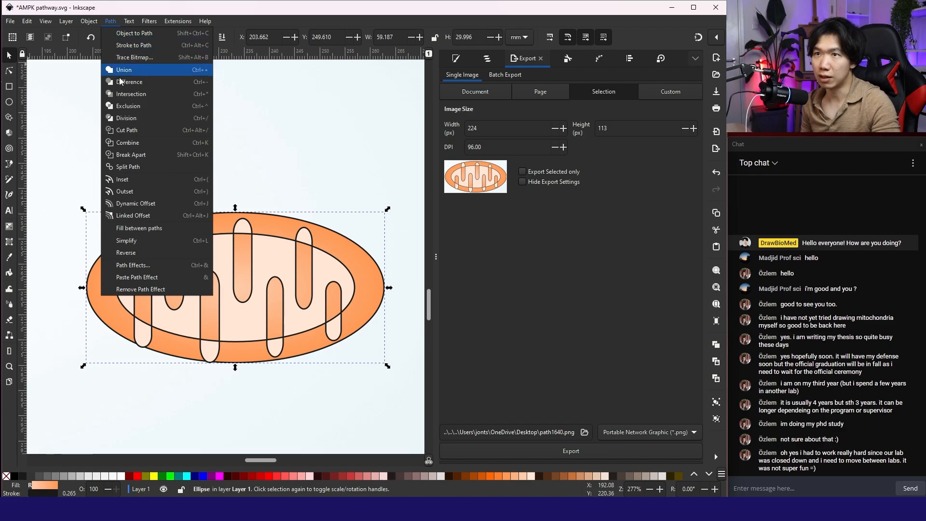
click(129, 155)
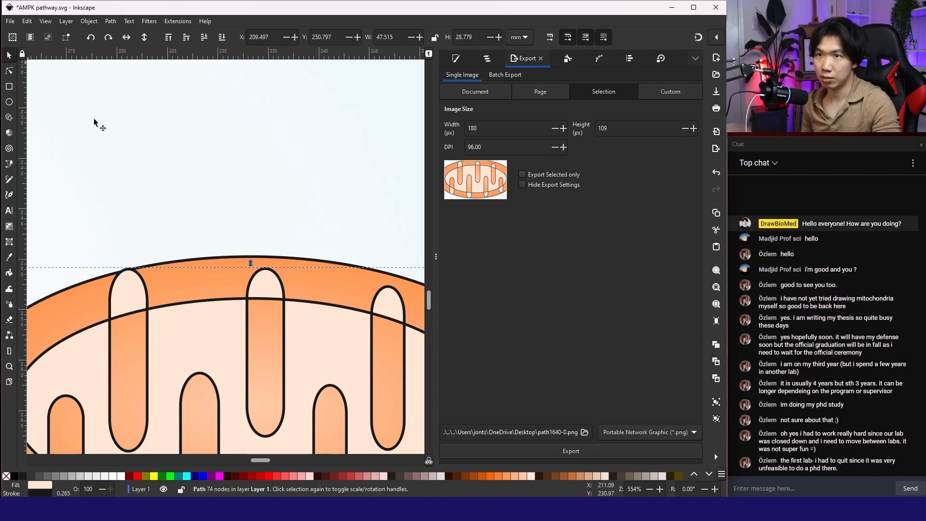
right_click(134, 310)
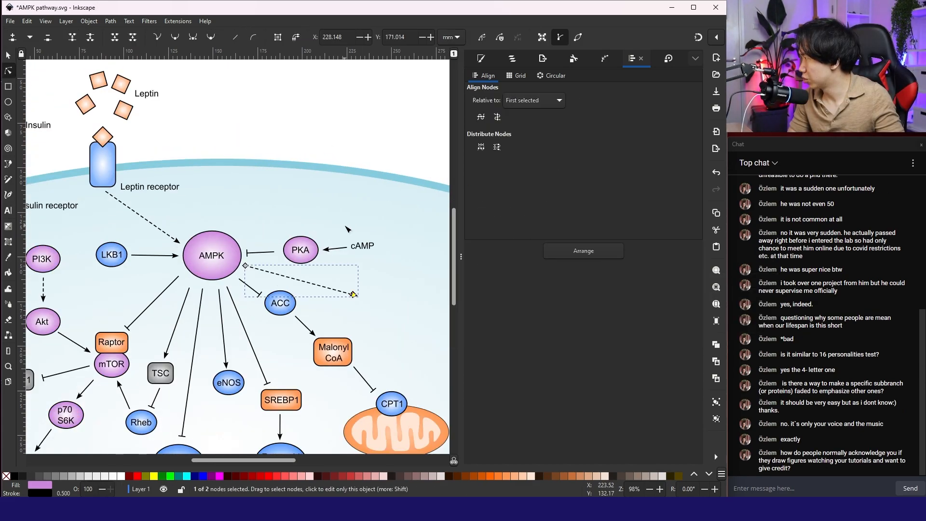
mouse_move(183, 136)
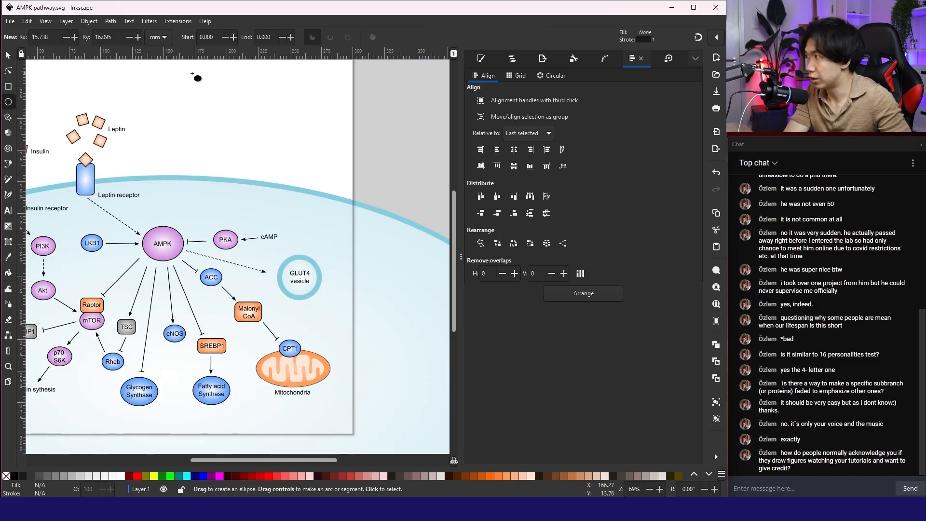
mouse_move(279, 165)
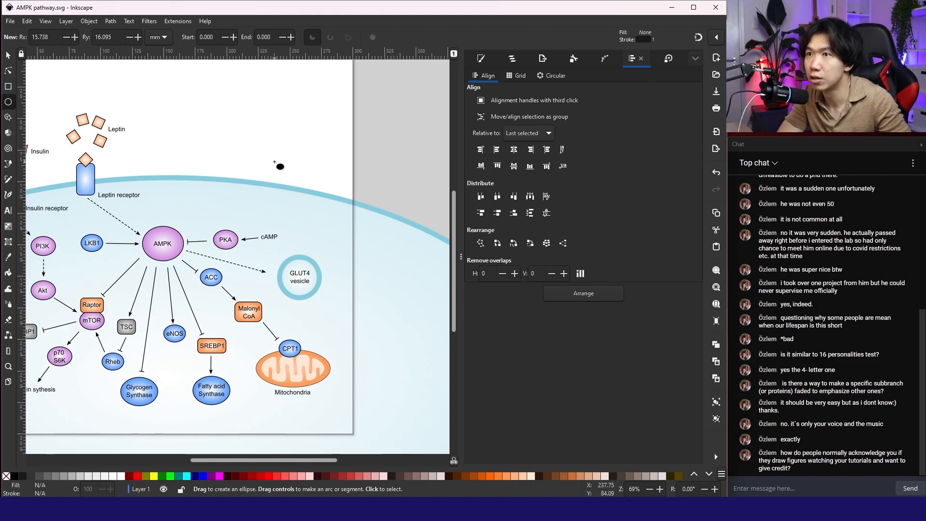
- Draw the green rectangle above the cell membrane
drag(262, 151, 297, 181)
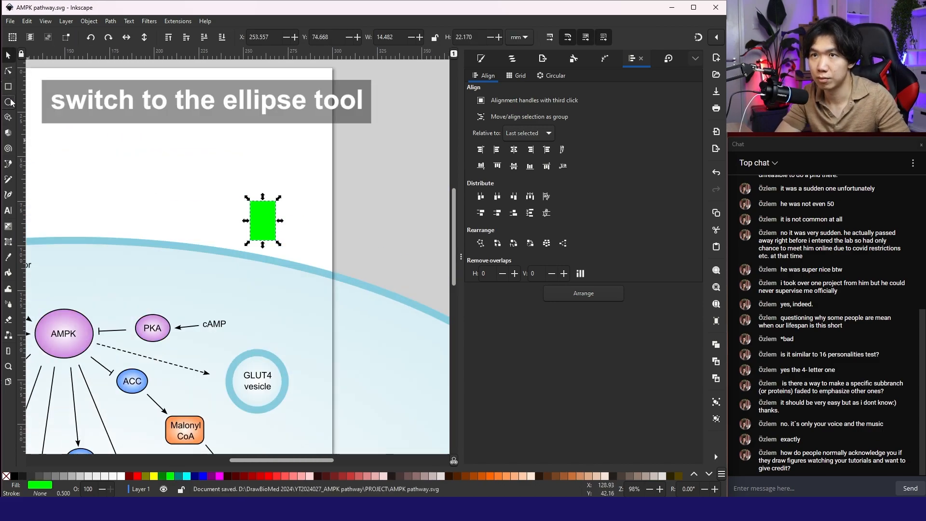
click(8, 102)
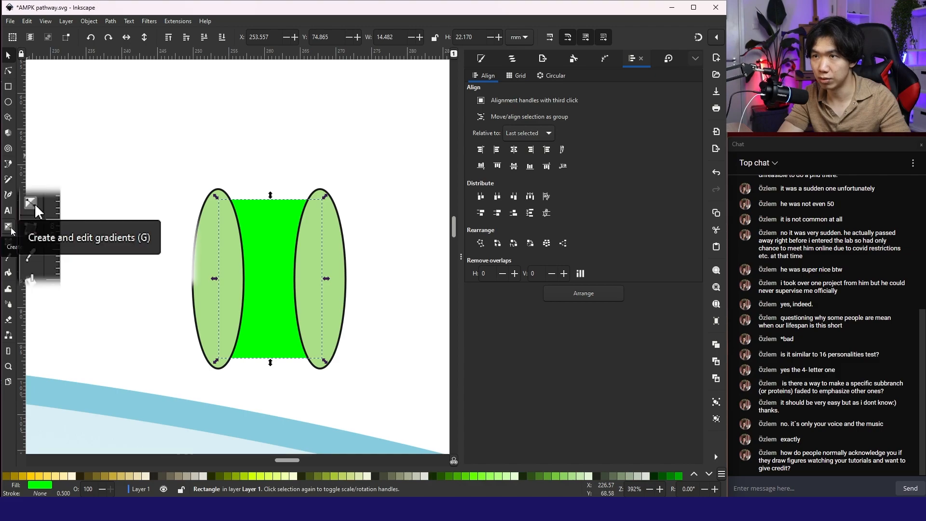
- Edit the channel's green gradient stops and give it a black outline with set thickness
click(8, 226)
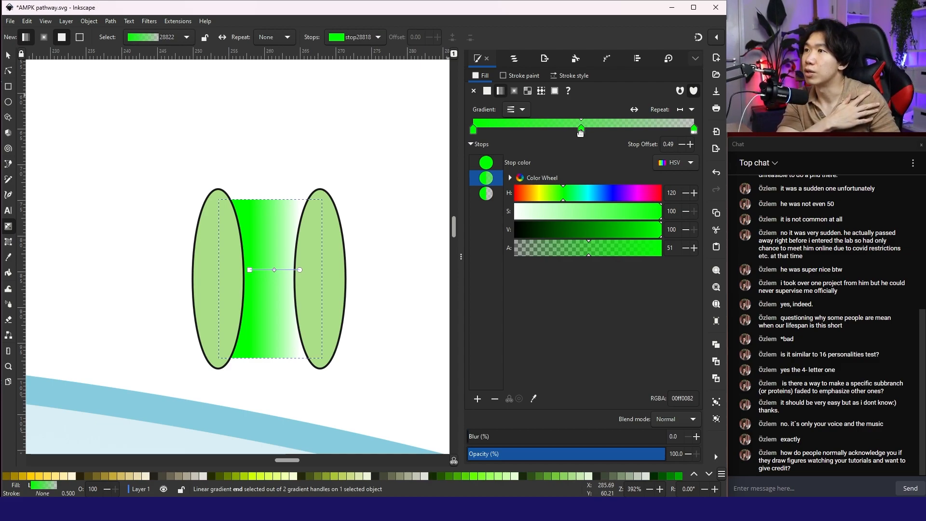
click(581, 126)
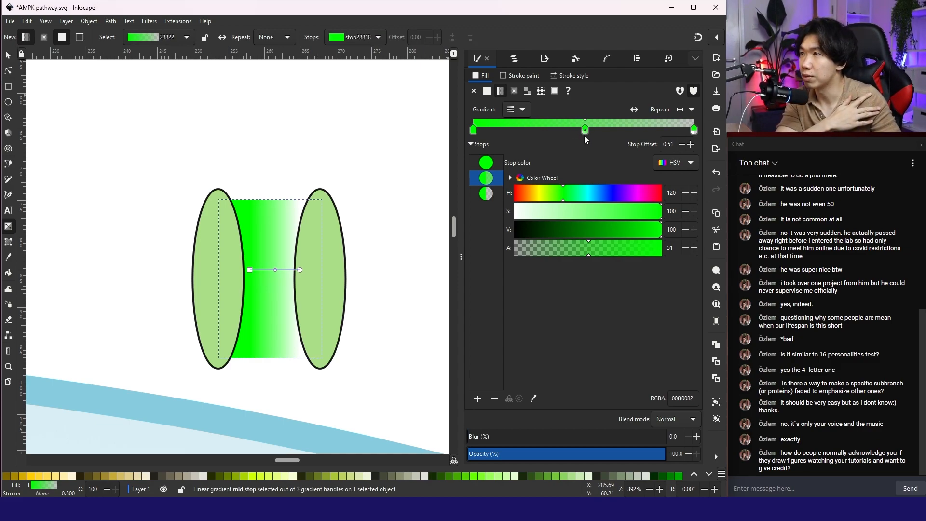
triple_click(668, 144)
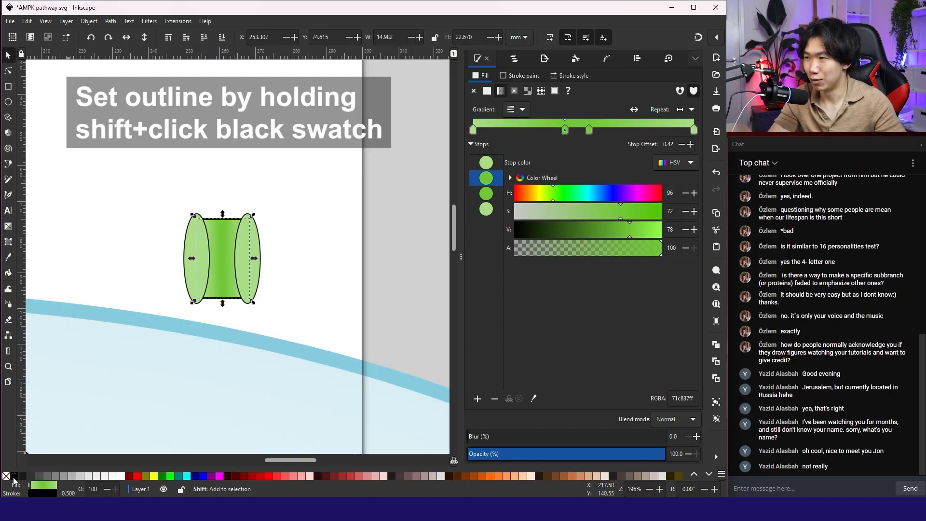
click(66, 492)
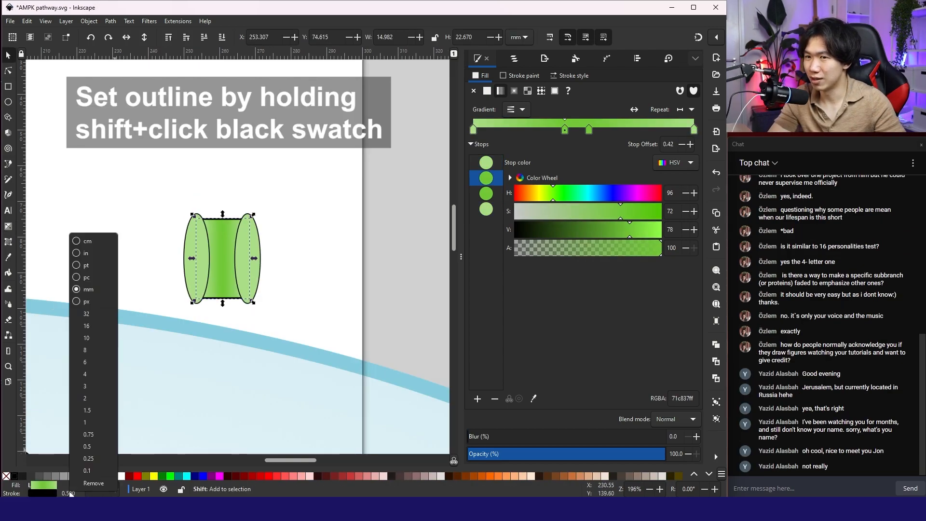
click(195, 234)
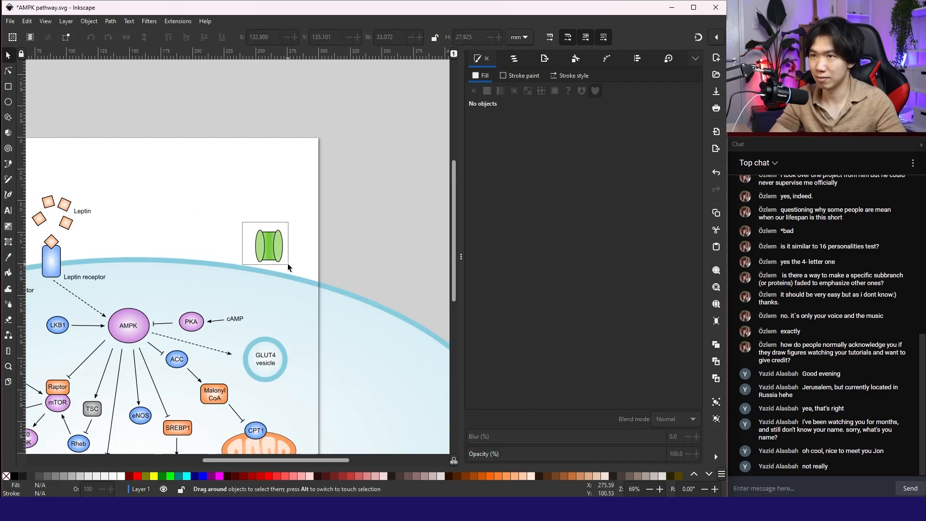
- Select the GLUT4 channel's middle body shape for editing
click(266, 245)
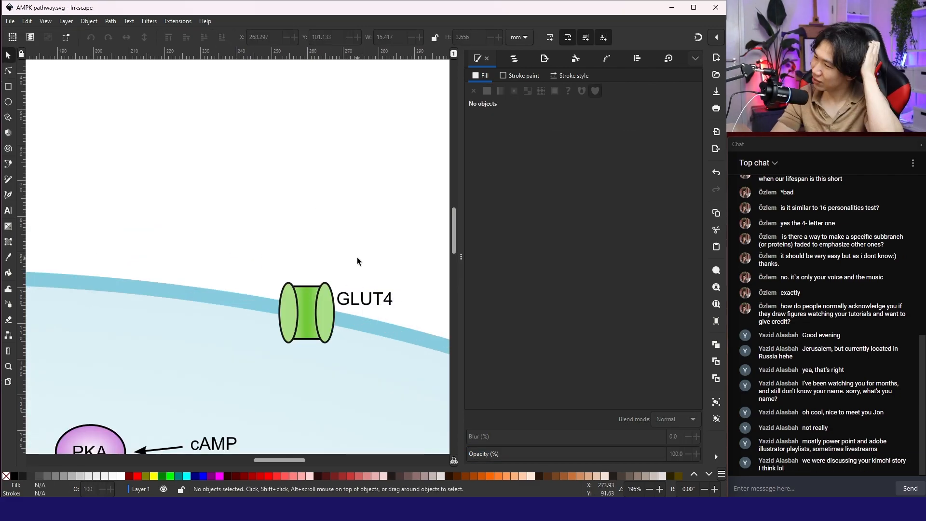
click(110, 21)
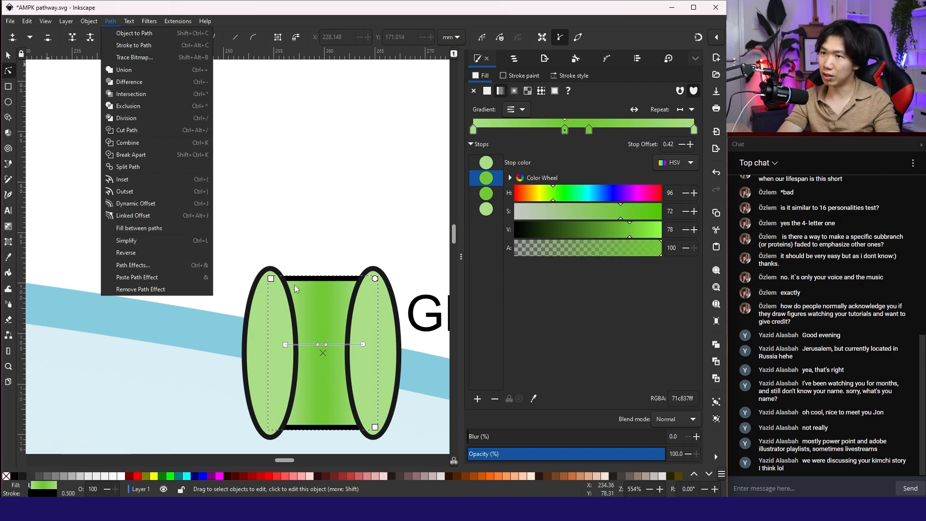
mouse_move(280, 428)
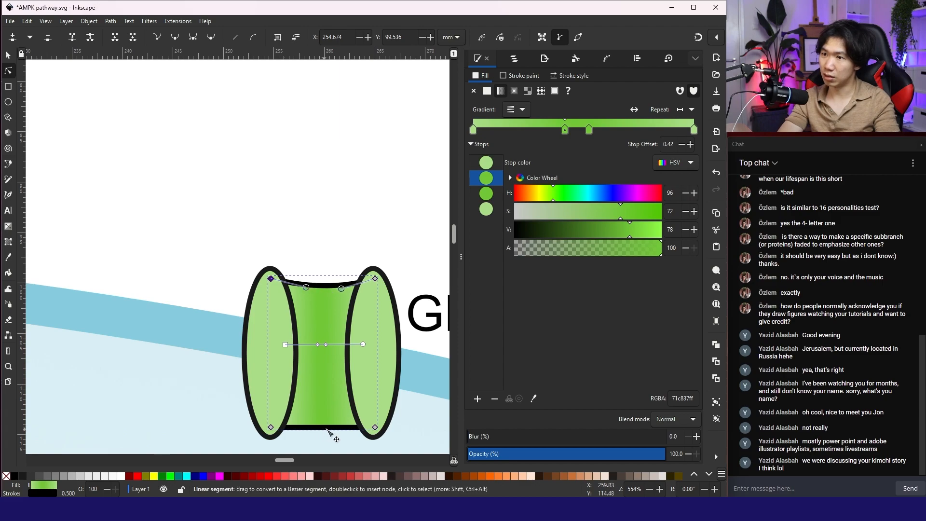
mouse_move(329, 434)
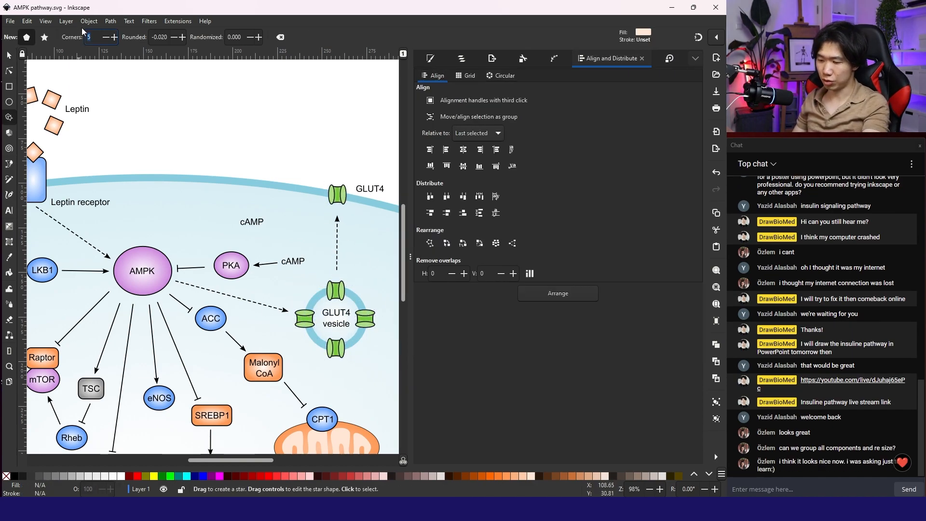
- Draw the pale pink hexagon and give it a black outline with set thickness
click(113, 36)
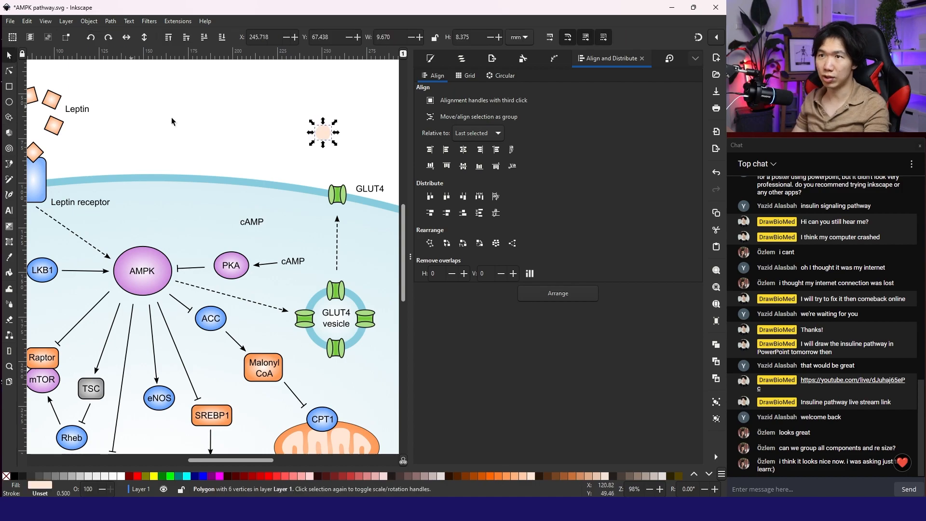
click(9, 225)
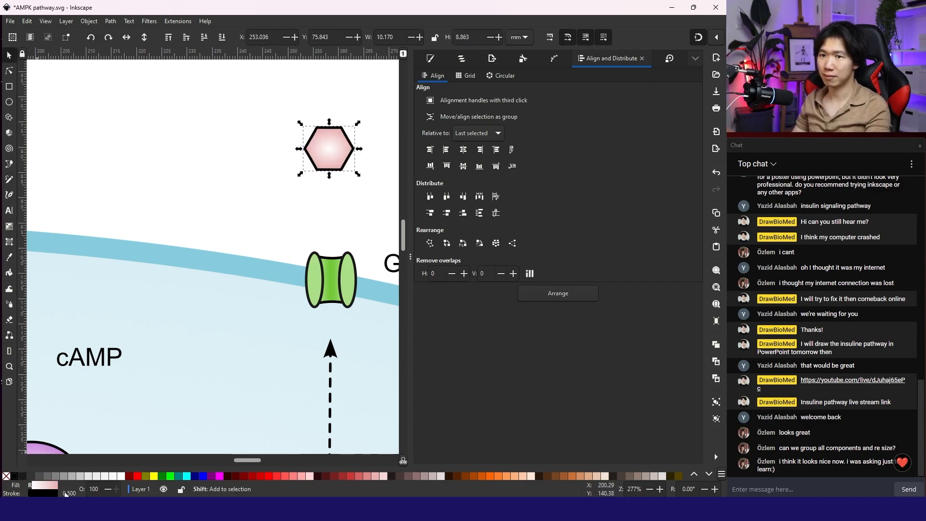
click(10, 86)
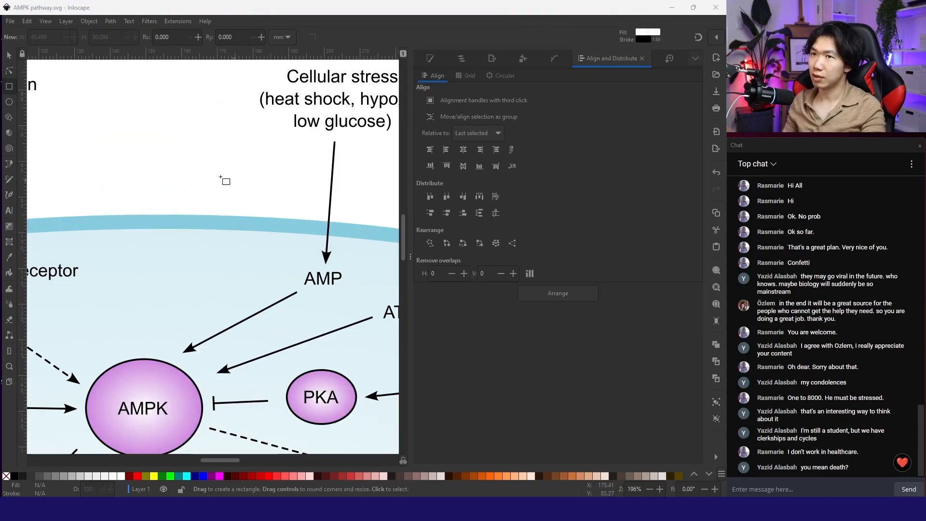
- Duplicate the ellipse to form the bottom of the receptor cylinder
scroll(down, 3)
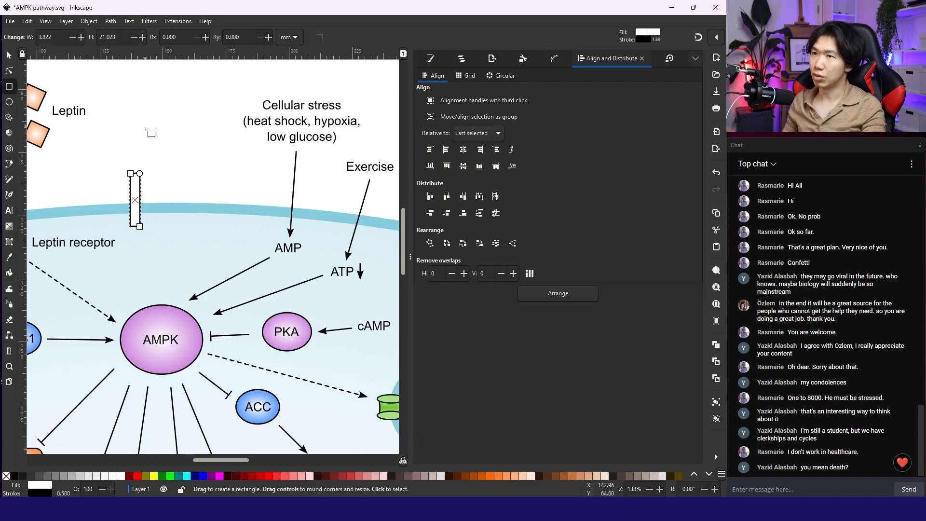
mouse_move(163, 160)
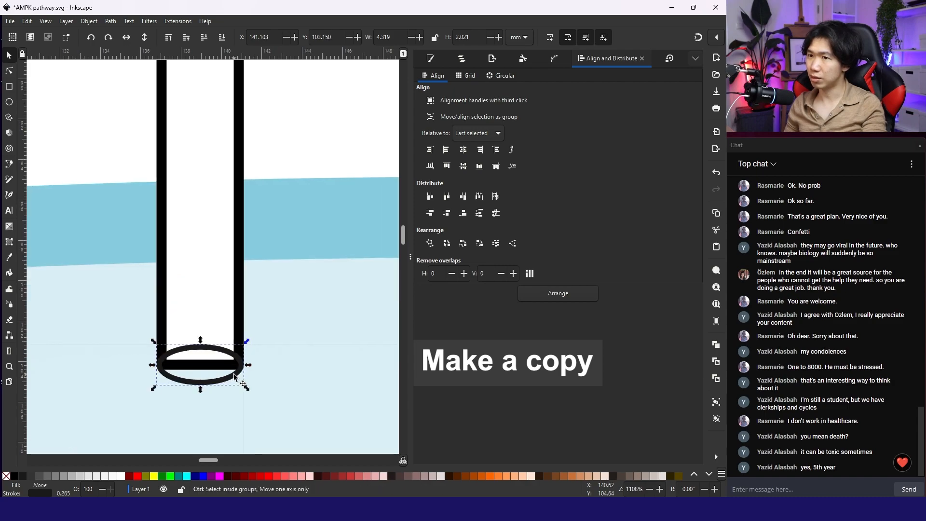
click(198, 236)
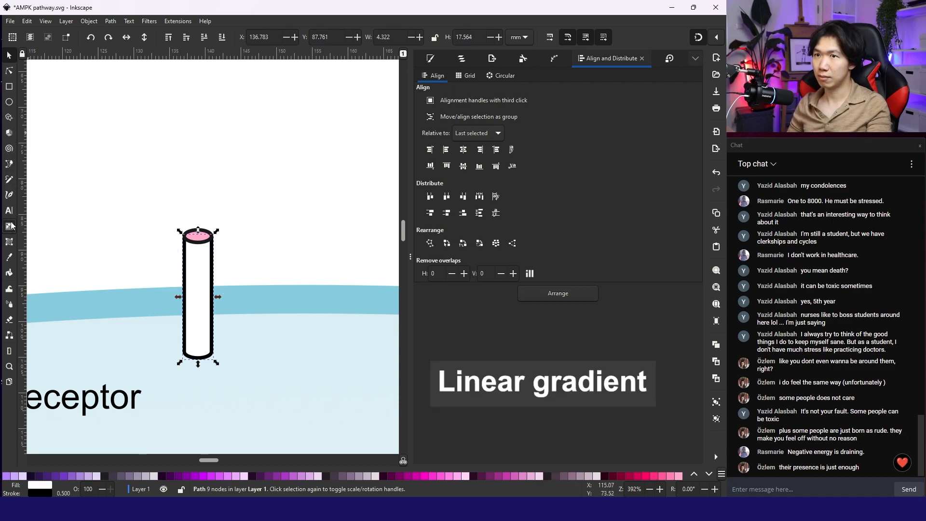
- Shade the cylinder body with a sideways gradient whose end stop is pink
click(10, 227)
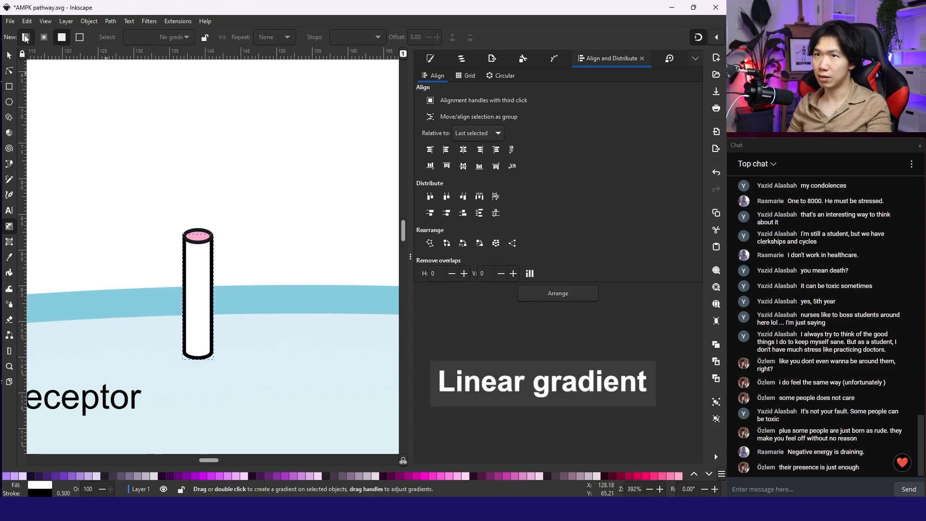
mouse_move(195, 295)
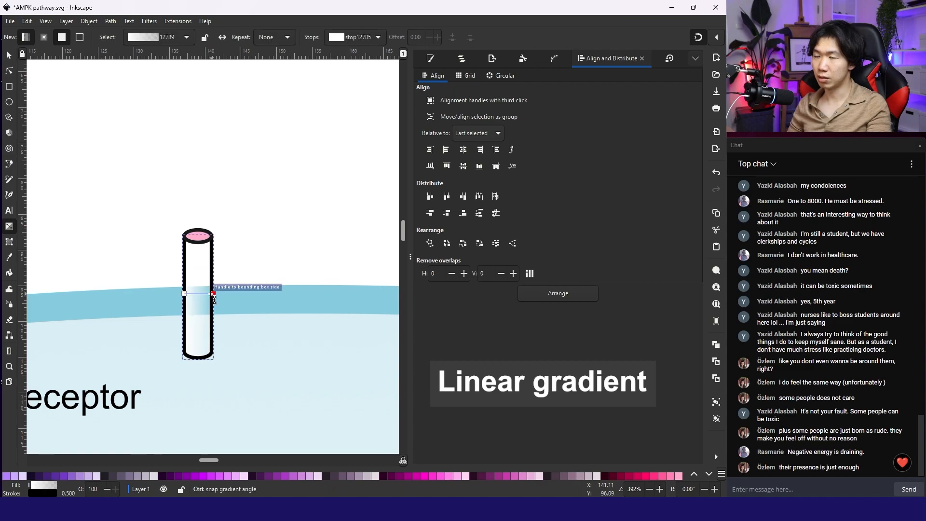
click(213, 300)
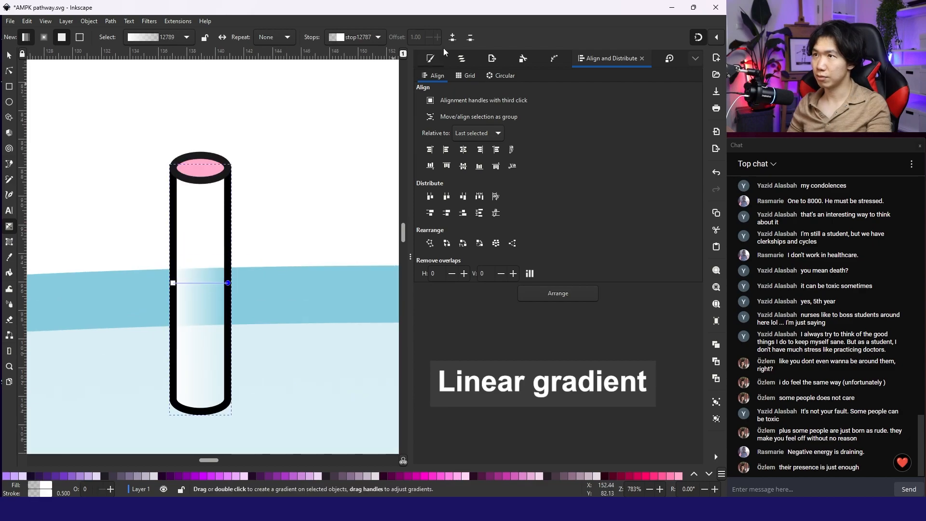
click(431, 58)
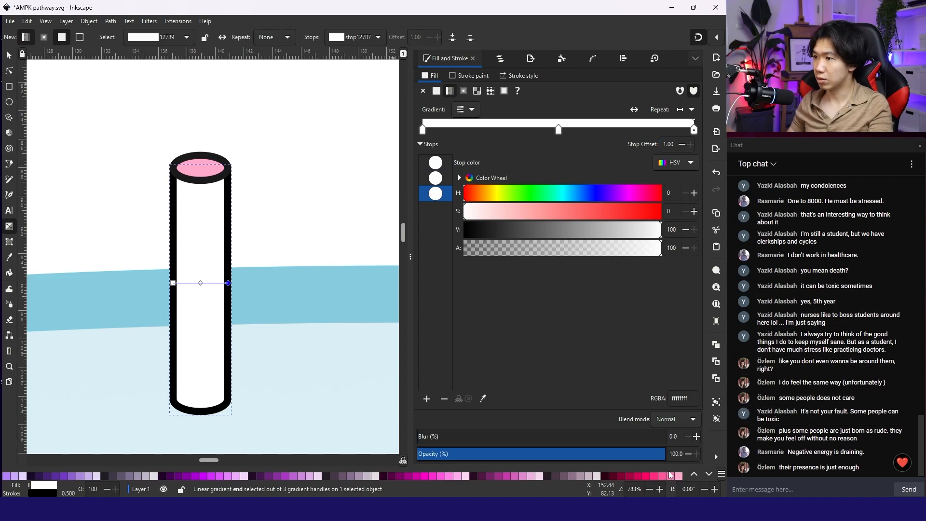
click(669, 475)
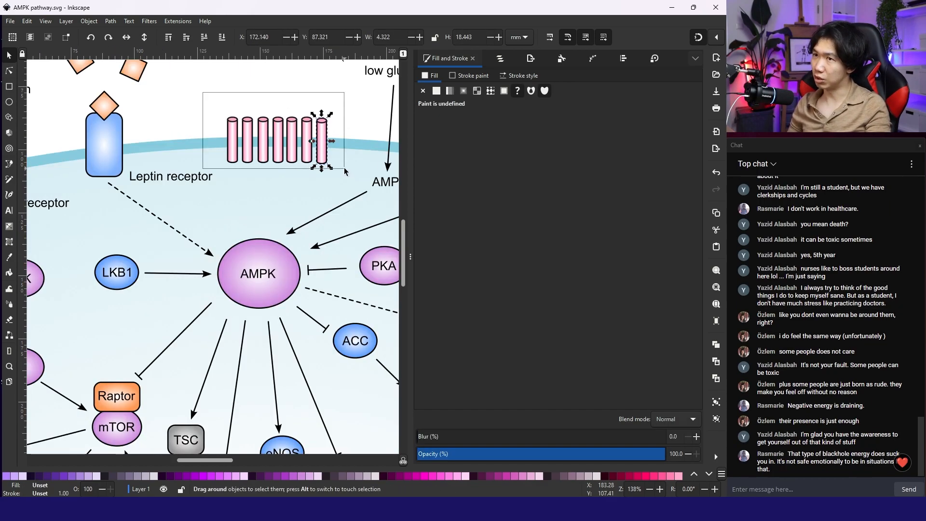
- Distribute the seven pink cylinders with equal horizontal gaps
click(610, 58)
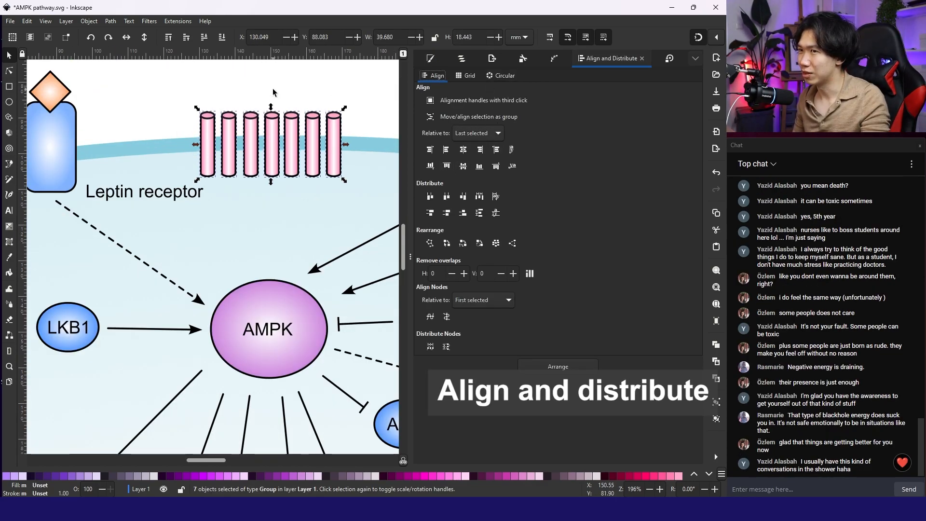
click(271, 88)
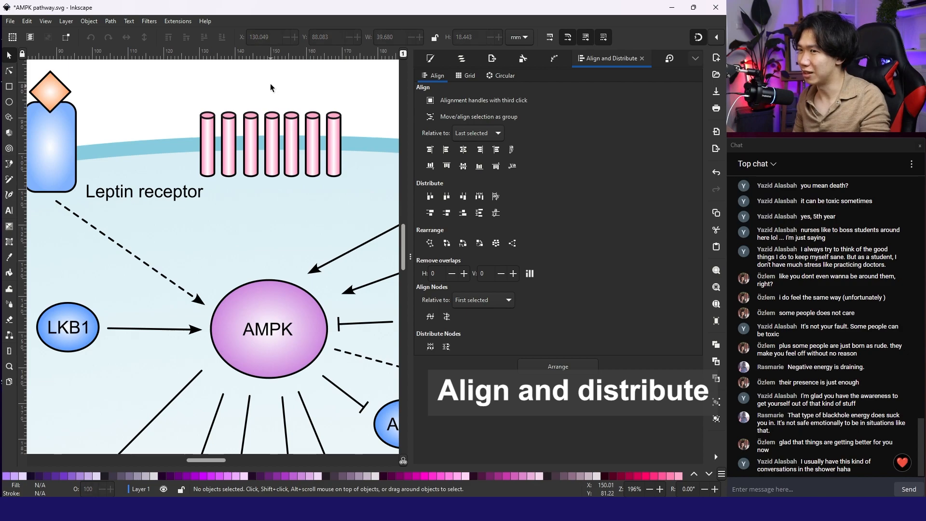
mouse_move(257, 105)
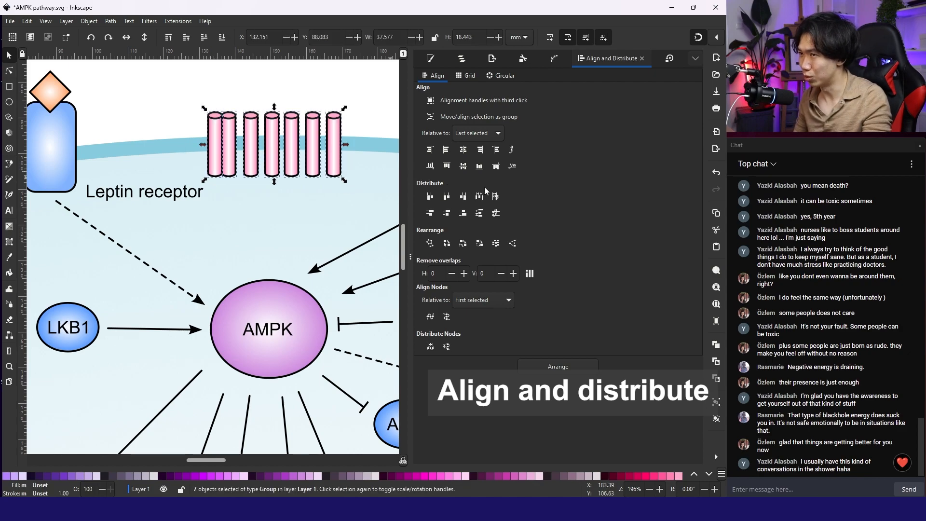
mouse_move(460, 207)
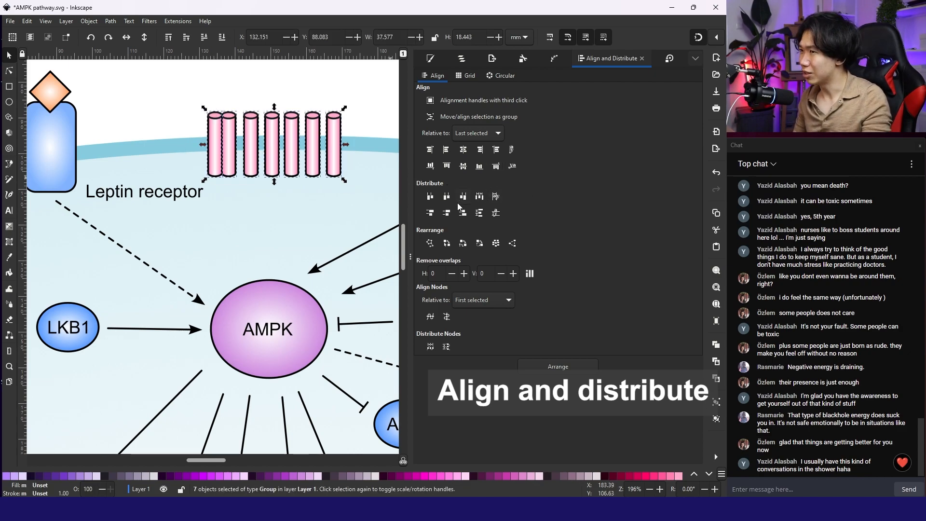
click(480, 195)
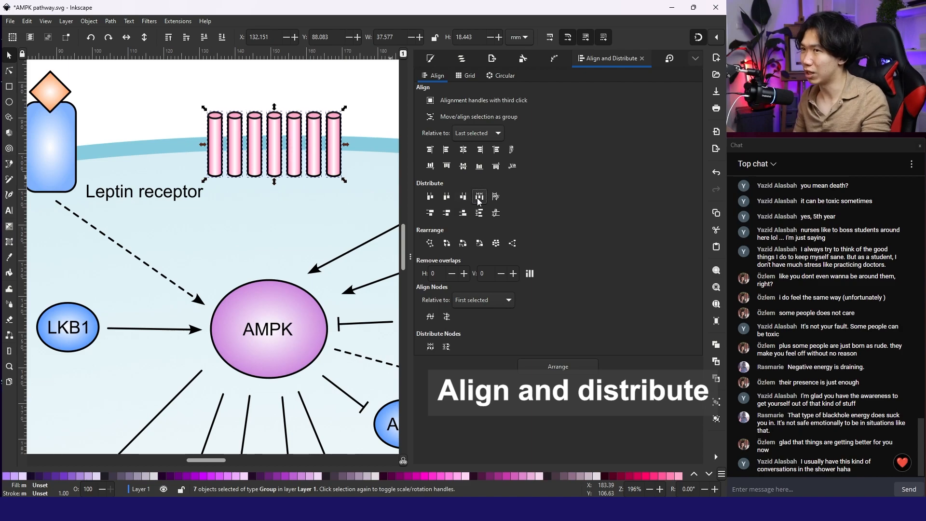
click(479, 195)
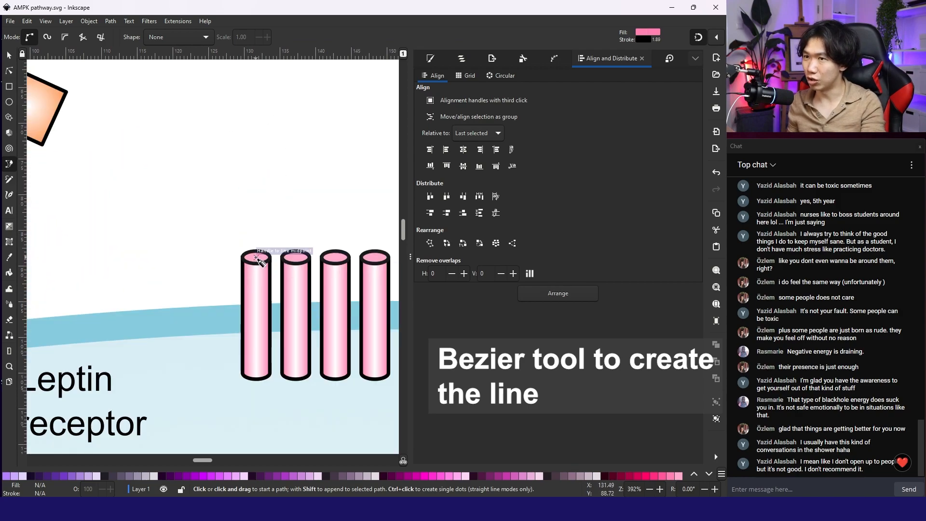
- Draw a pink tail line rising from the first cylinder's top
click(256, 260)
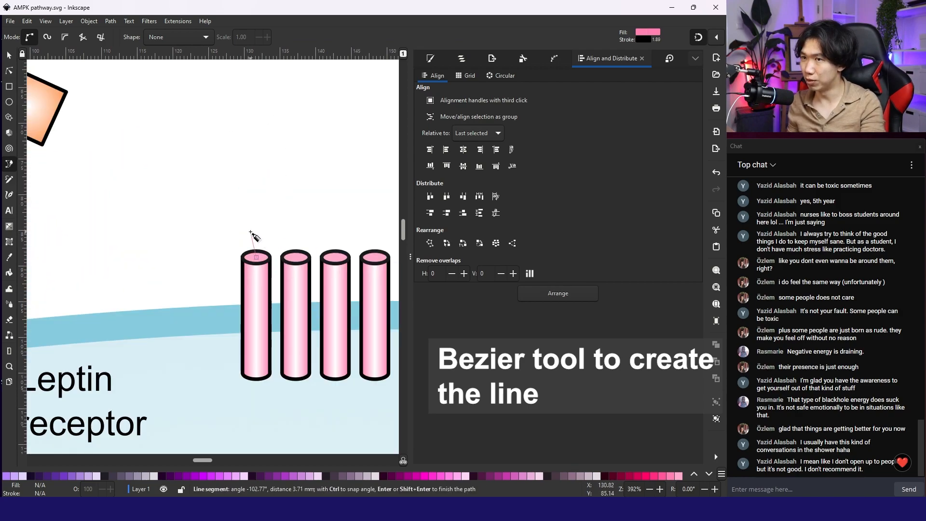
key(Return)
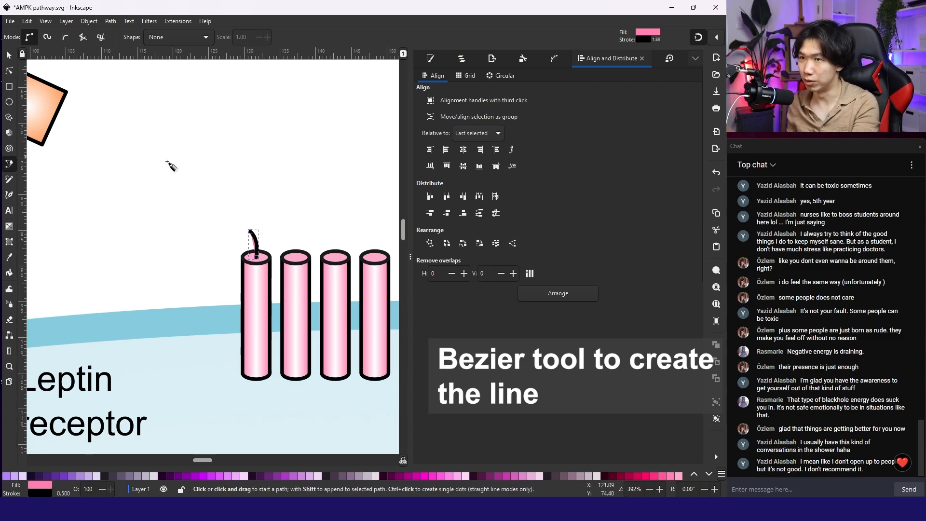
mouse_move(68, 171)
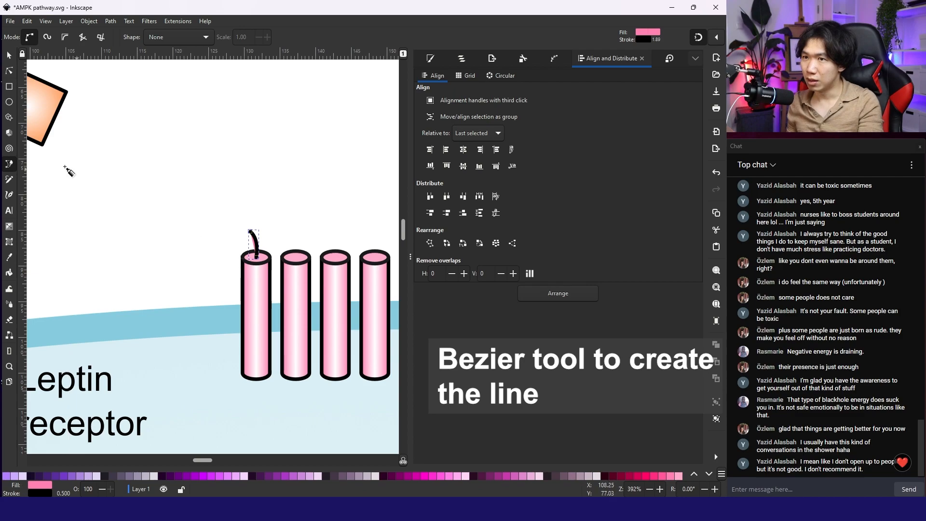
mouse_move(118, 434)
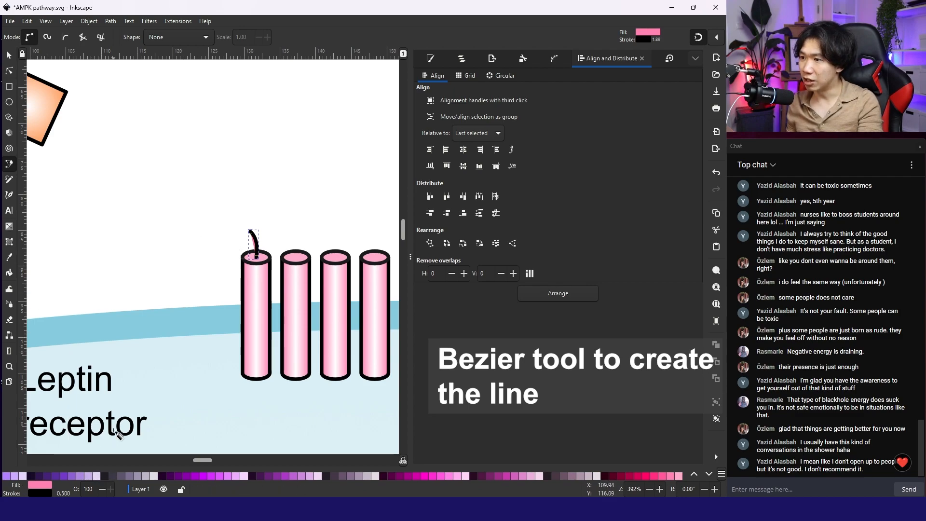
mouse_move(15, 218)
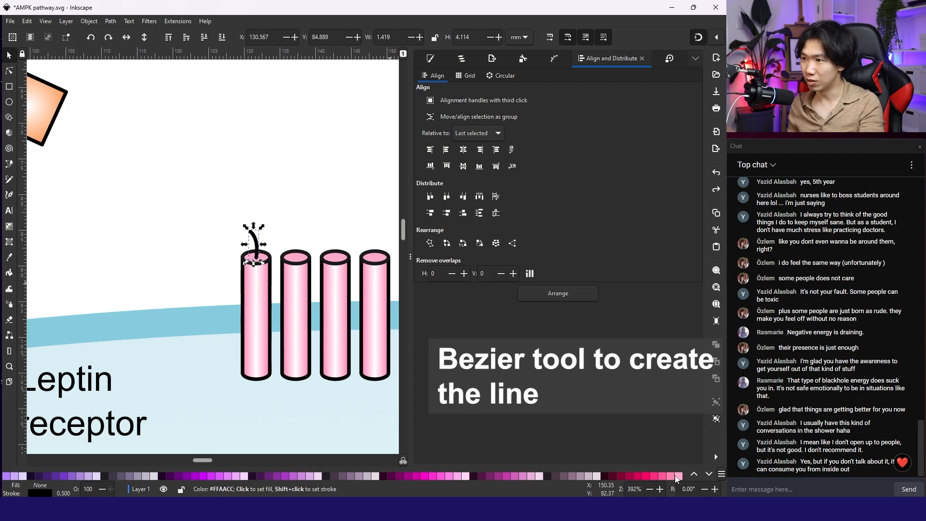
click(655, 478)
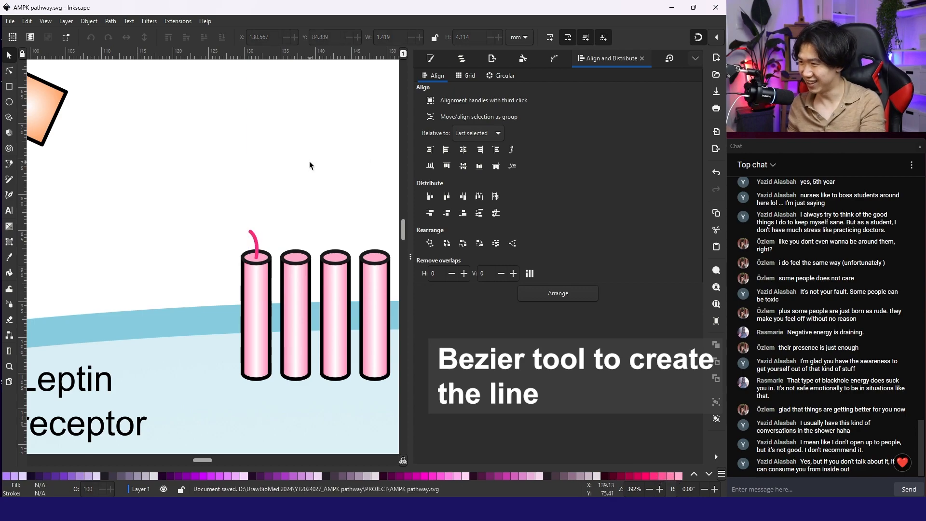
mouse_move(311, 163)
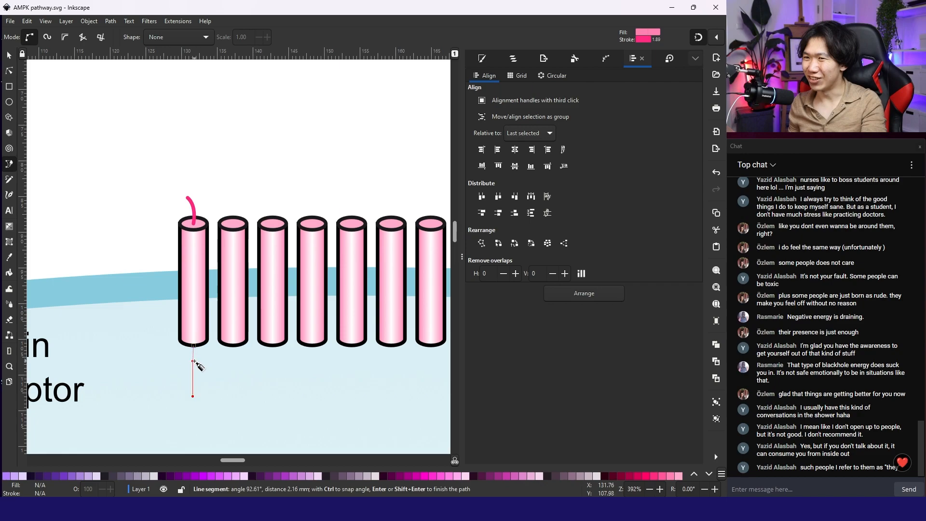
key(Escape)
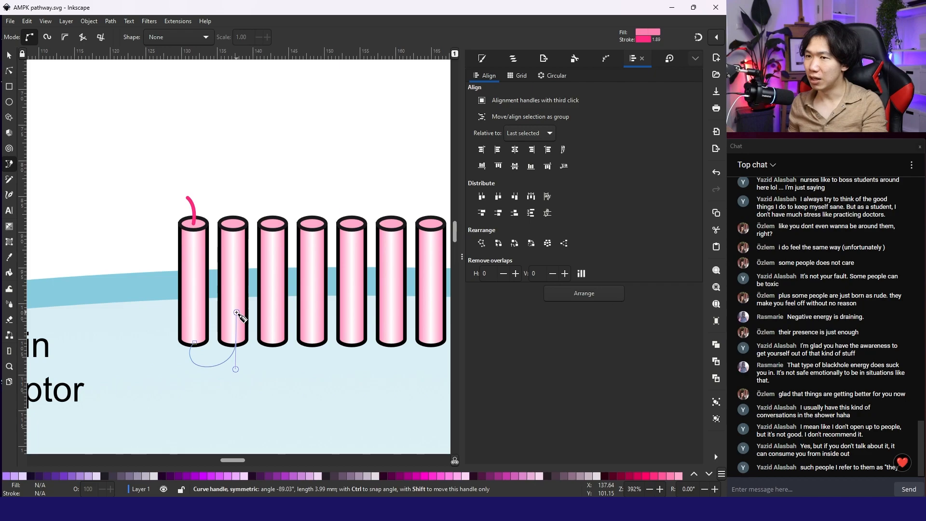
- Draw a lower loop joining cylinders one and two and remove its fill
click(192, 343)
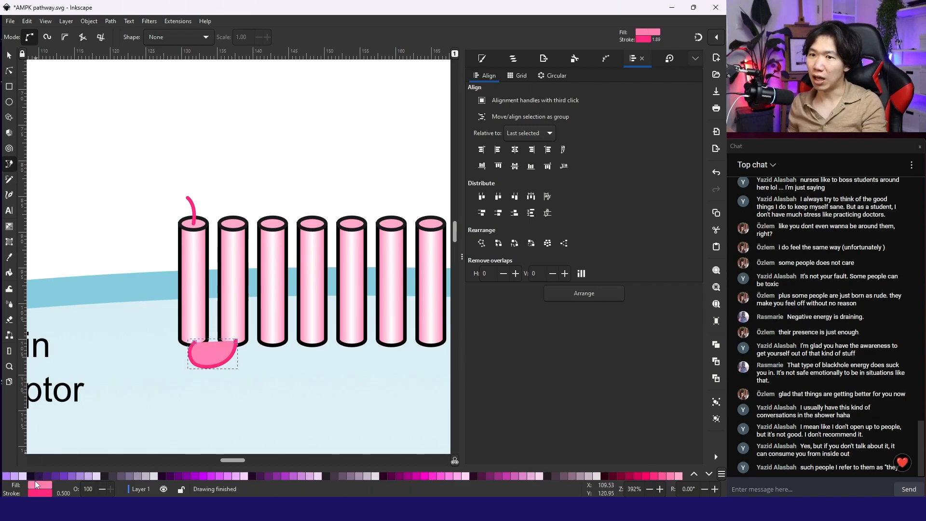
mouse_move(32, 490)
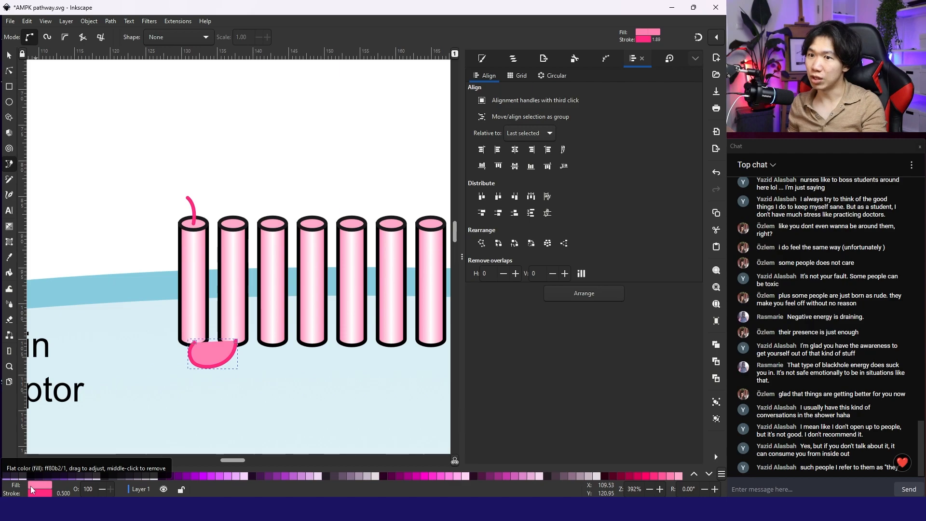
mouse_move(46, 487)
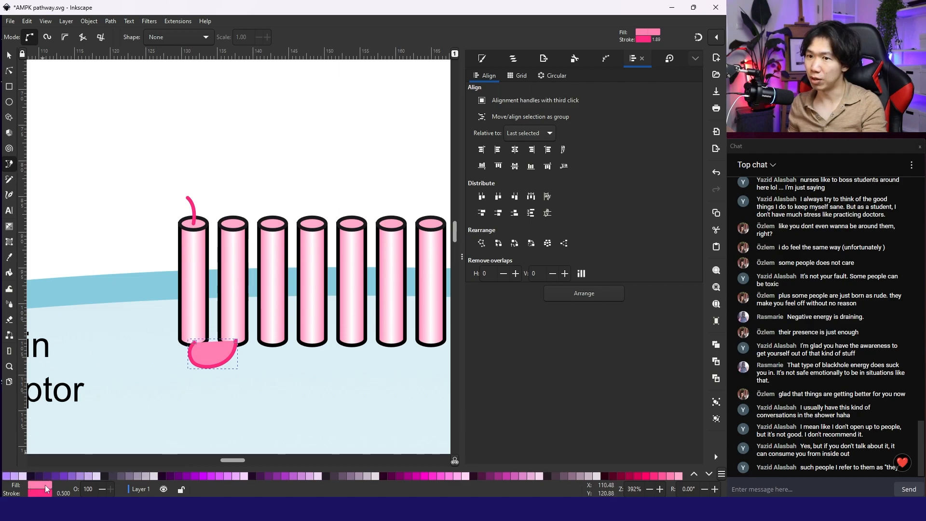
right_click(40, 485)
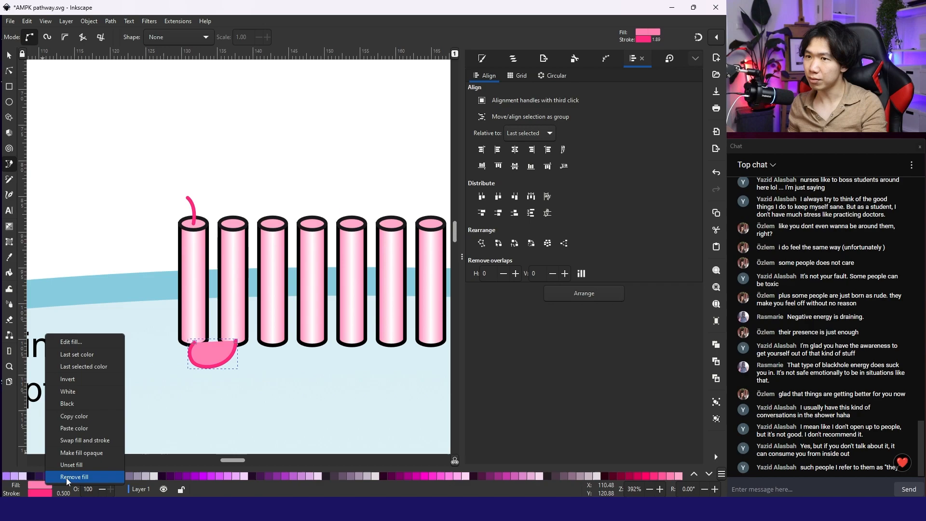
click(73, 477)
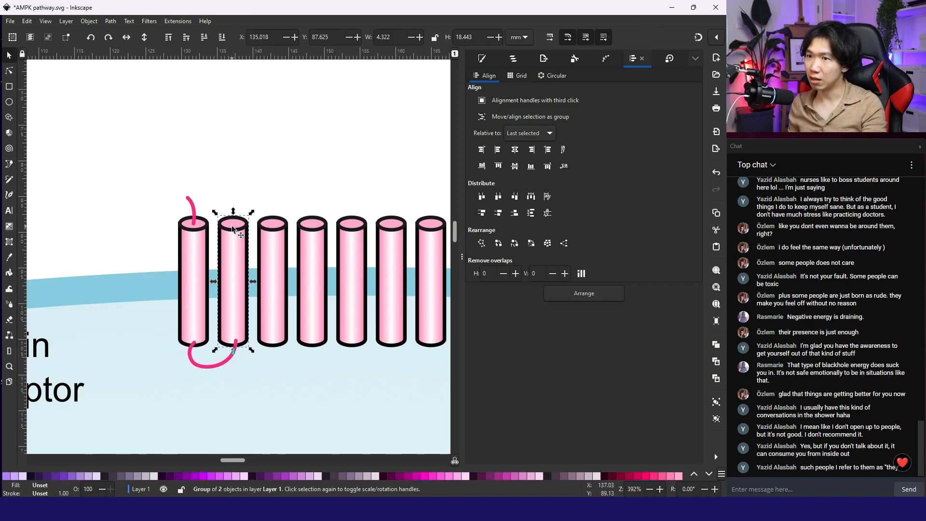
click(213, 354)
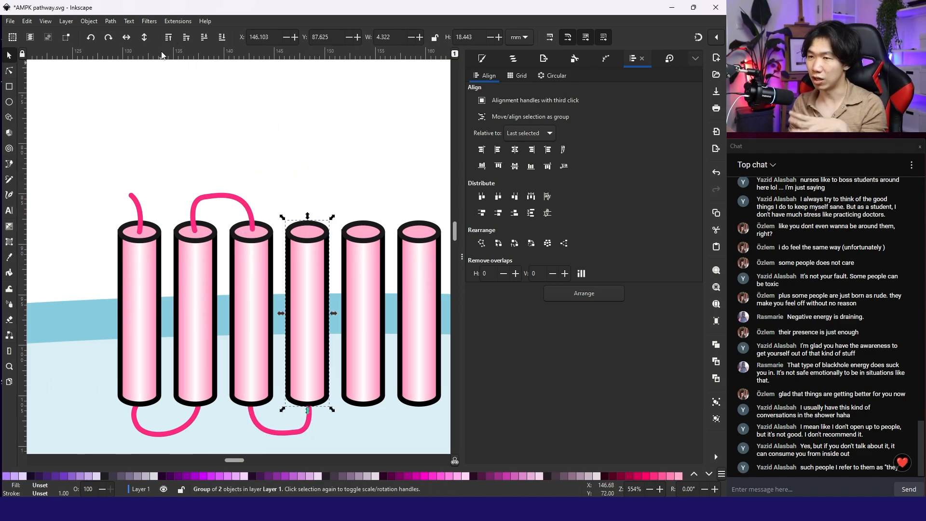
- Place a pink top loop across cylinders four and five
click(336, 207)
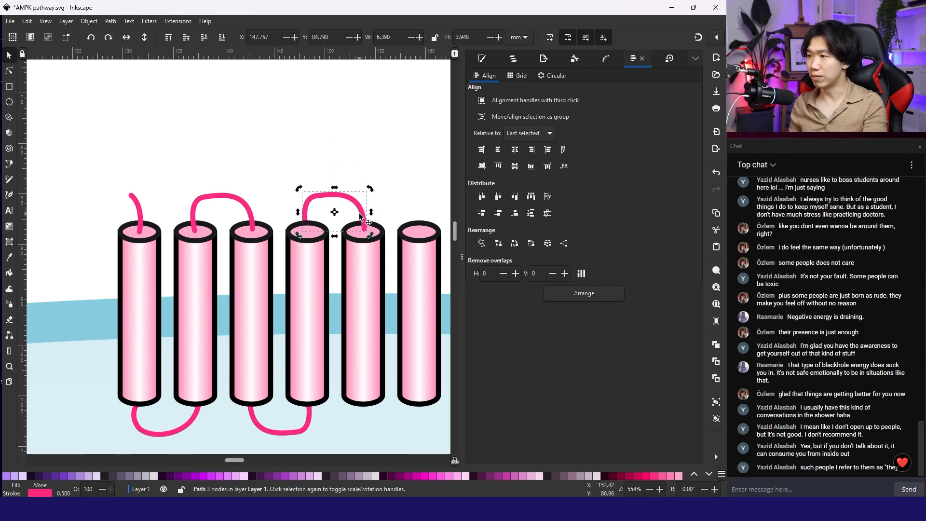
click(9, 71)
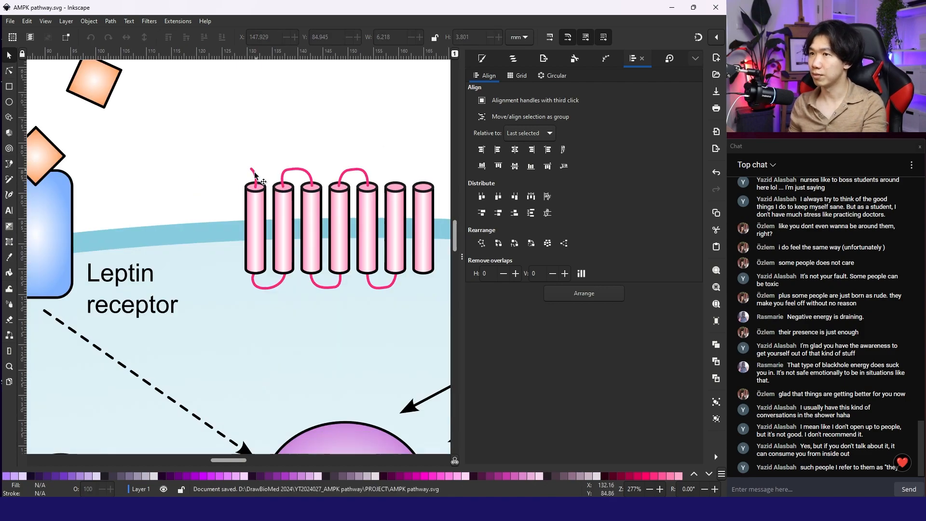
click(381, 283)
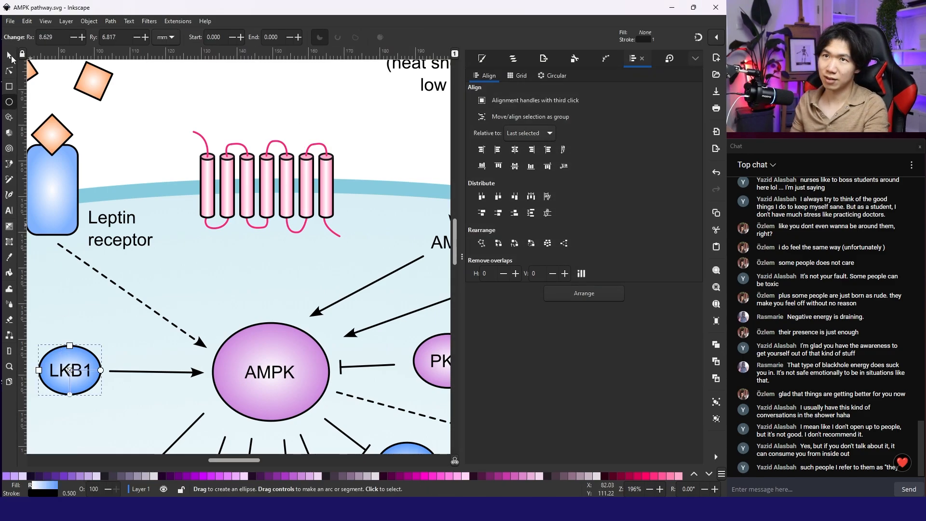
- Copy the LKB1 node beneath the receptor and relabel it PCL
click(9, 54)
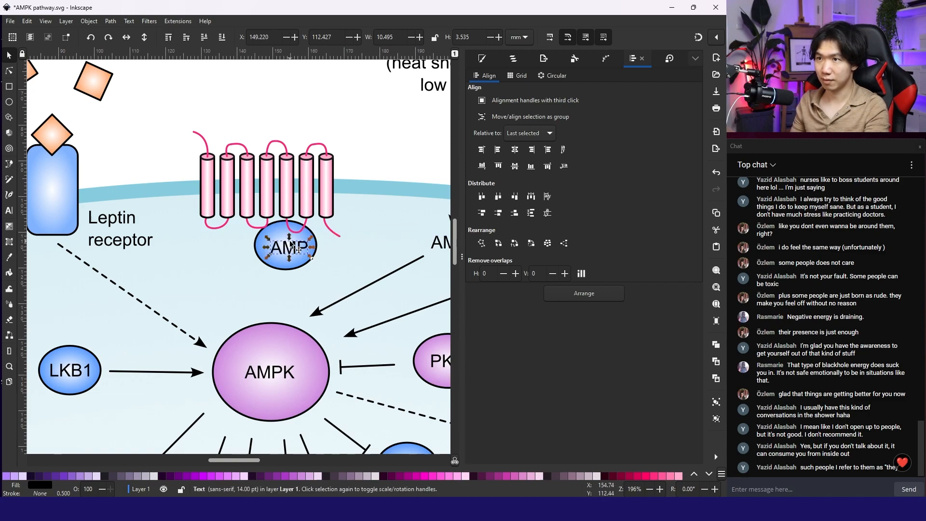
double_click(285, 247)
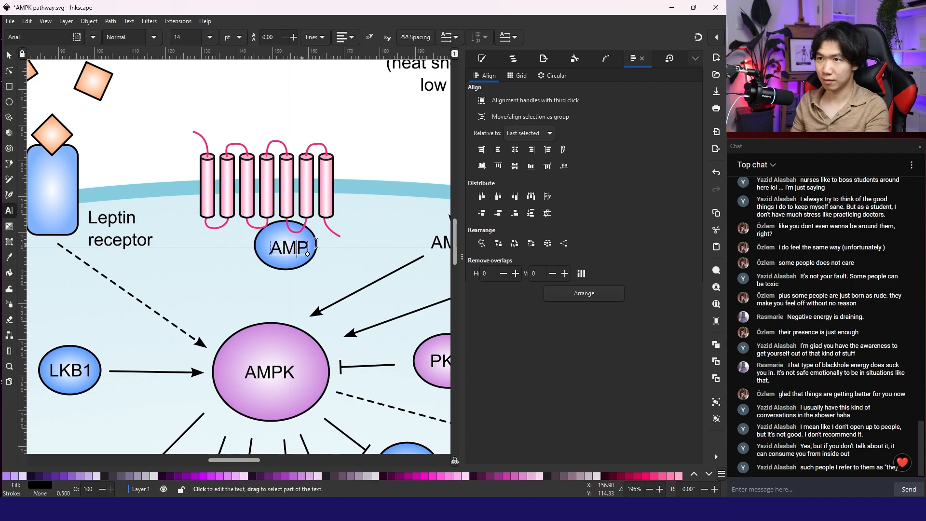
text(PCL)
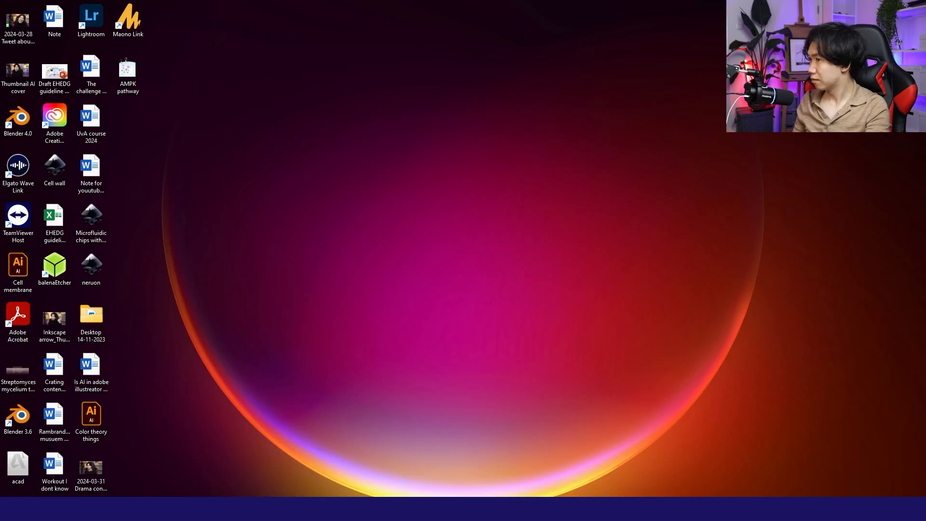
- Minimise Inkscape and double-click a desktop item
double_click(127, 71)
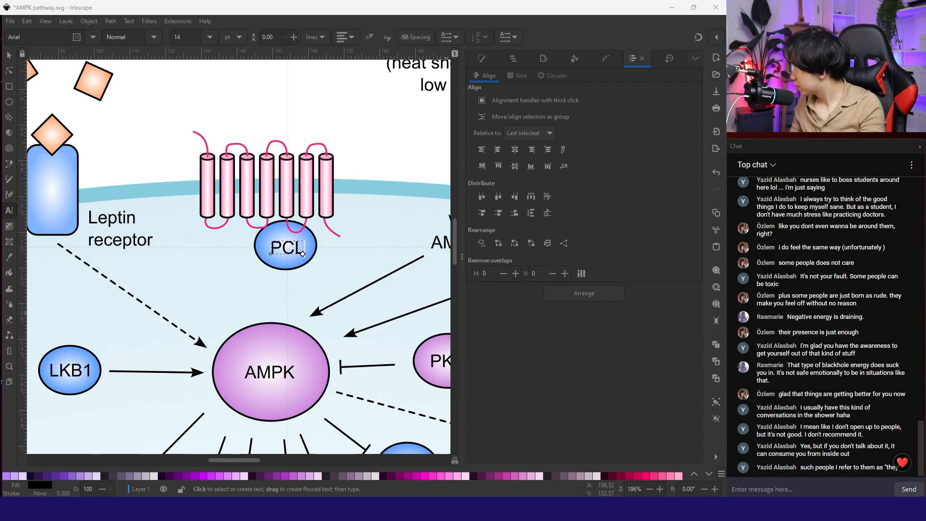
mouse_move(341, 265)
text( β)
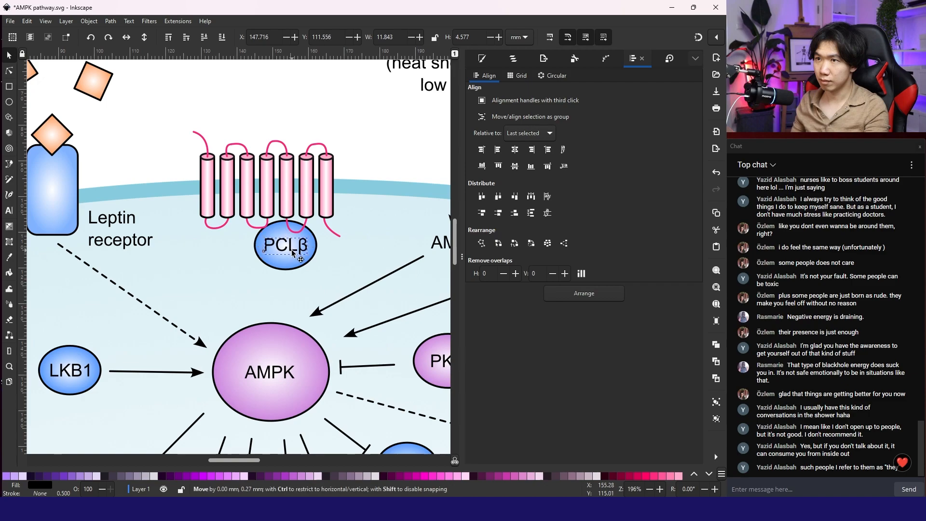
- Group the PCLβ label with its blue ellipse into one node
click(286, 245)
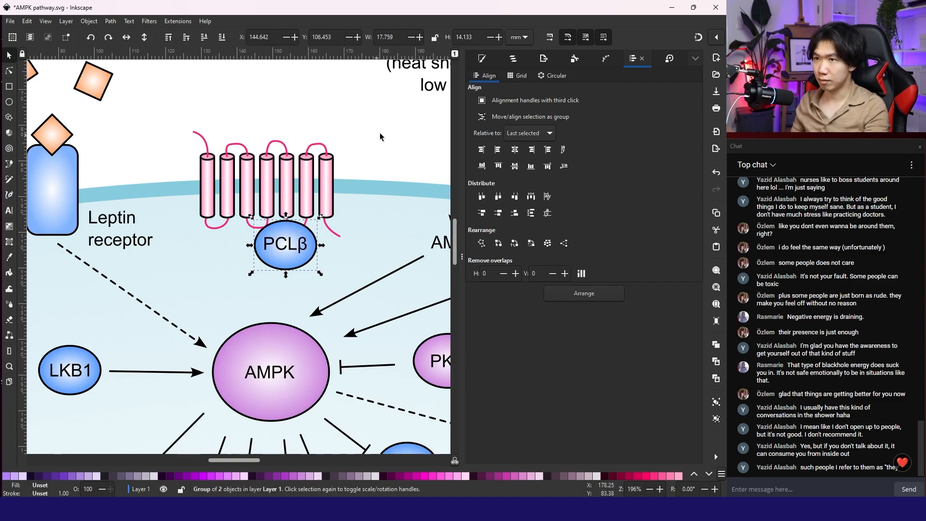
click(381, 136)
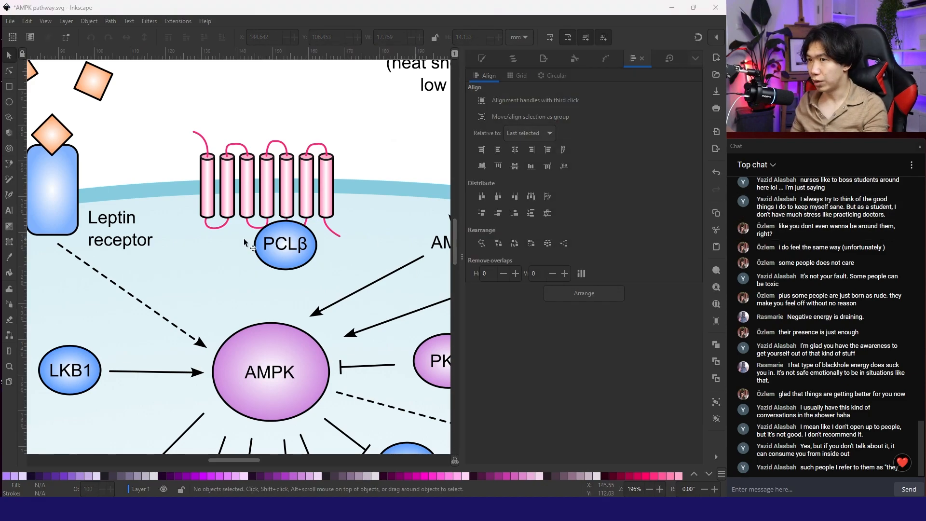
scroll(down, 3)
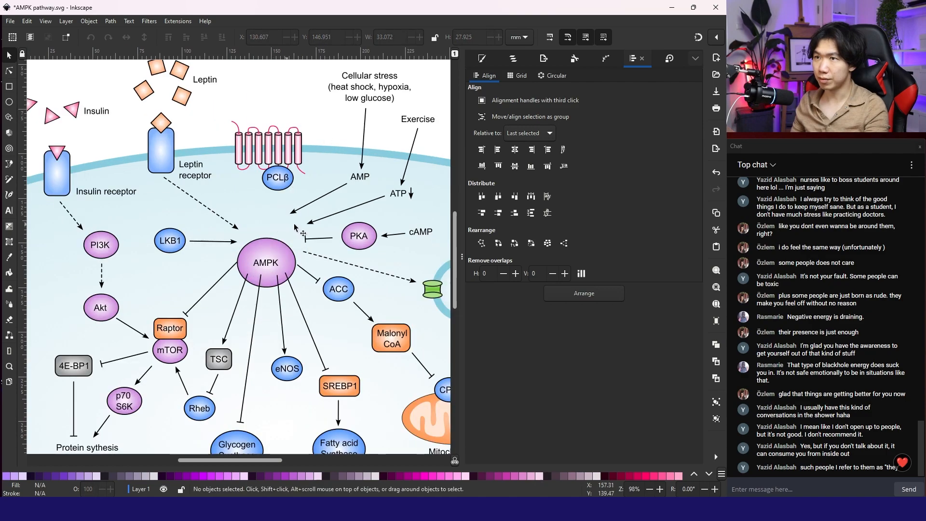
- Duplicate the PKA node and place the copy below PCLβ
click(358, 236)
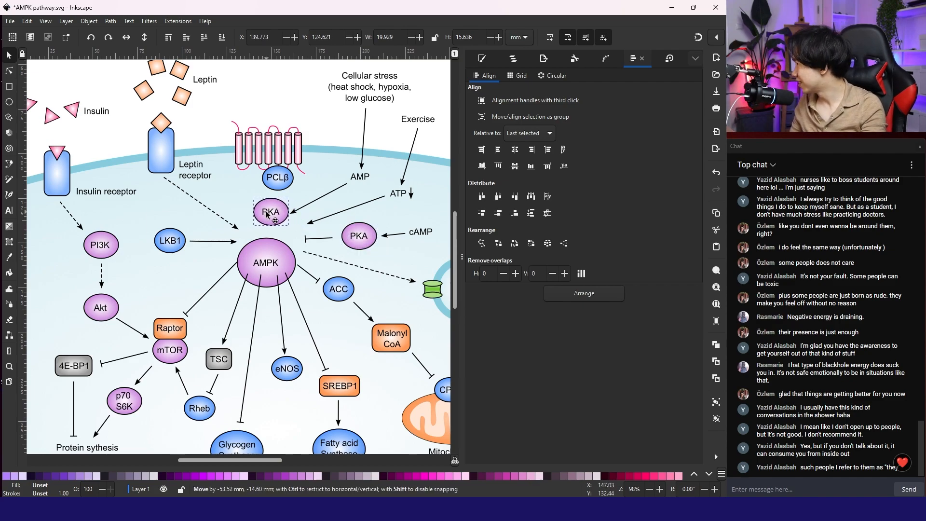
click(271, 212)
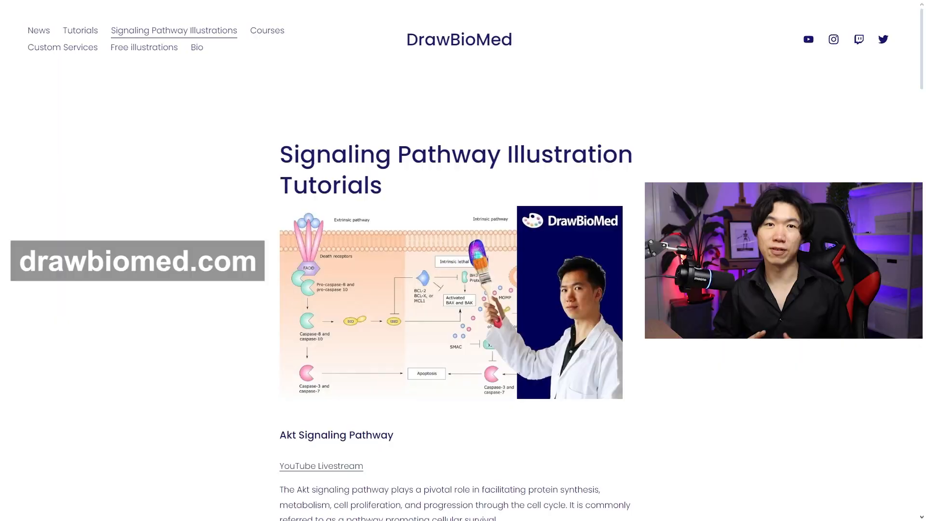
- Scroll the DrawBioMed tutorials page down to the AMPK and Apoptosis pathway entries
scroll(down, 3)
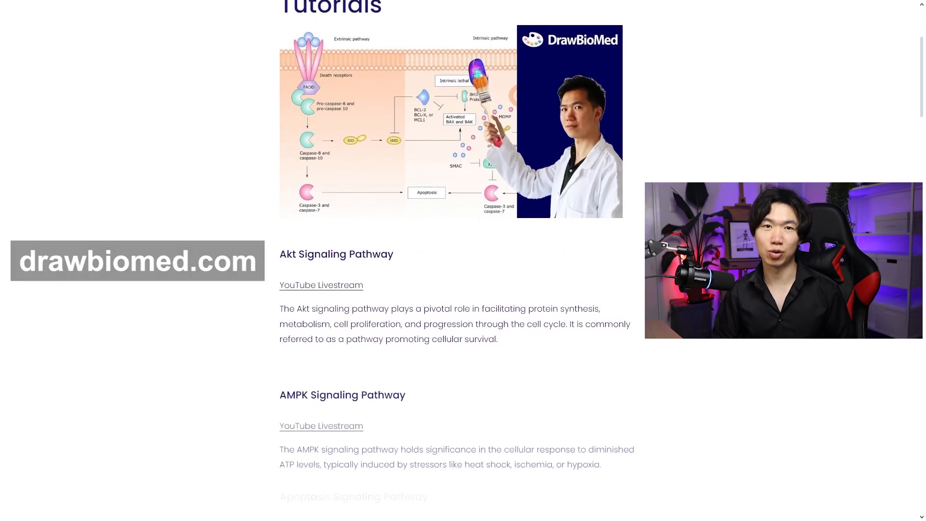
scroll(down, 3)
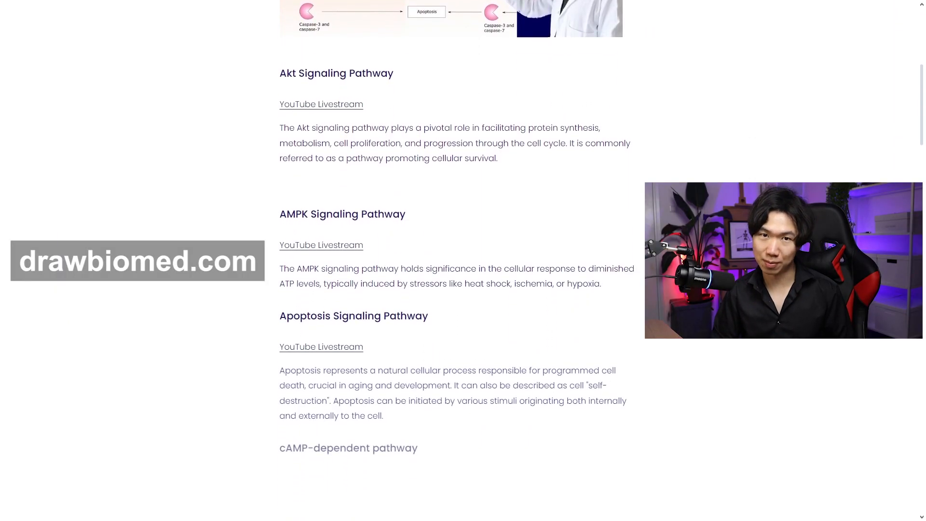
scroll(down, 3)
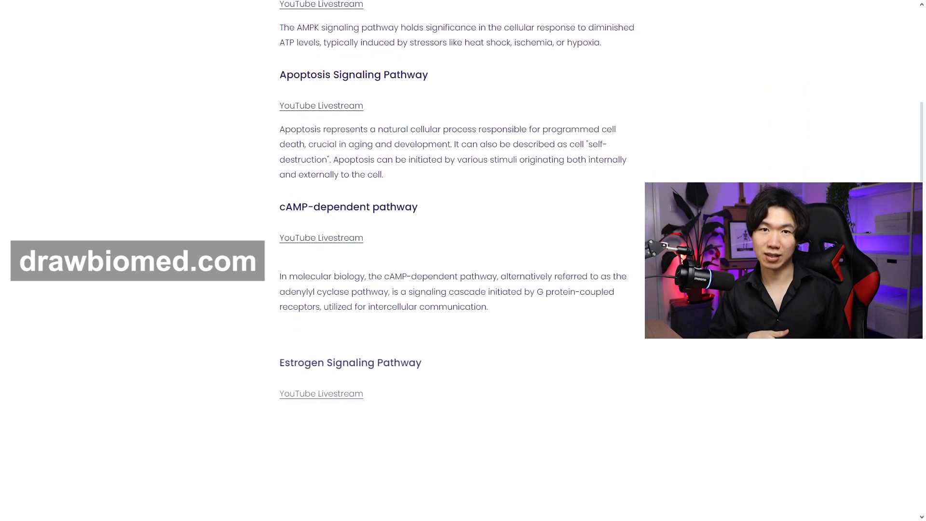